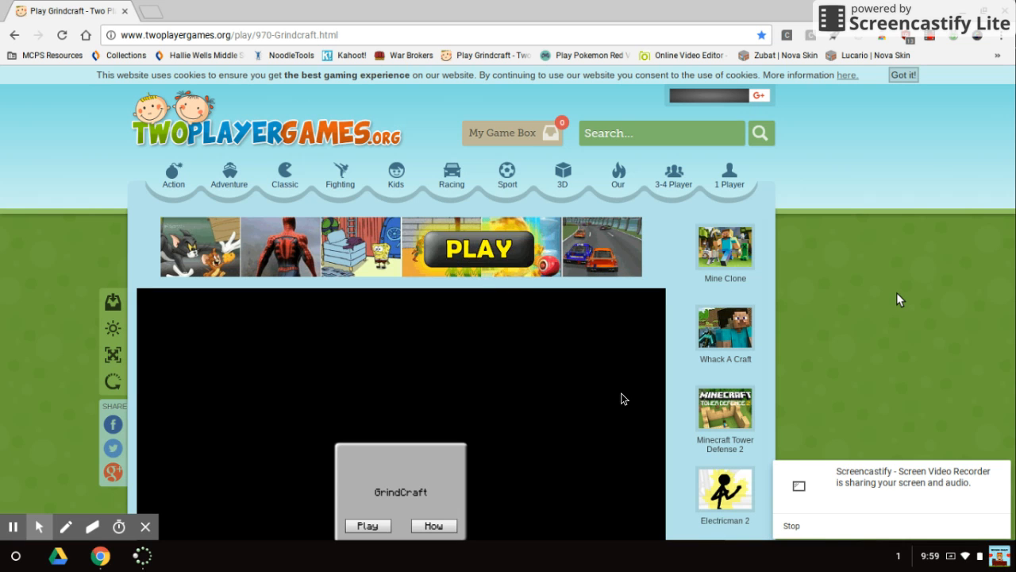
mouse_move(645, 422)
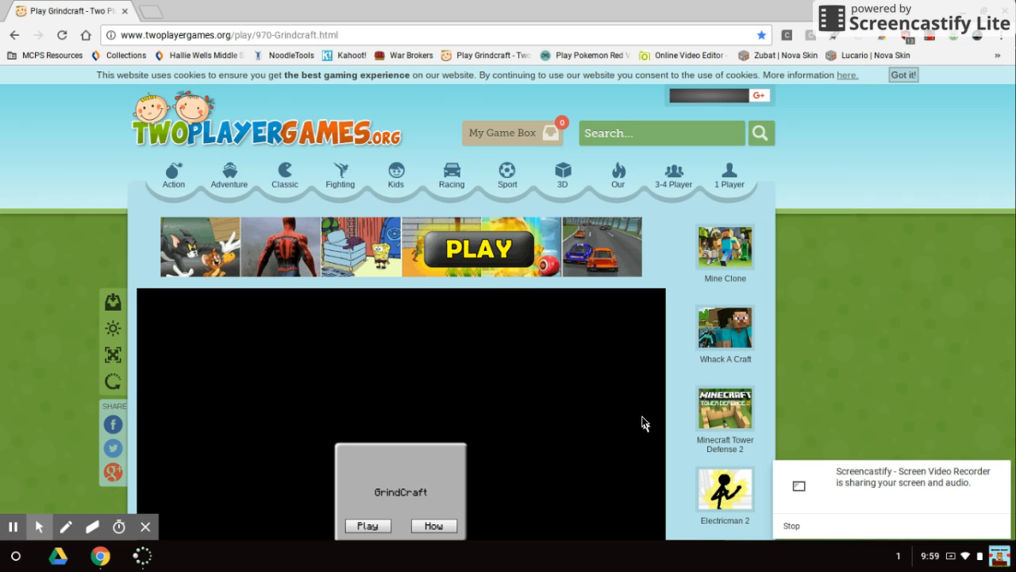
Step: Scroll to the GrindCraft frame and start the game from its start dialog
scroll("down", 3)
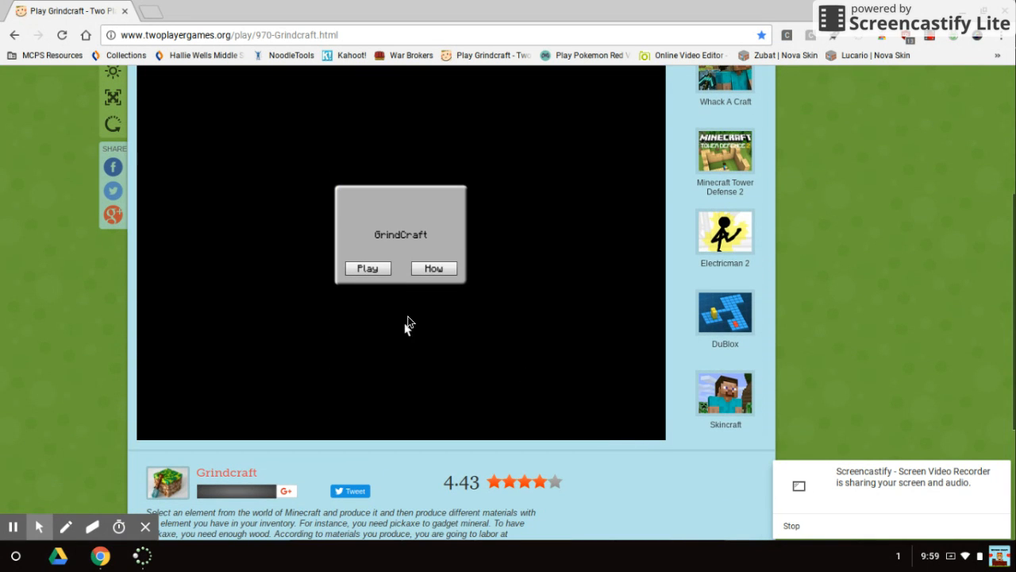
left_click(368, 267)
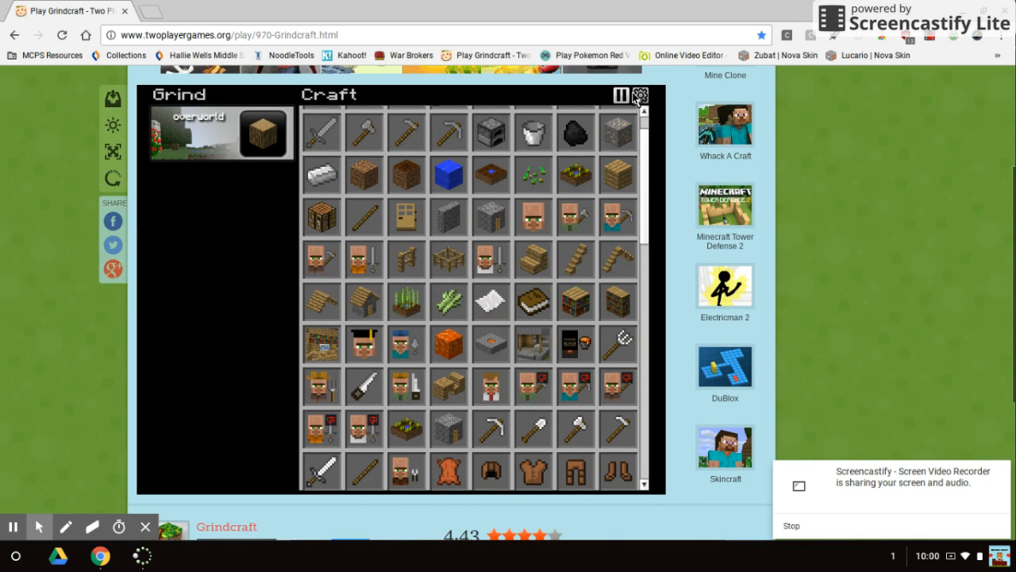
mouse_move(113, 151)
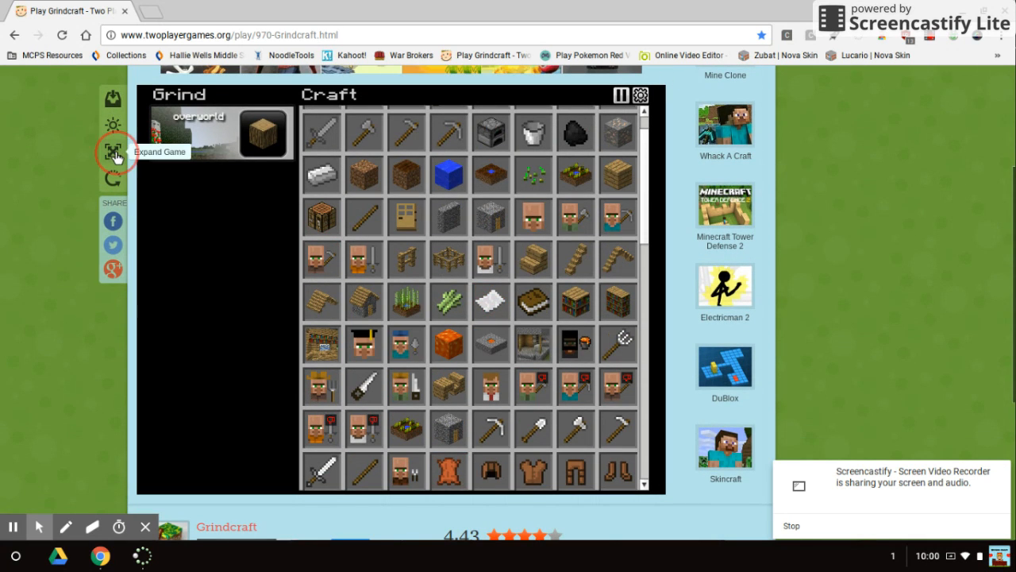
Step: Expand the game, browse inventory display and error reporting settings, then pause
left_click(112, 150)
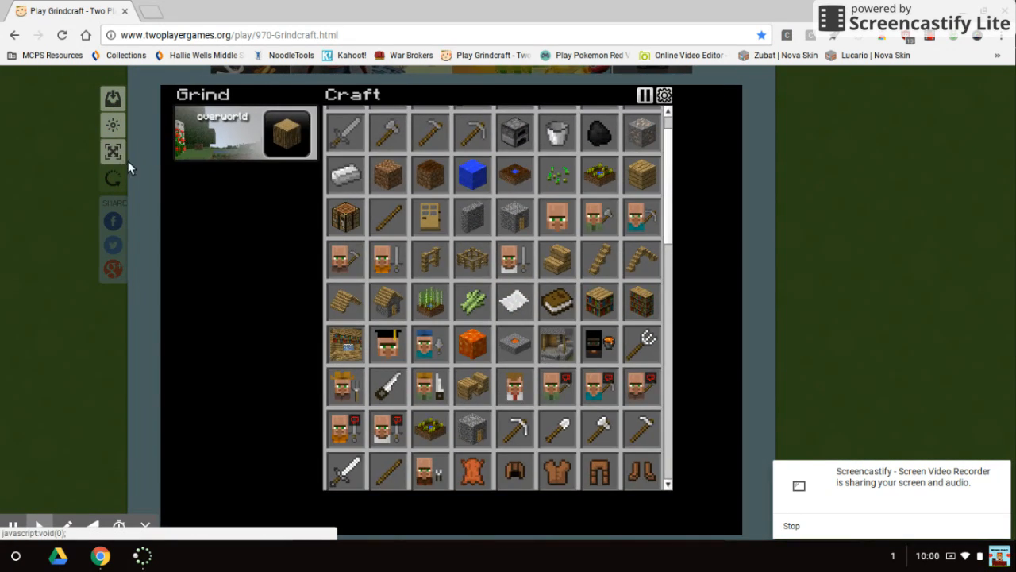
mouse_move(113, 125)
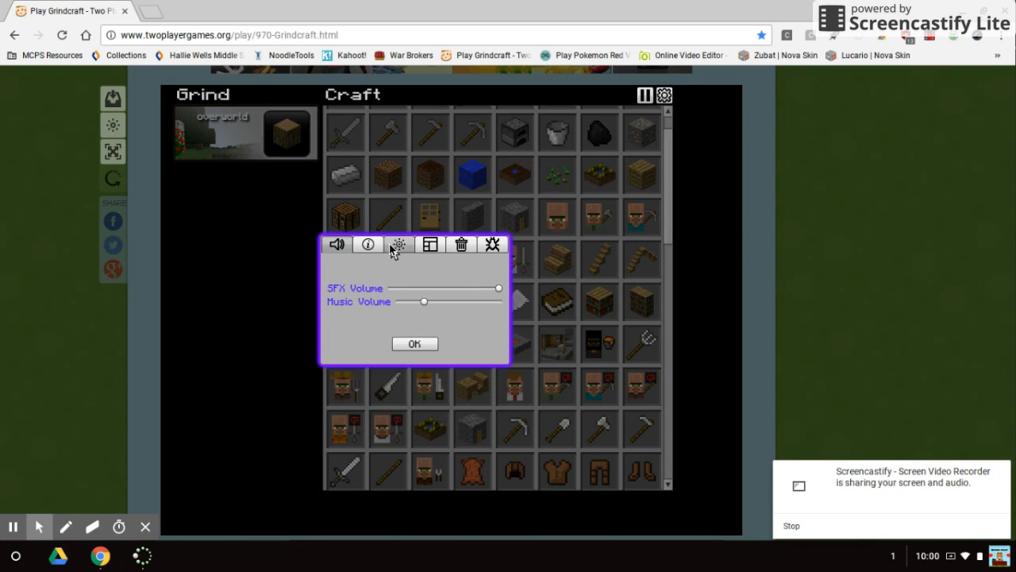
left_click(460, 244)
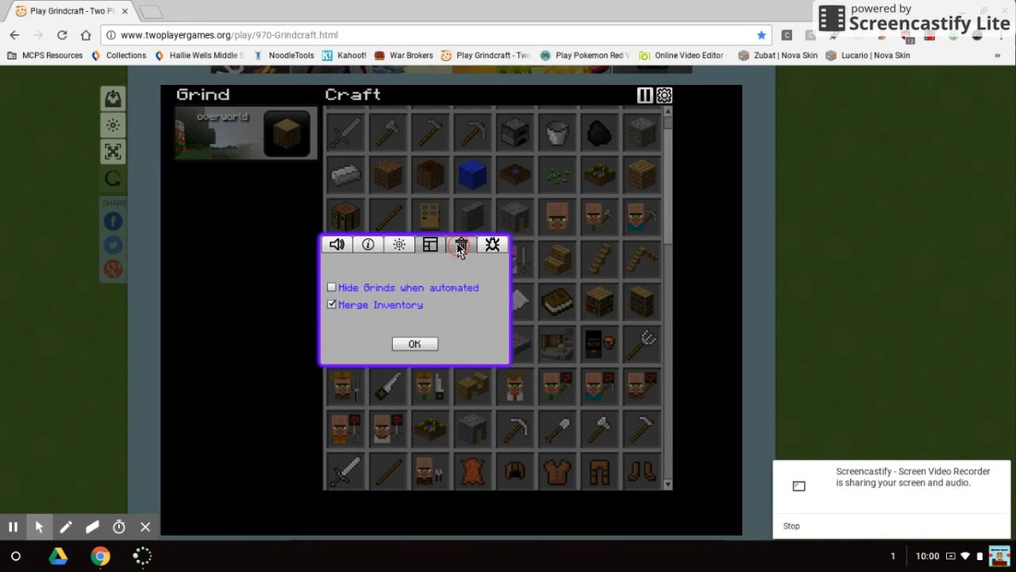
left_click(462, 244)
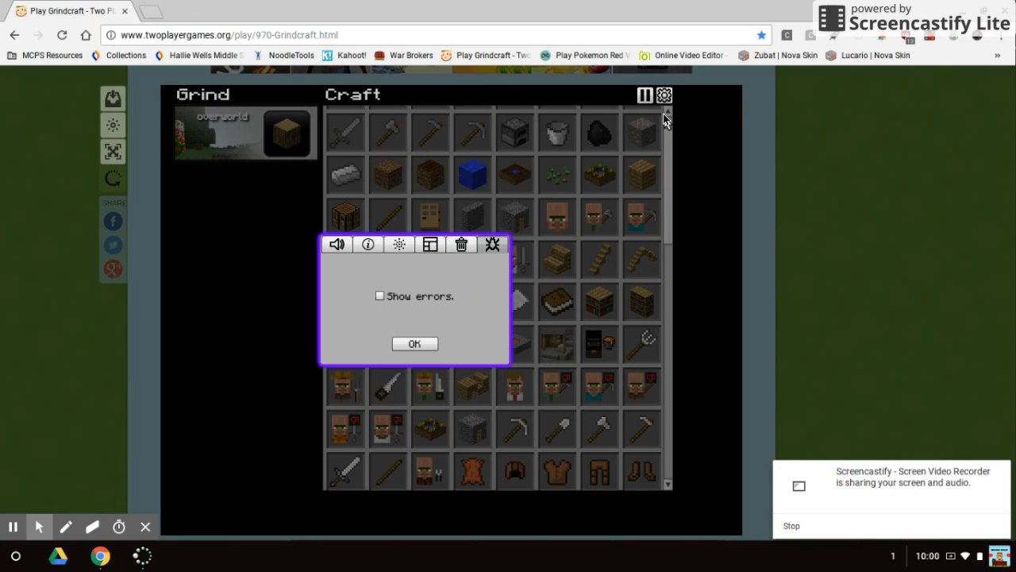
left_click(664, 95)
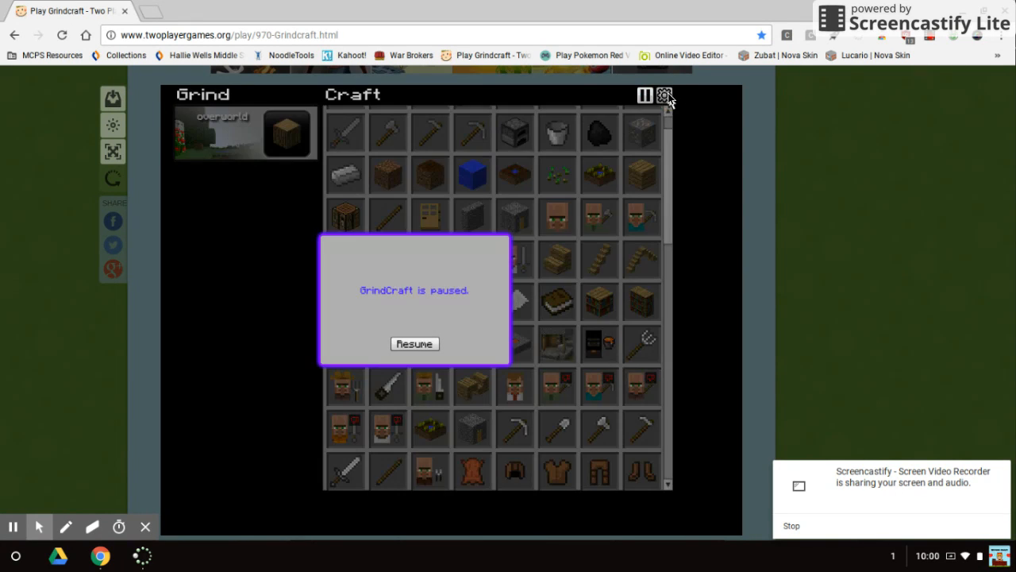
Step: Resume play, punch the tree for wood, and craft planks and a crafting table
left_click(414, 343)
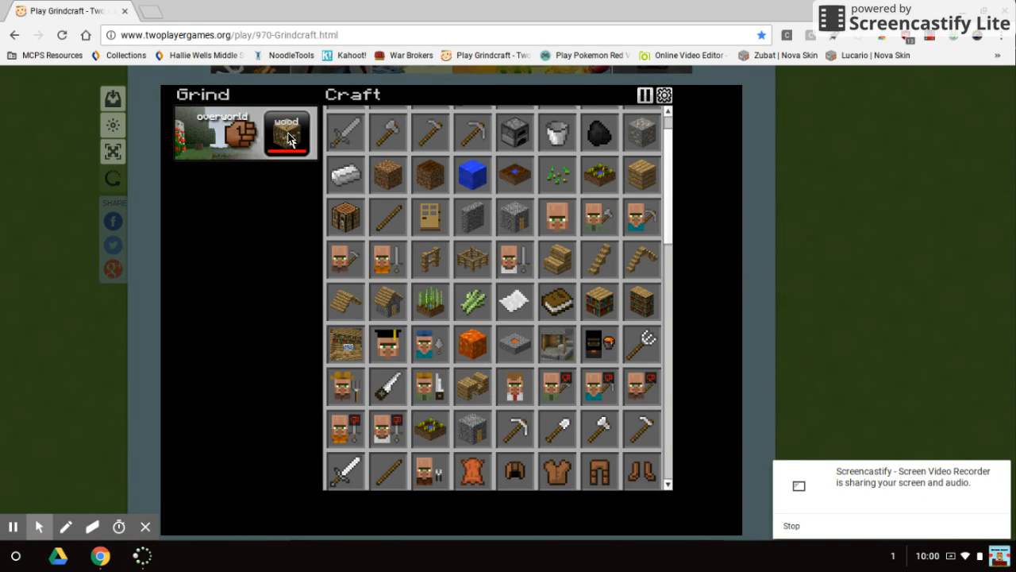
left_click(286, 133)
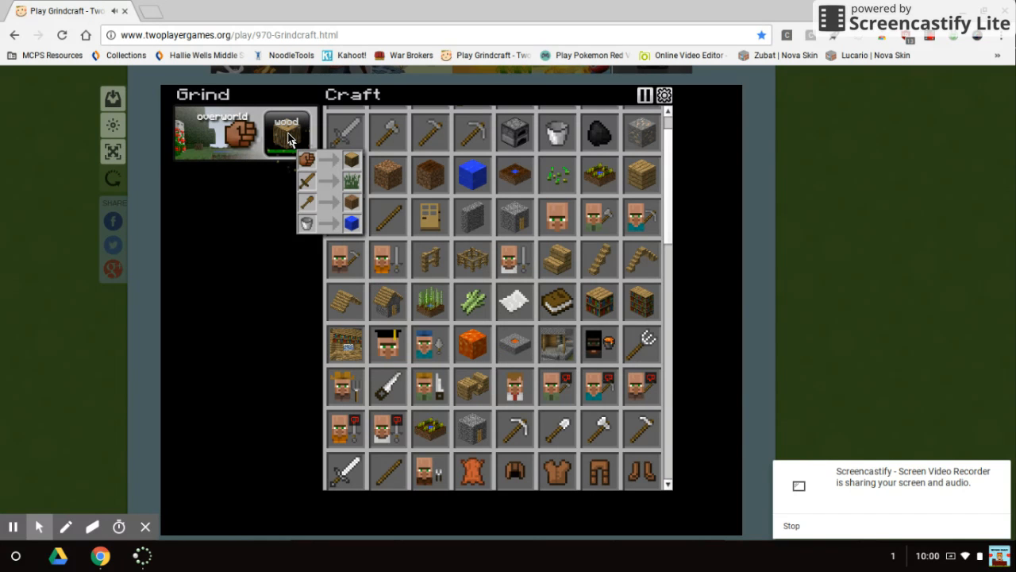
left_click(286, 135)
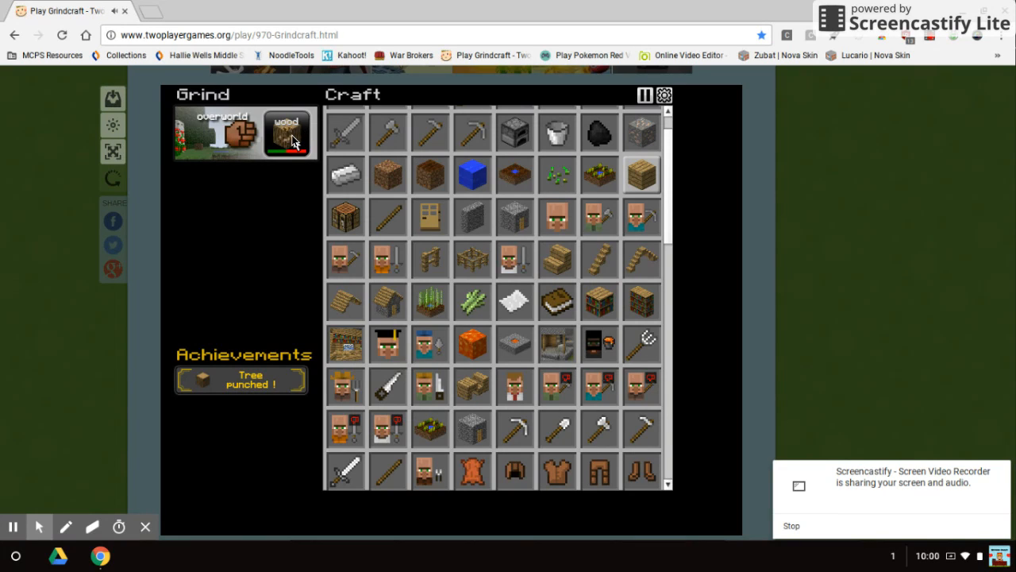
left_click(285, 132)
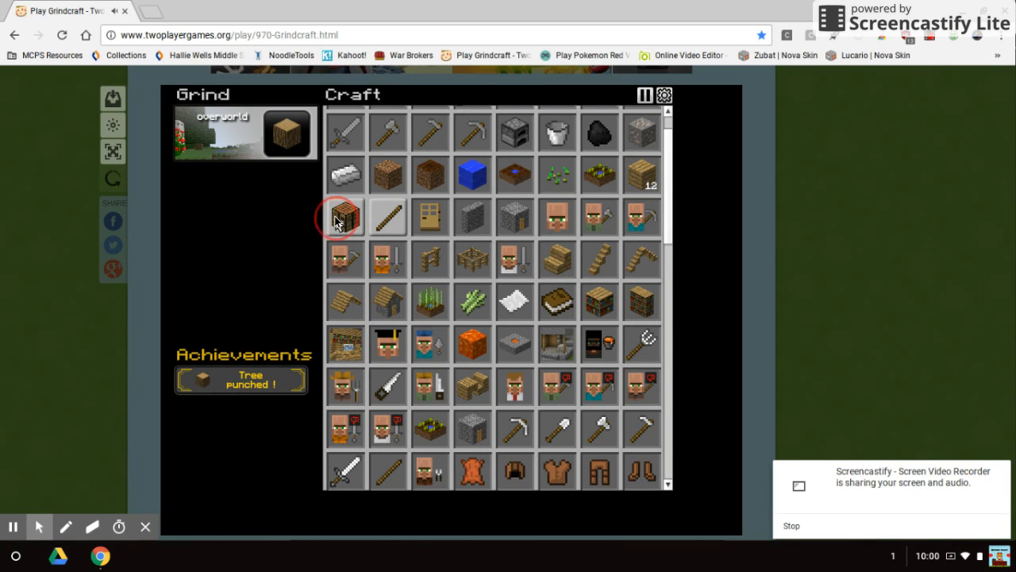
left_click(344, 216)
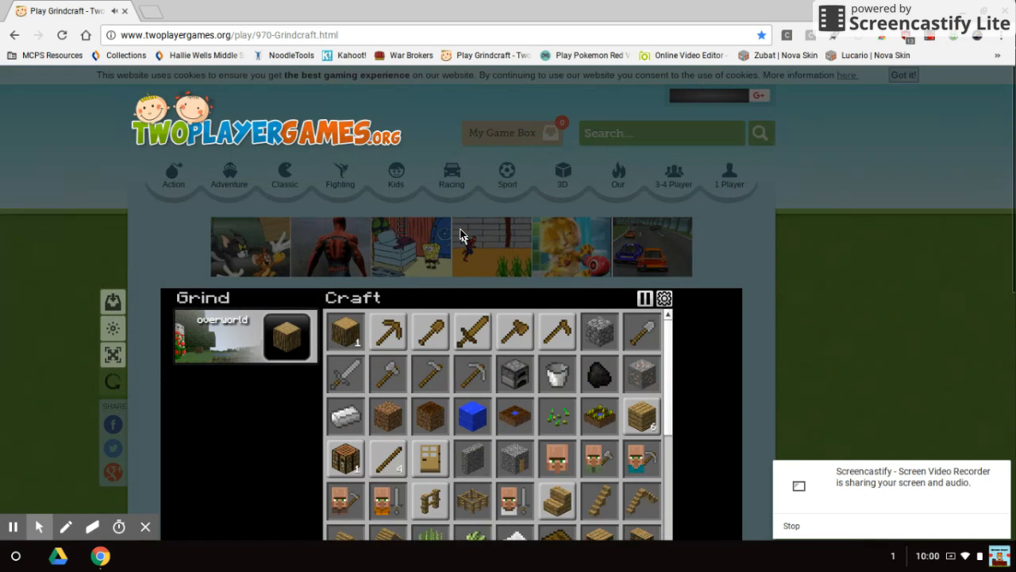
Step: Mine stone, gather three more wood, and craft a stone pickaxe
scroll("down", 3)
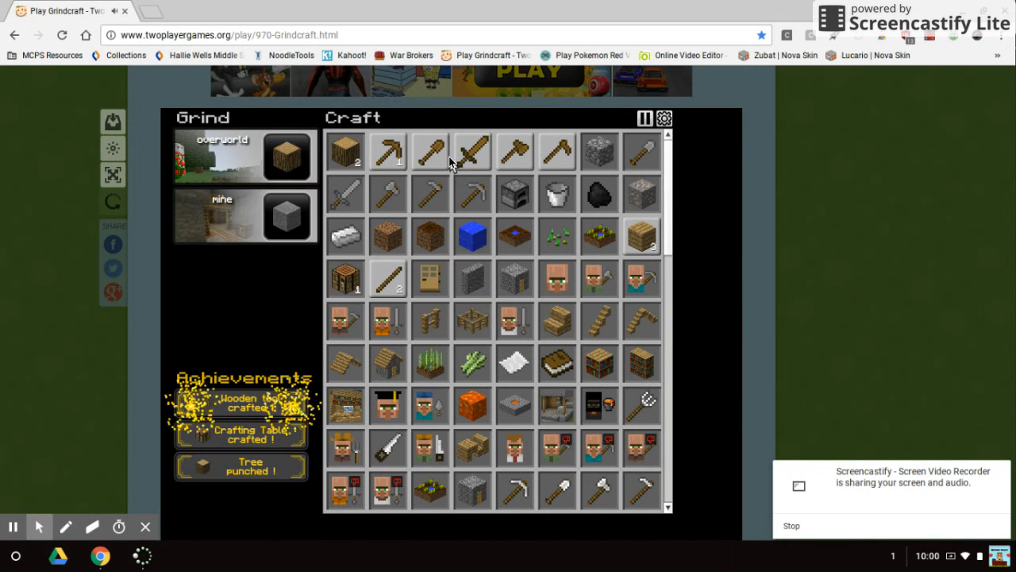
mouse_move(473, 151)
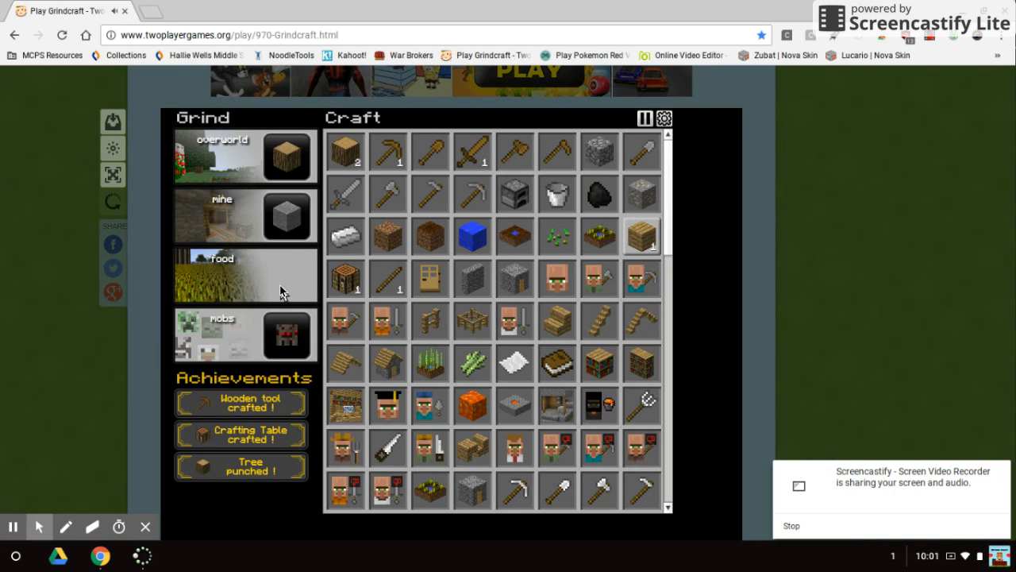
left_click(286, 216)
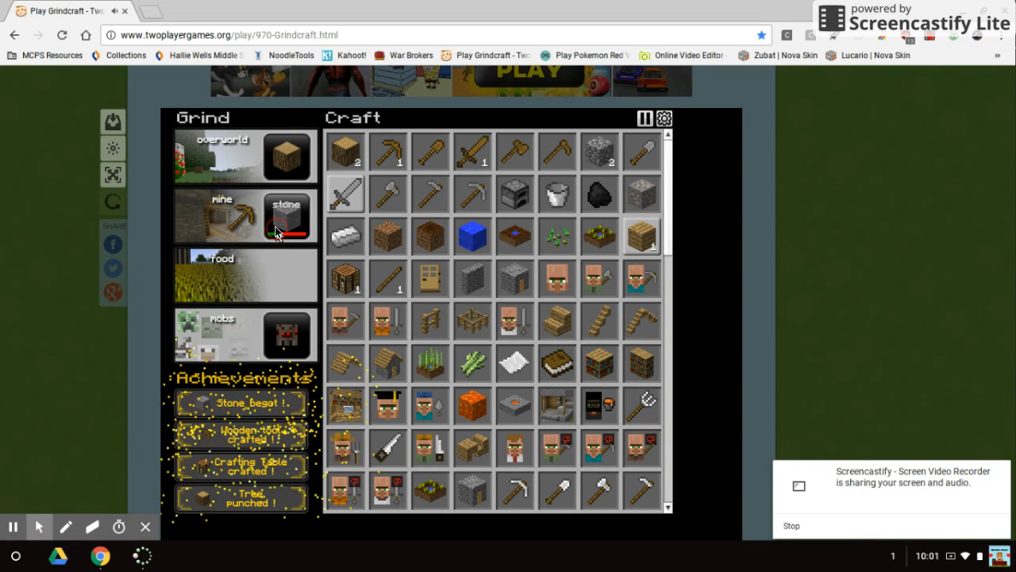
left_click(286, 170)
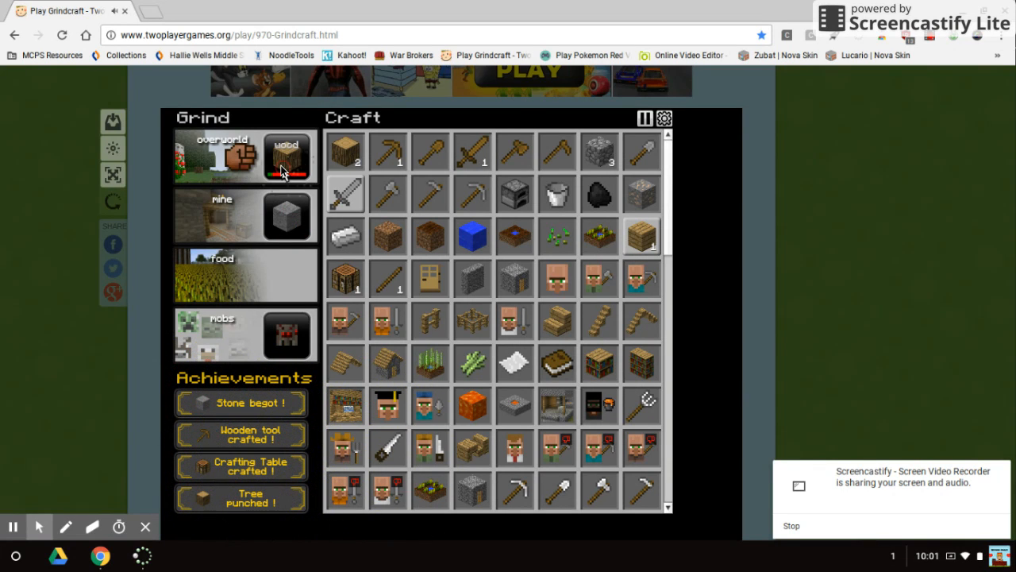
left_click(284, 167)
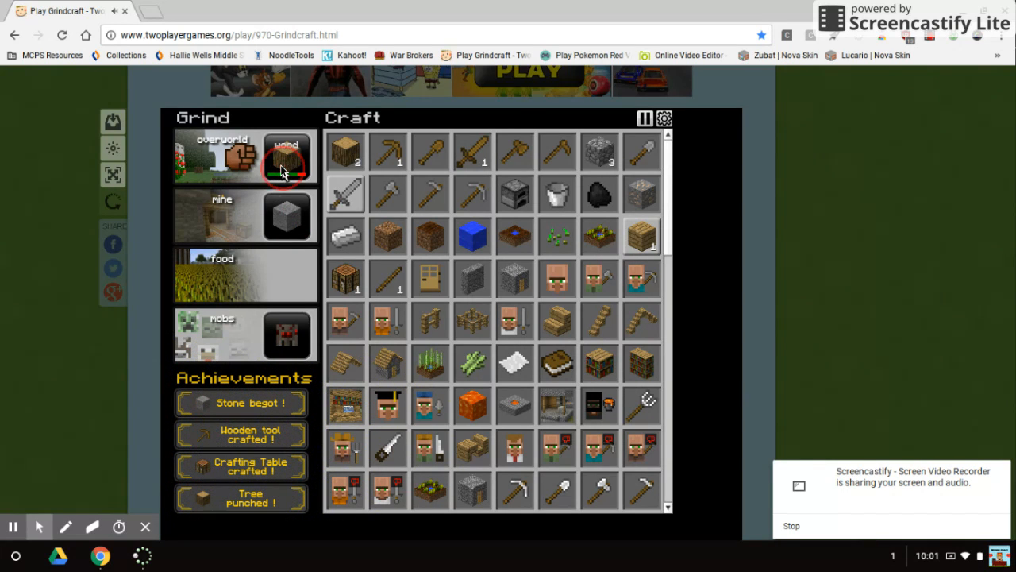
left_click(286, 157)
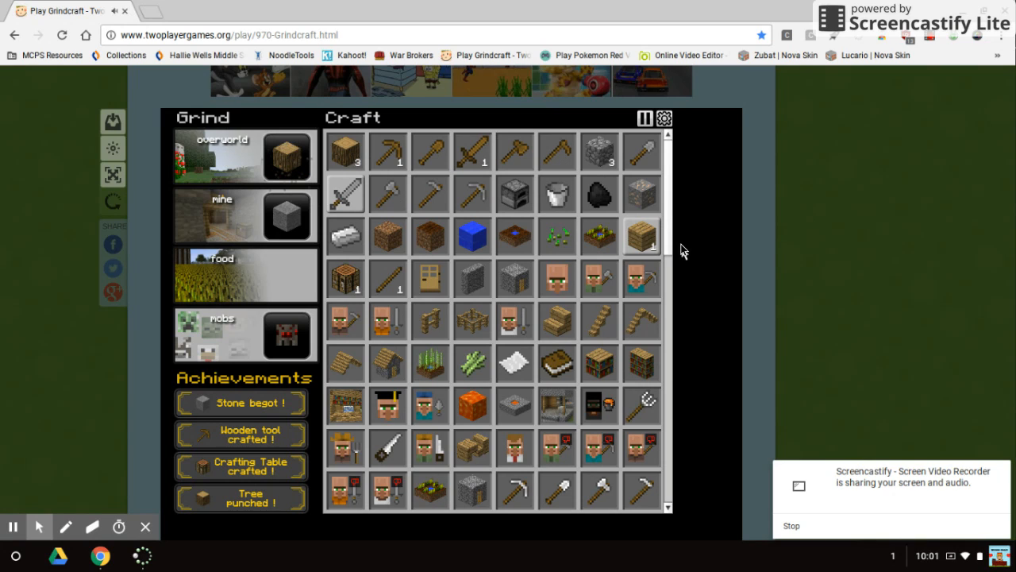
left_click(641, 236)
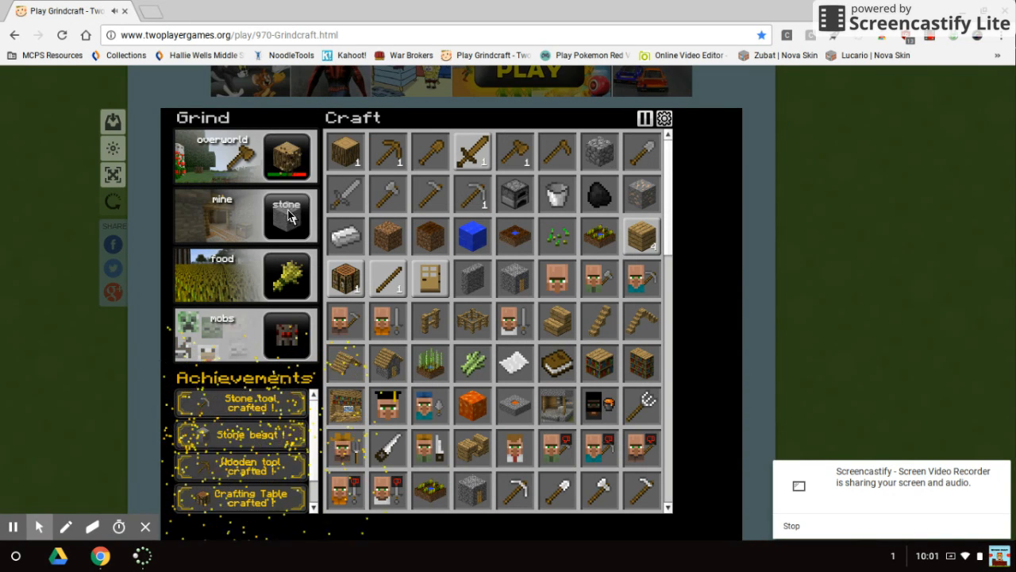
Step: Mine stone, iron ore and coal ore from the mine tile
left_click(285, 215)
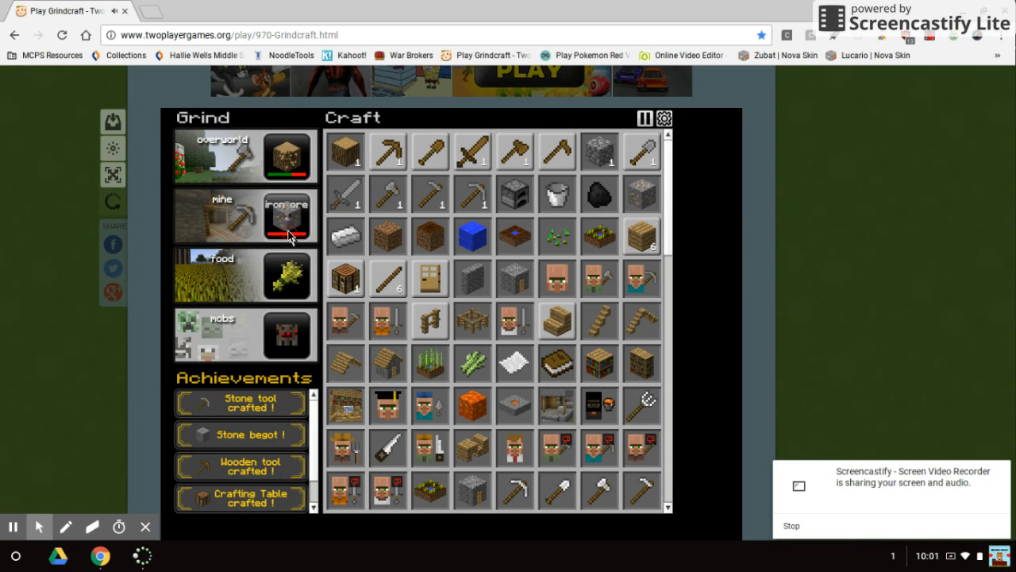
left_click(286, 216)
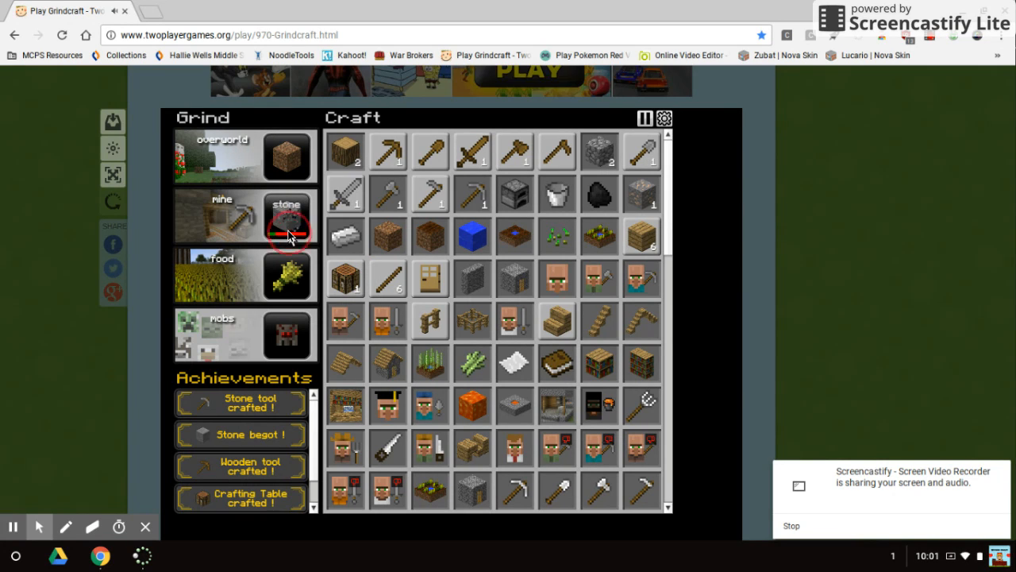
left_click(286, 217)
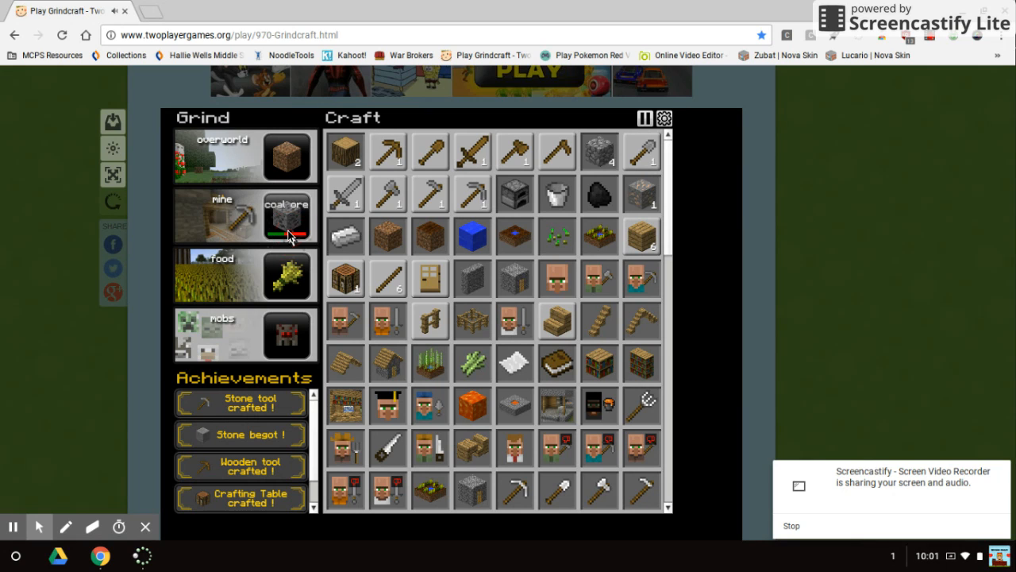
left_click(286, 216)
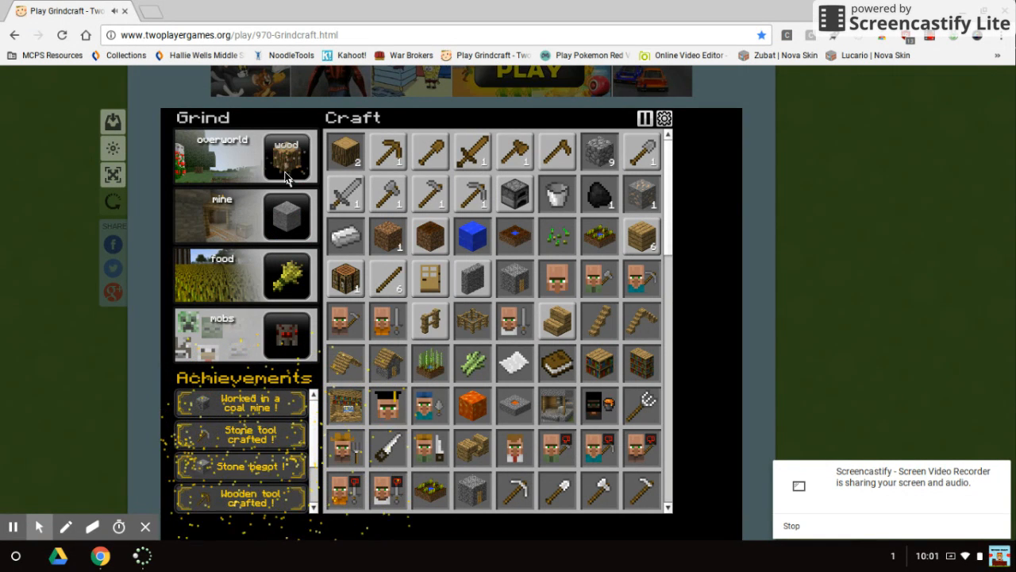
Step: Mow grass in the overworld, then mine several stone and coal ore blocks
left_click(286, 159)
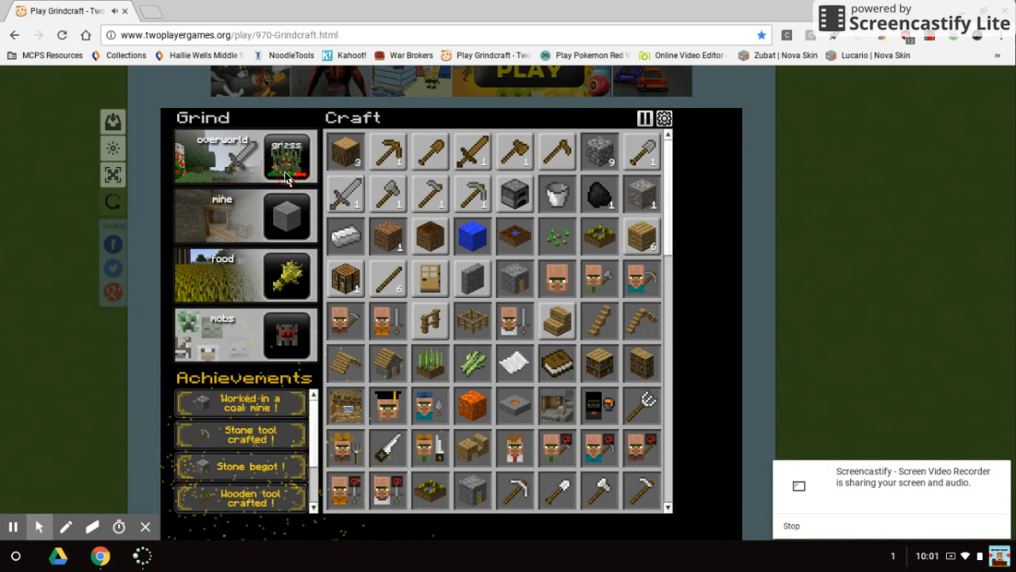
left_click(287, 156)
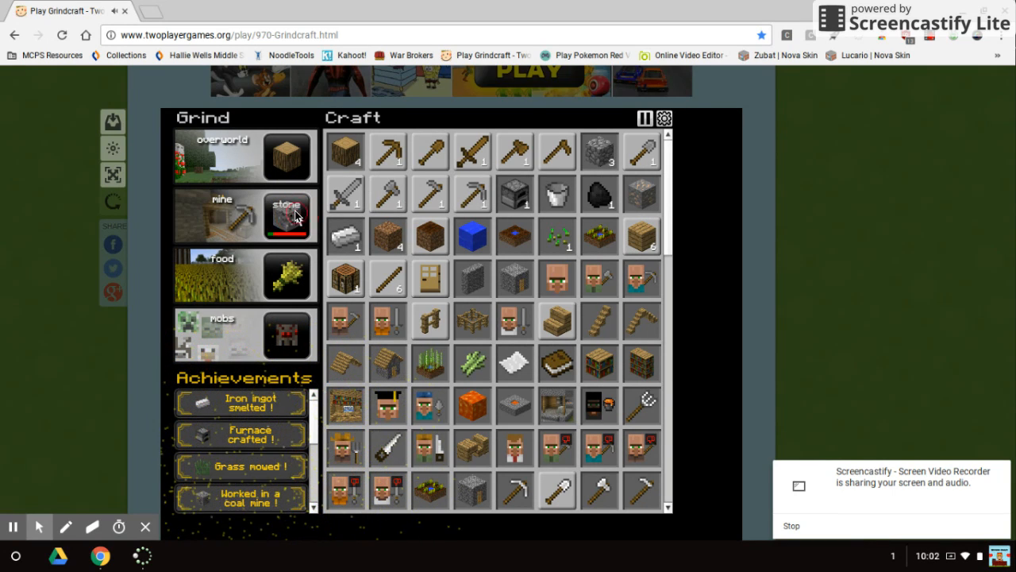
left_click(288, 215)
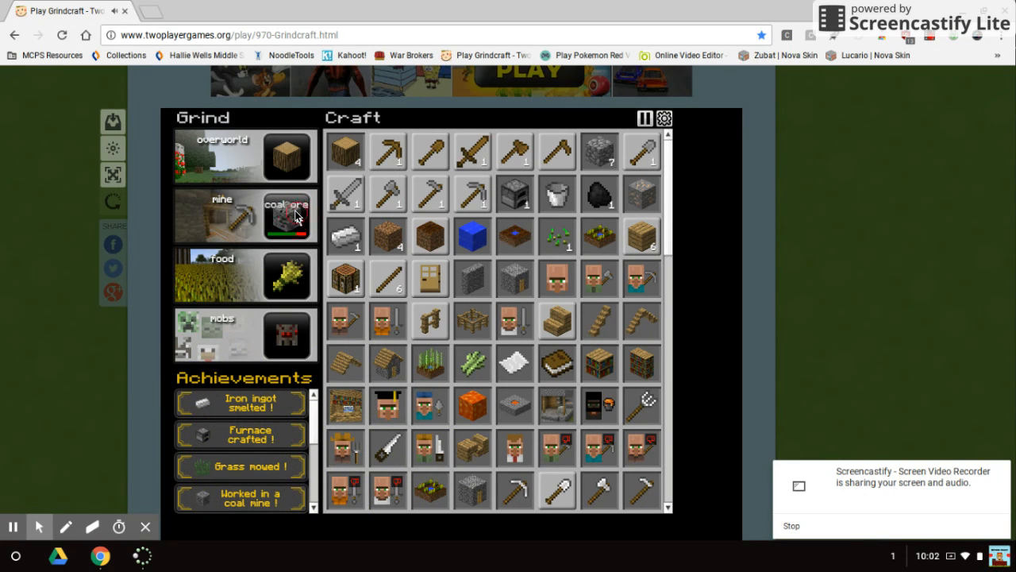
left_click(286, 214)
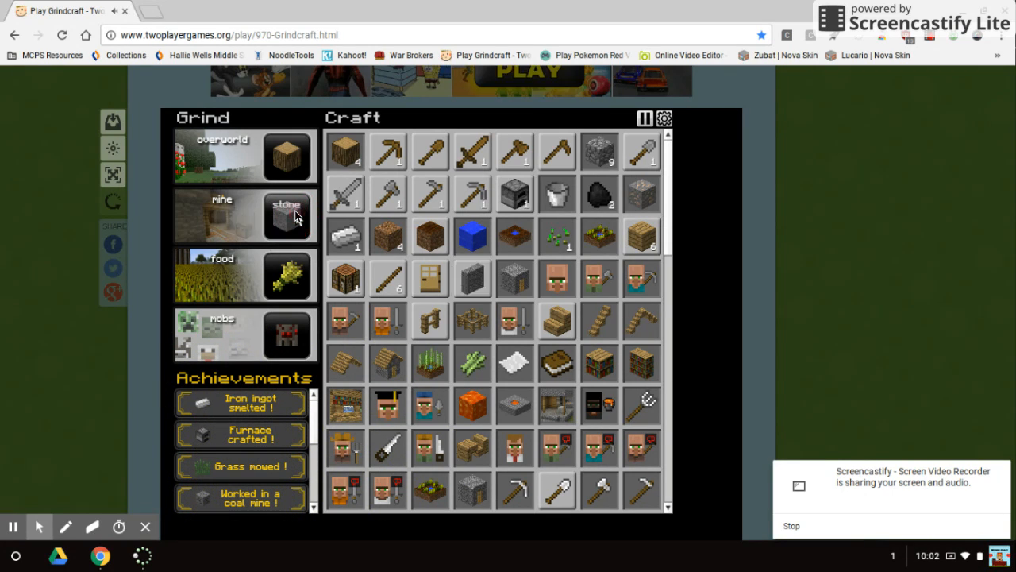
left_click(285, 214)
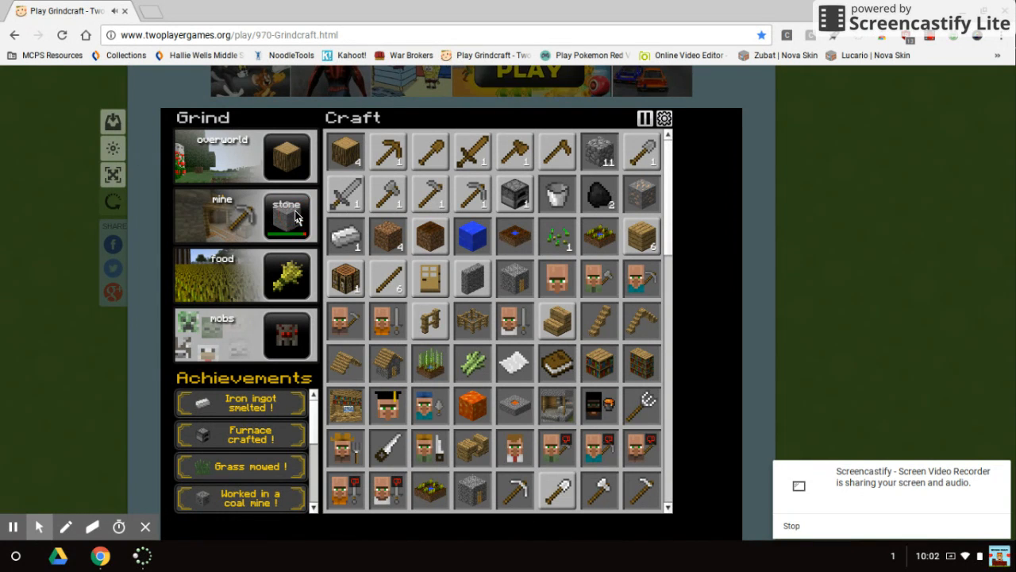
left_click(288, 215)
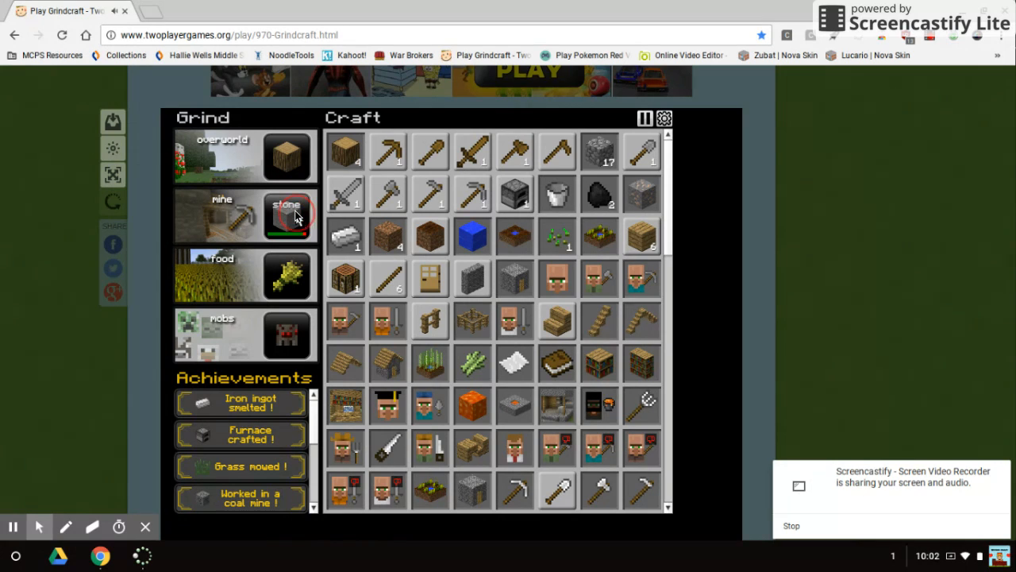
left_click(286, 218)
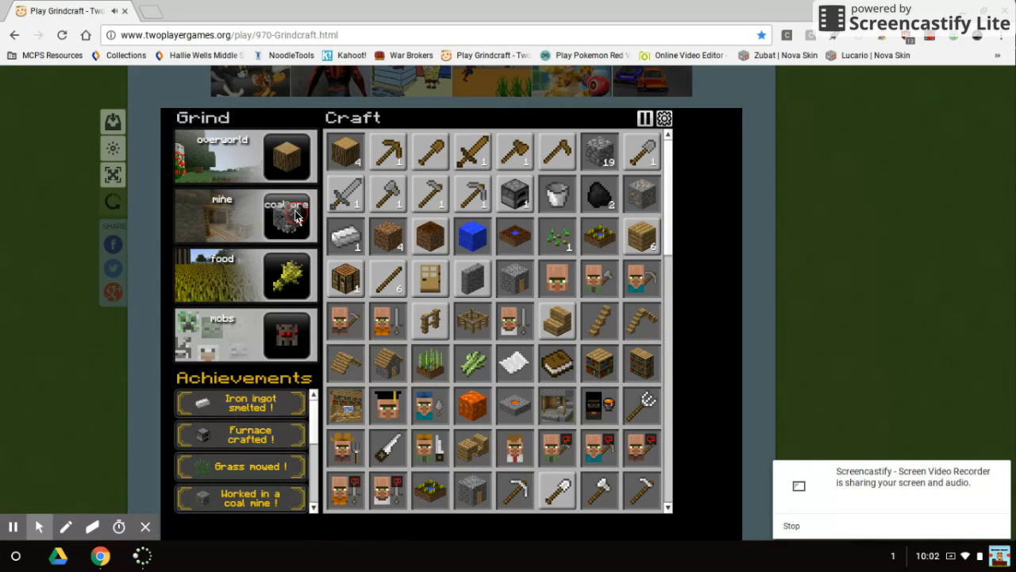
left_click(286, 216)
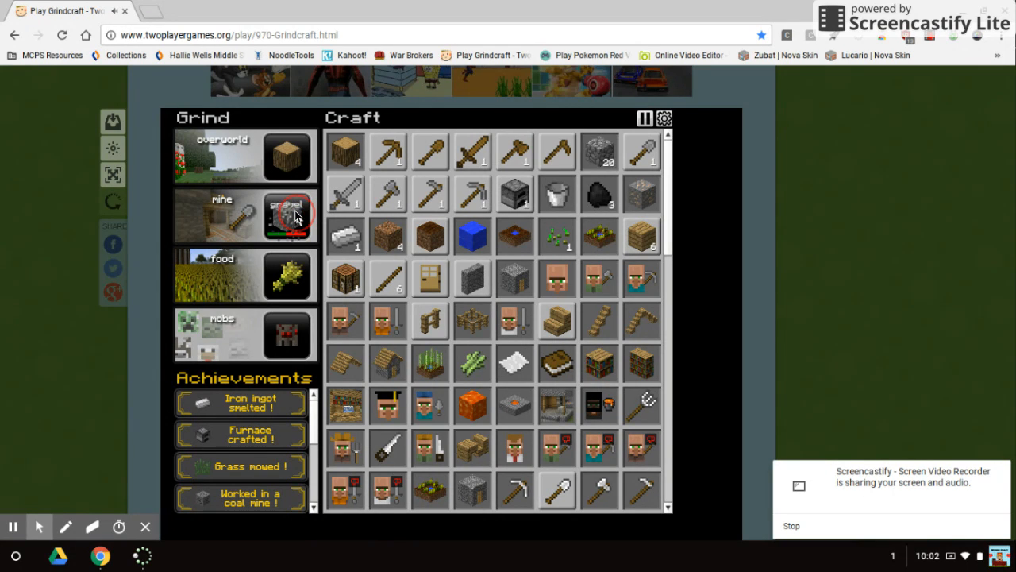
Step: Keep mining gravel, coal ore and stone blocks
left_click(285, 216)
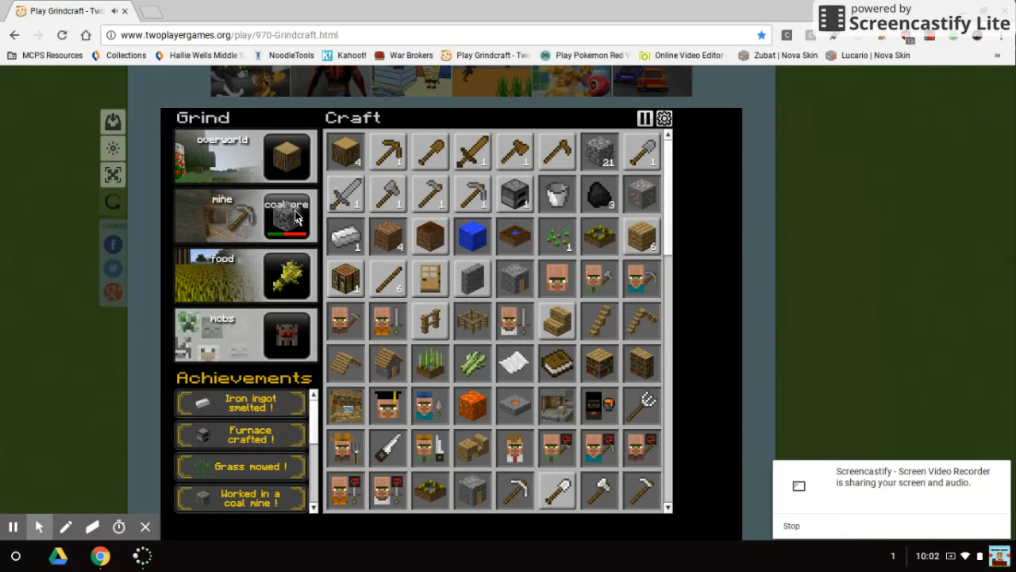
left_click(286, 215)
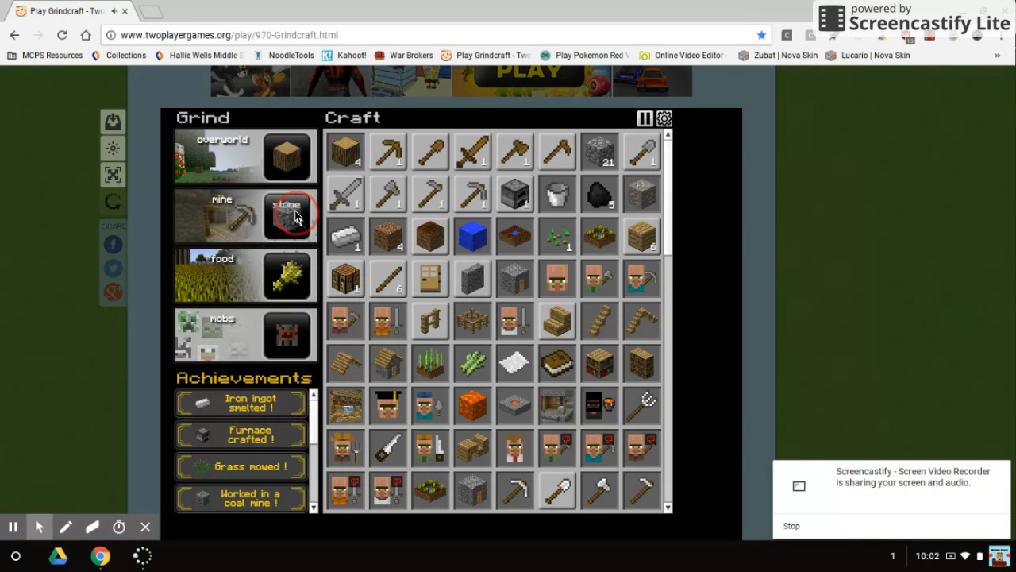
left_click(287, 215)
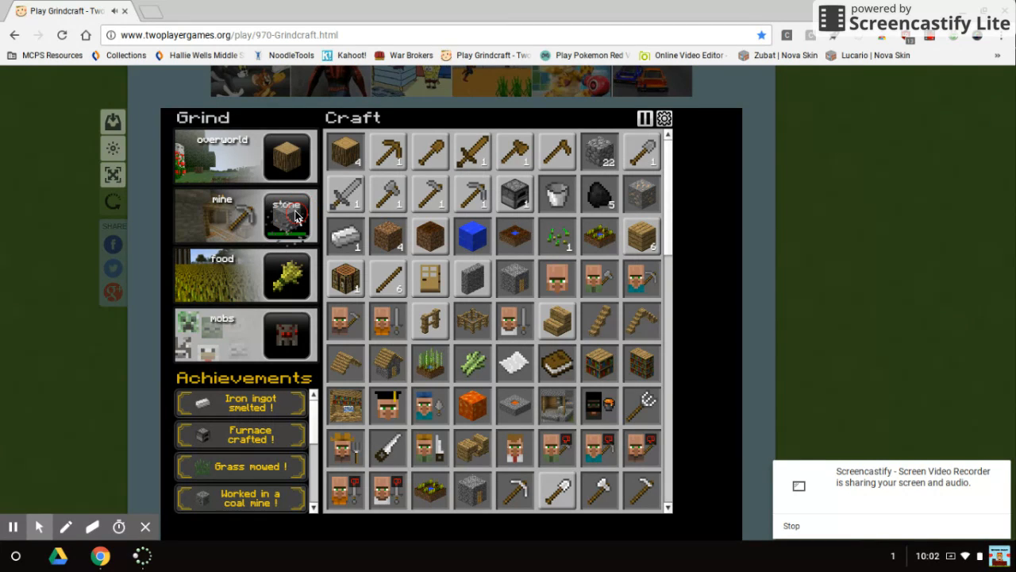
left_click(286, 215)
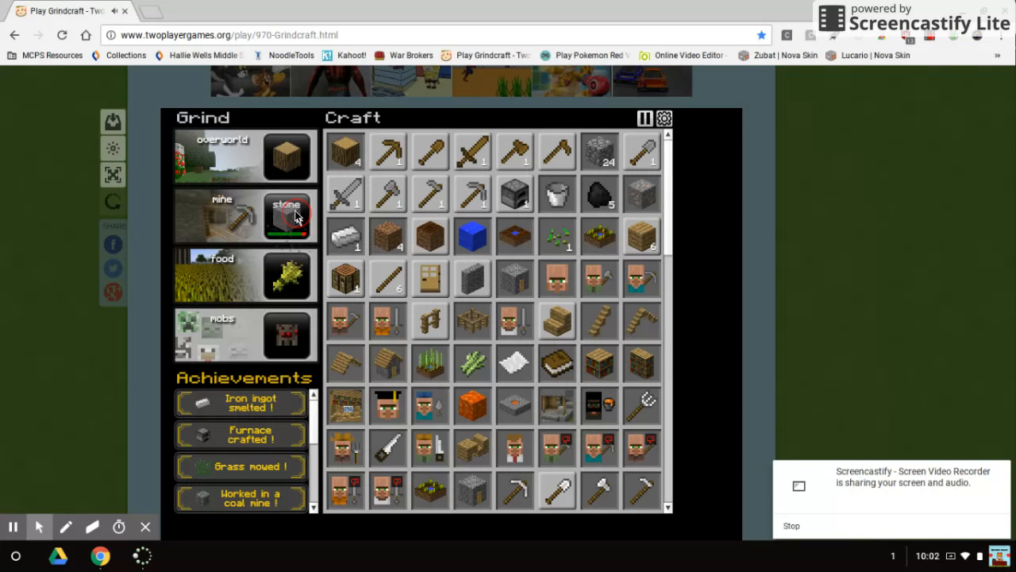
left_click(286, 215)
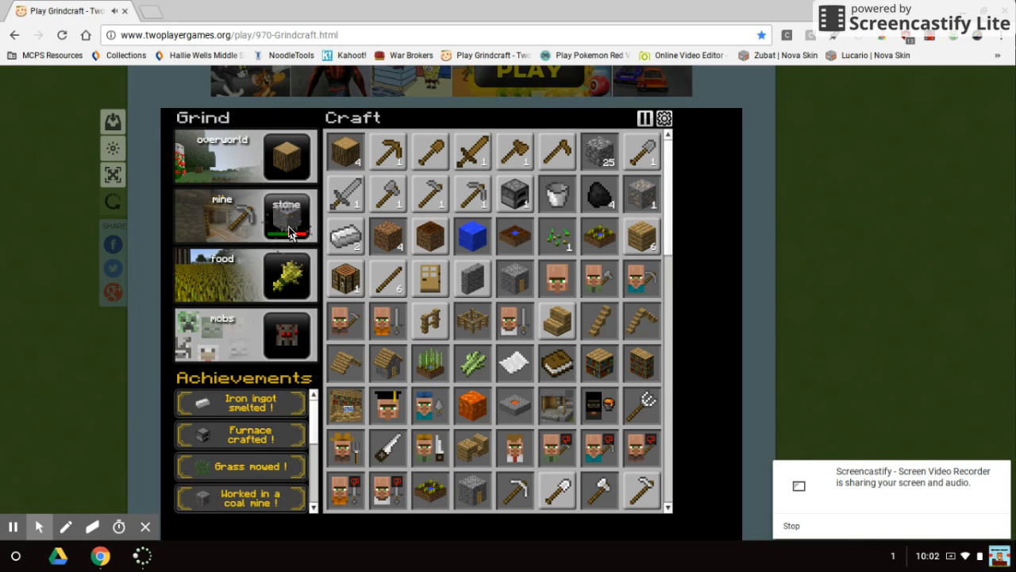
left_click(285, 218)
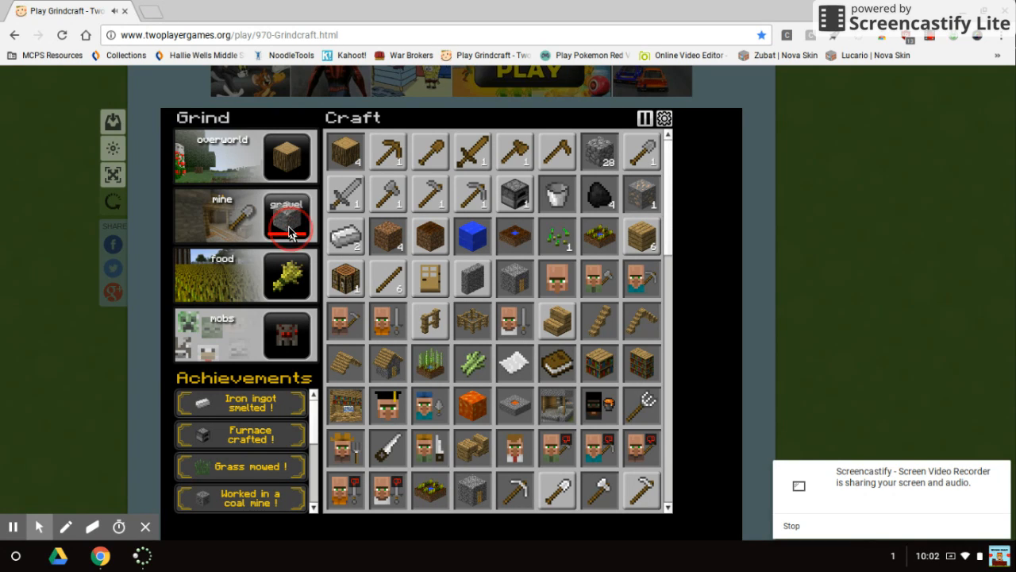
left_click(288, 219)
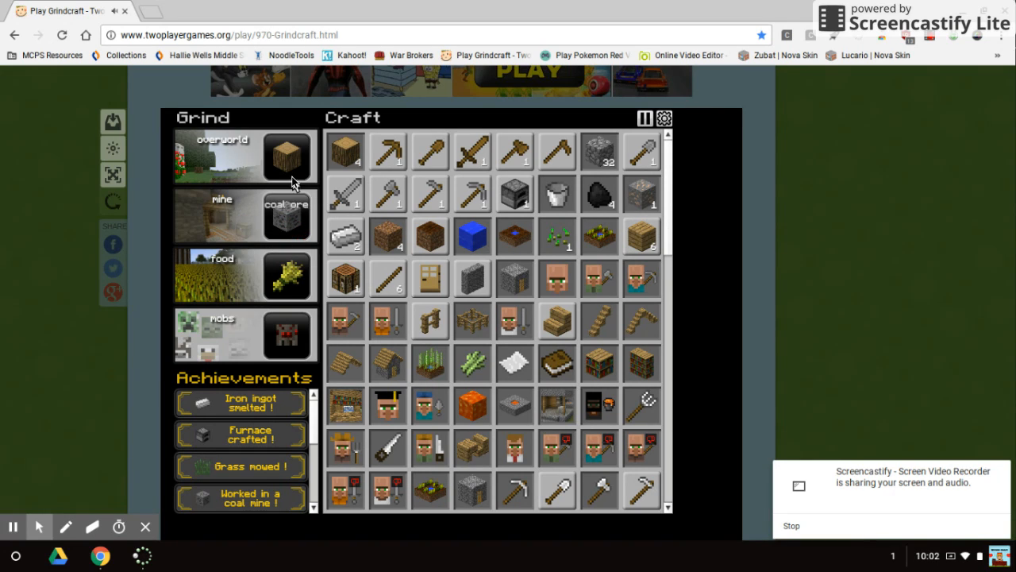
Step: Chop three more wood and craft a batch of stone walls
left_click(286, 157)
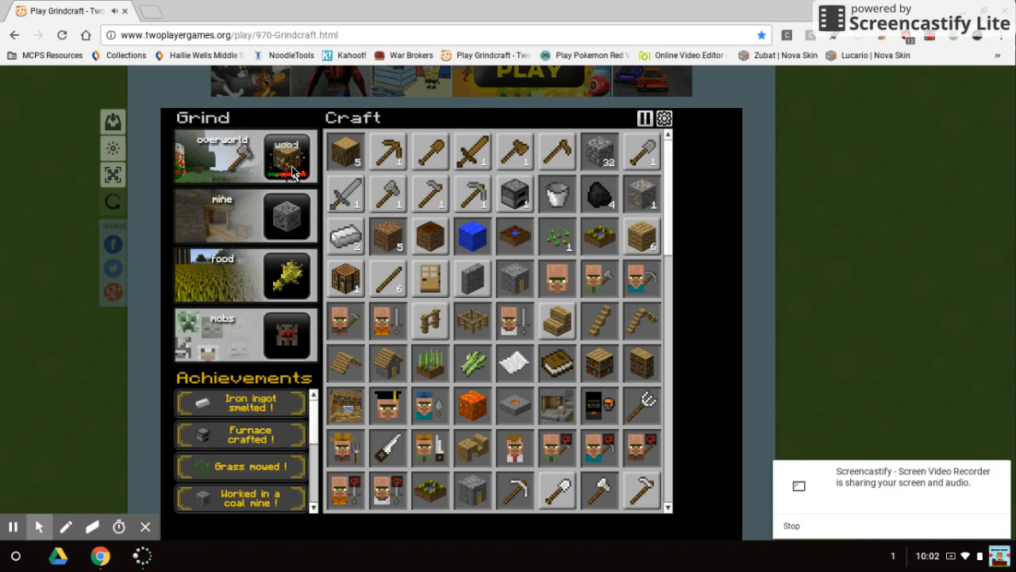
left_click(285, 156)
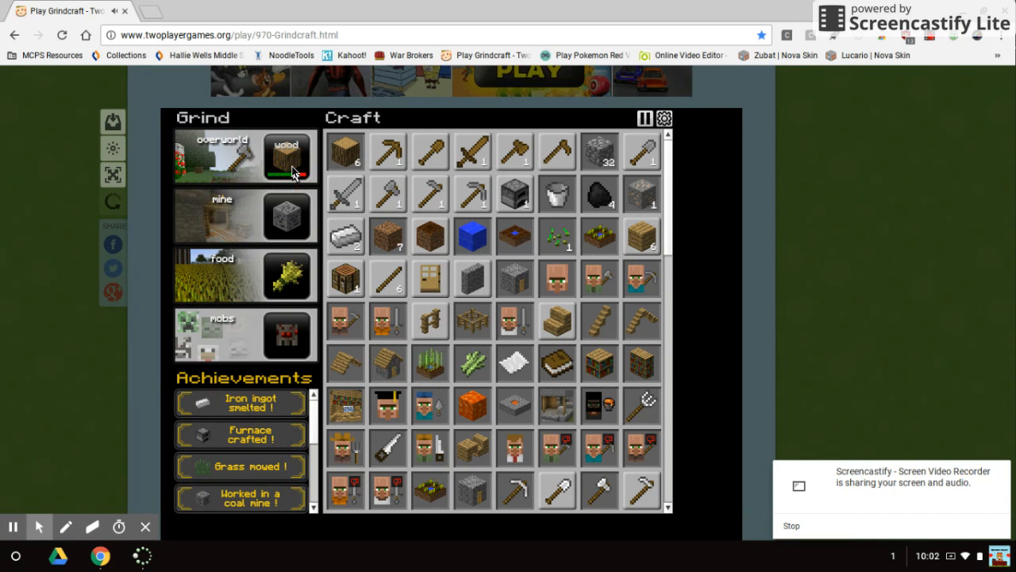
left_click(287, 156)
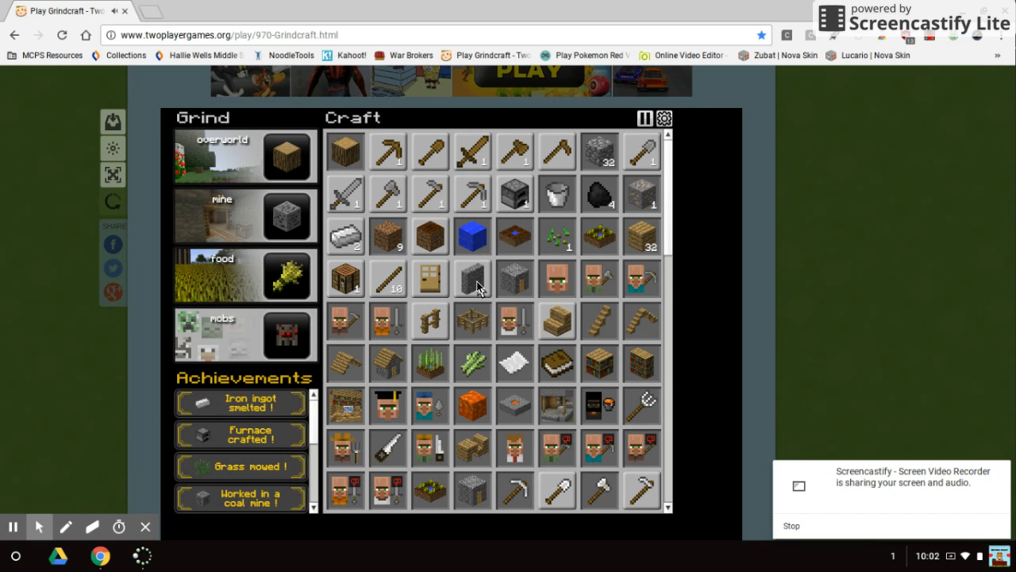
left_click(472, 278)
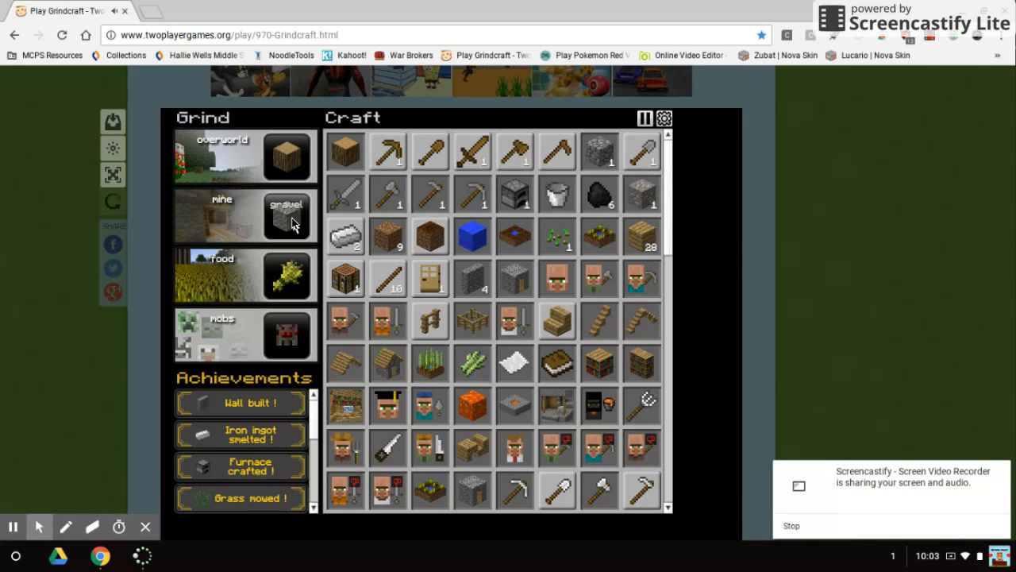
Step: Mine gravel, coal ore and three stone blocks
left_click(286, 214)
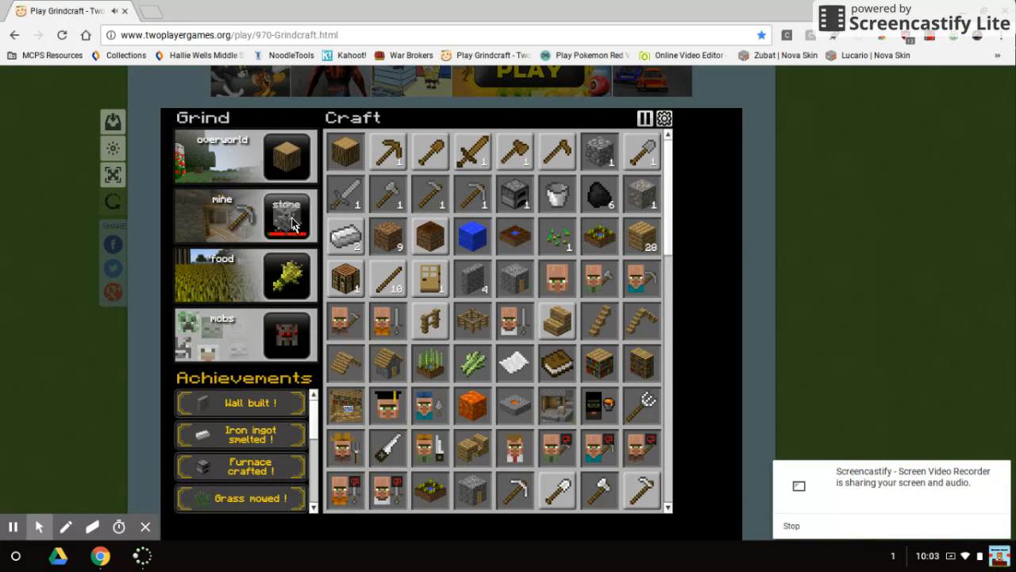
left_click(286, 215)
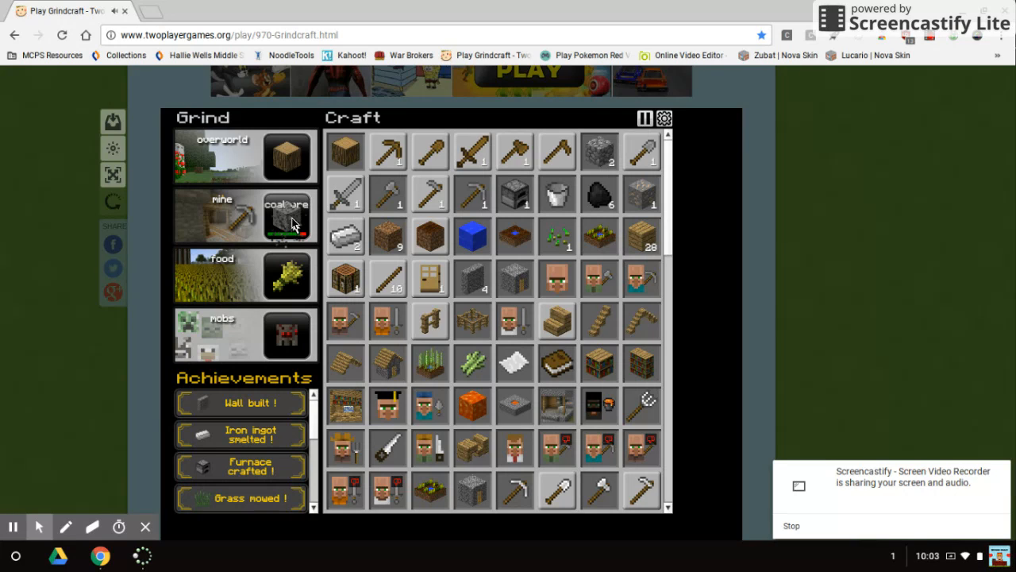
left_click(286, 219)
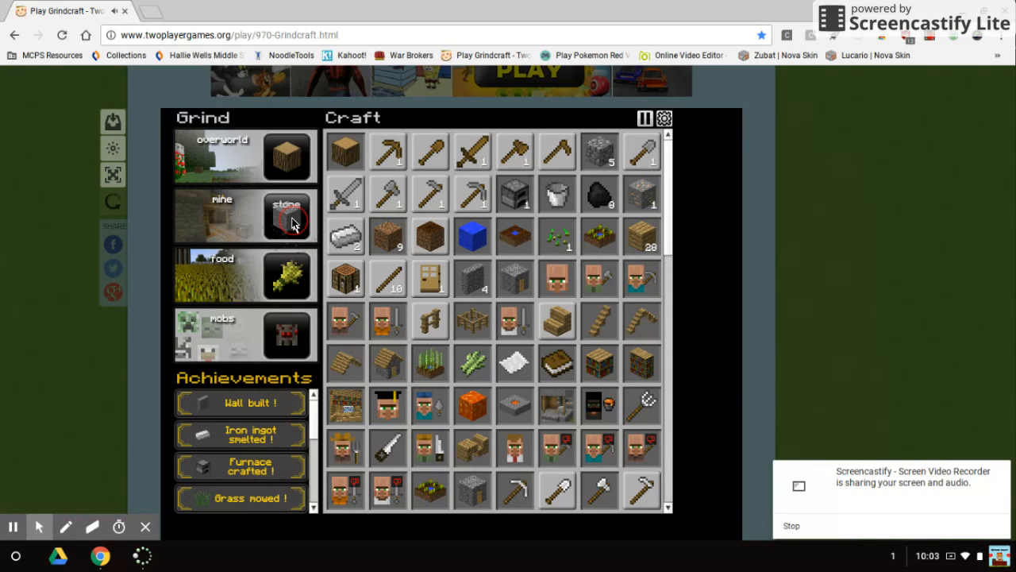
left_click(286, 215)
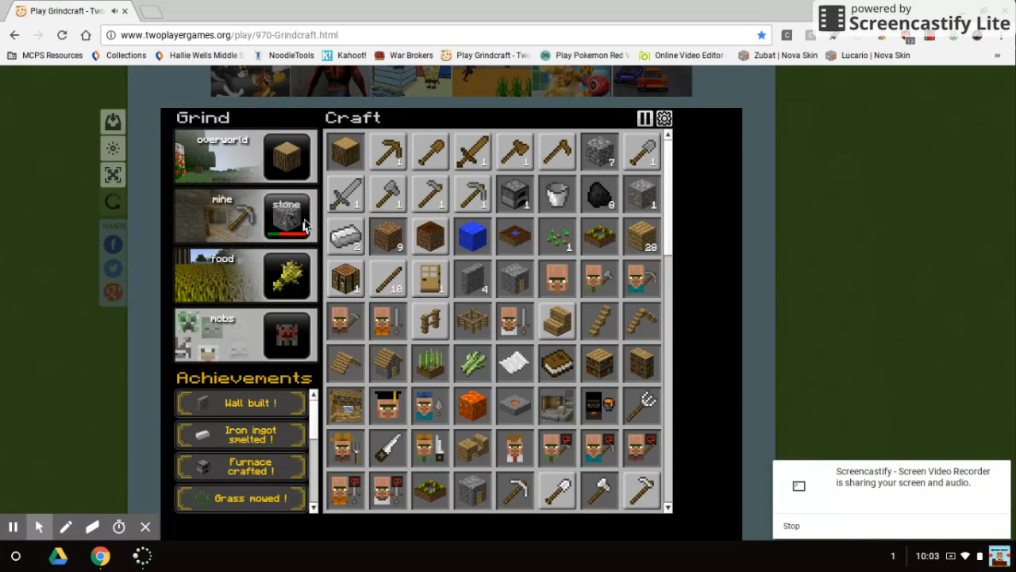
left_click(286, 216)
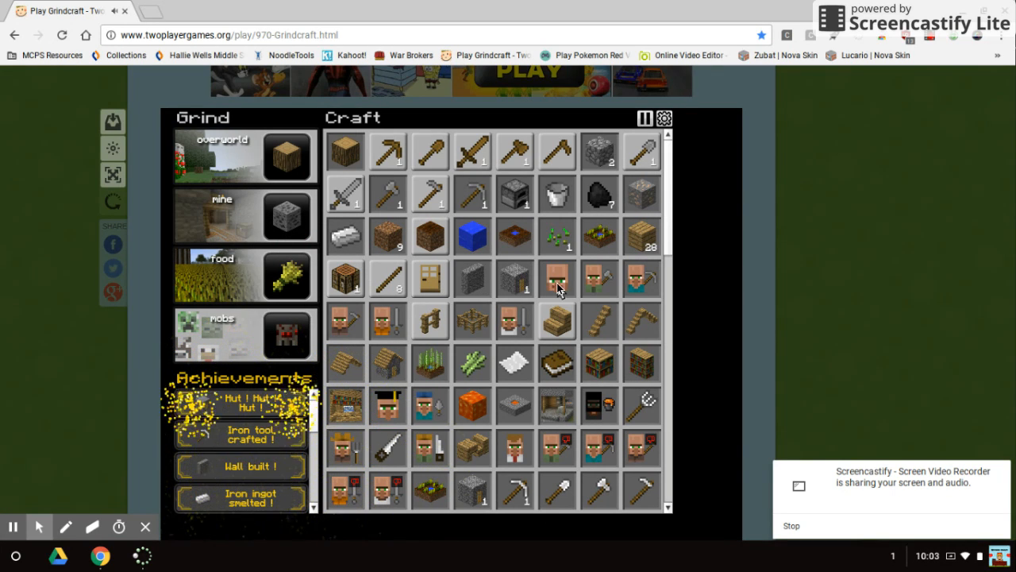
Step: Mine alternating stone and coal ore blocks
left_click(430, 237)
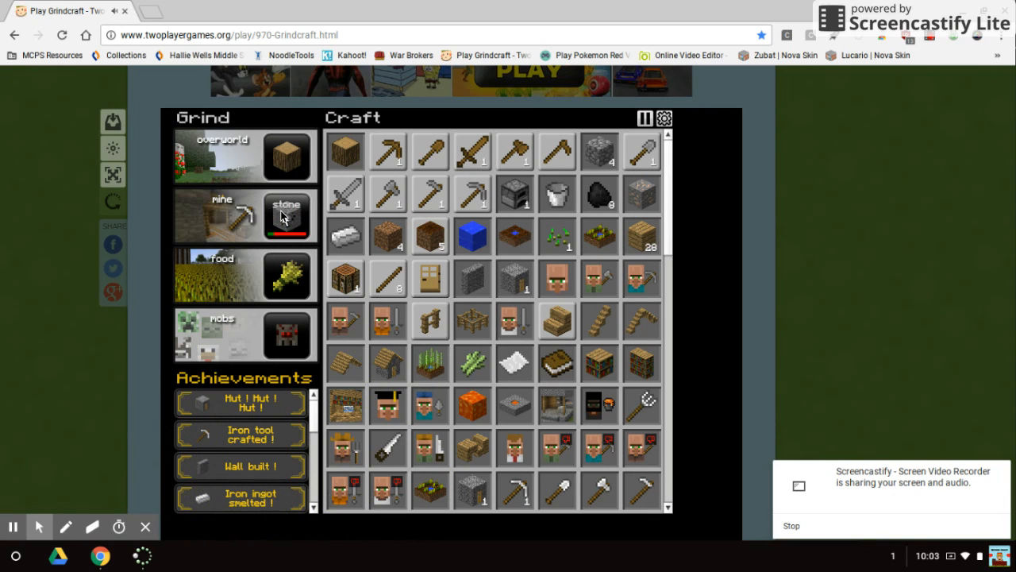
left_click(286, 216)
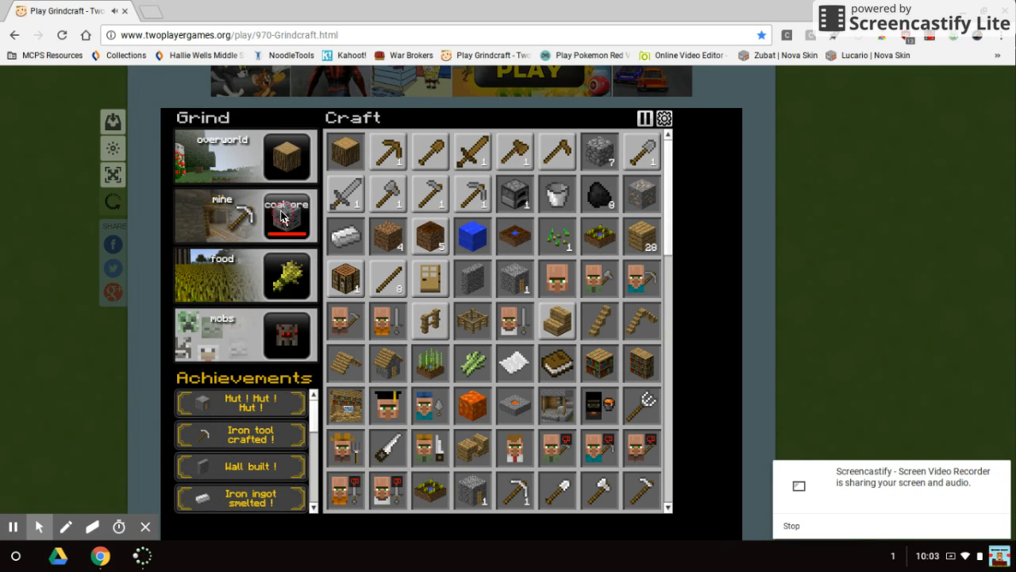
left_click(285, 215)
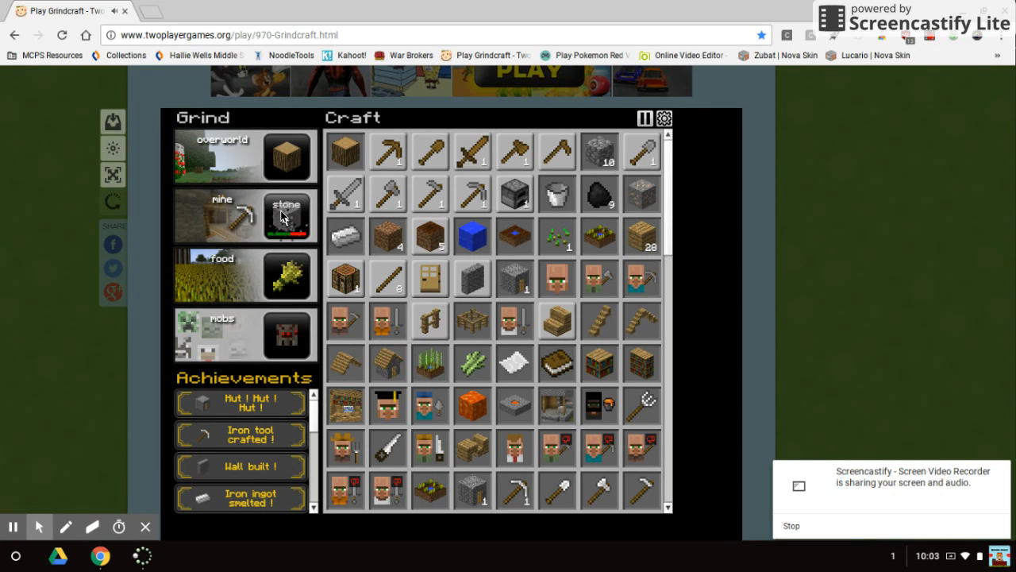
left_click(286, 215)
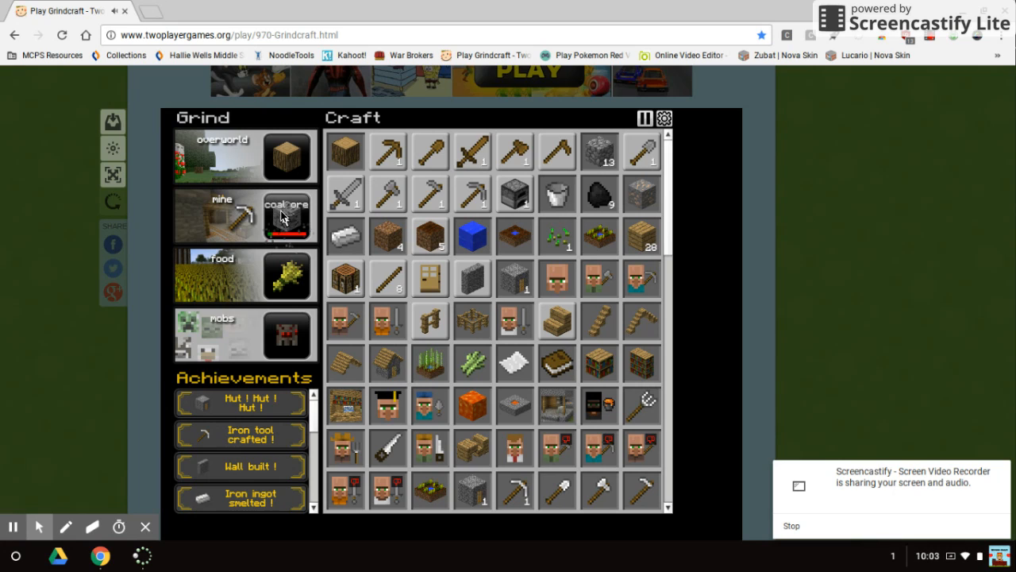
left_click(286, 214)
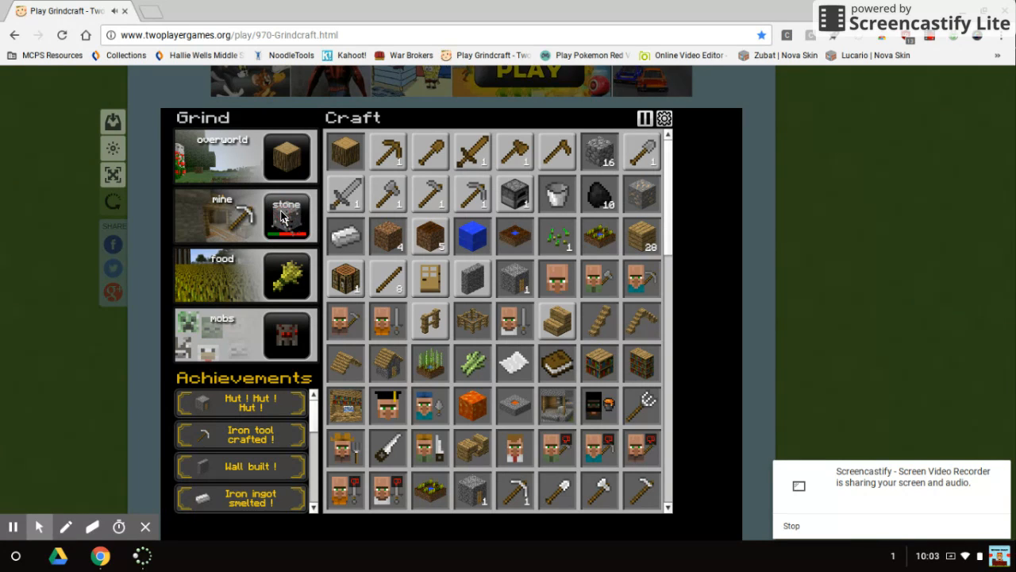
left_click(286, 215)
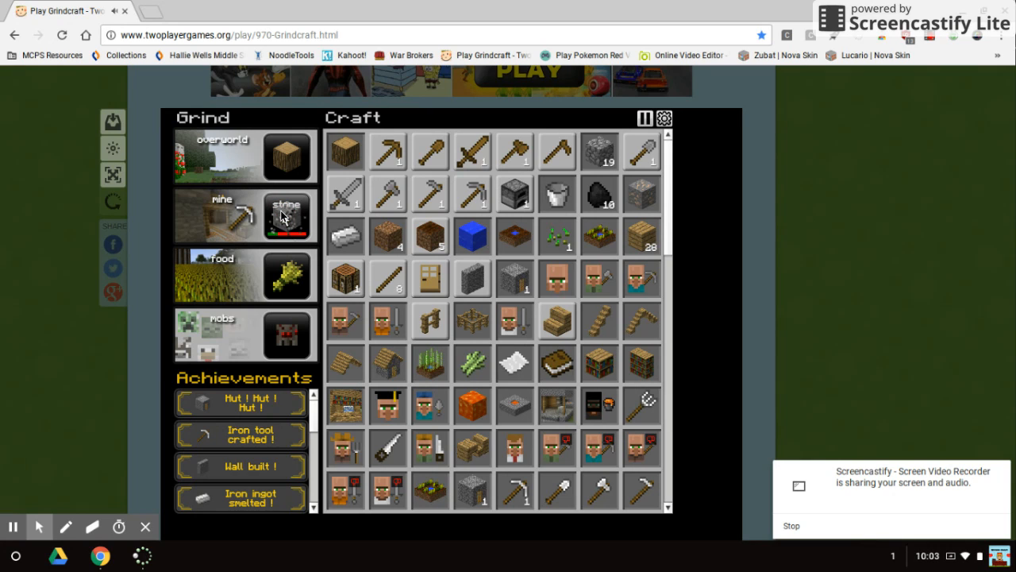
left_click(285, 215)
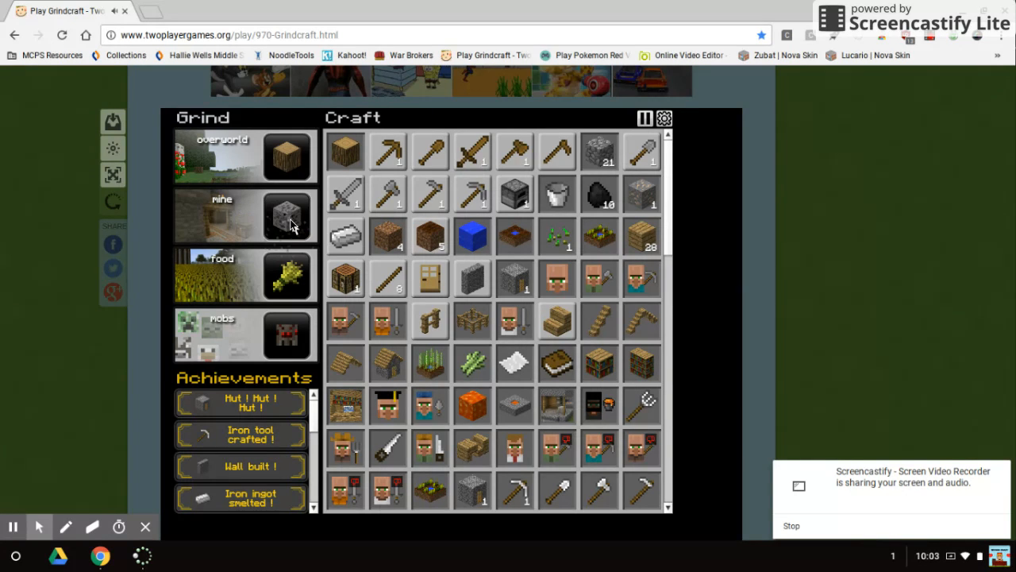
Step: Keep mining until the stockpile holds 44 stone and 12 coal
left_click(289, 219)
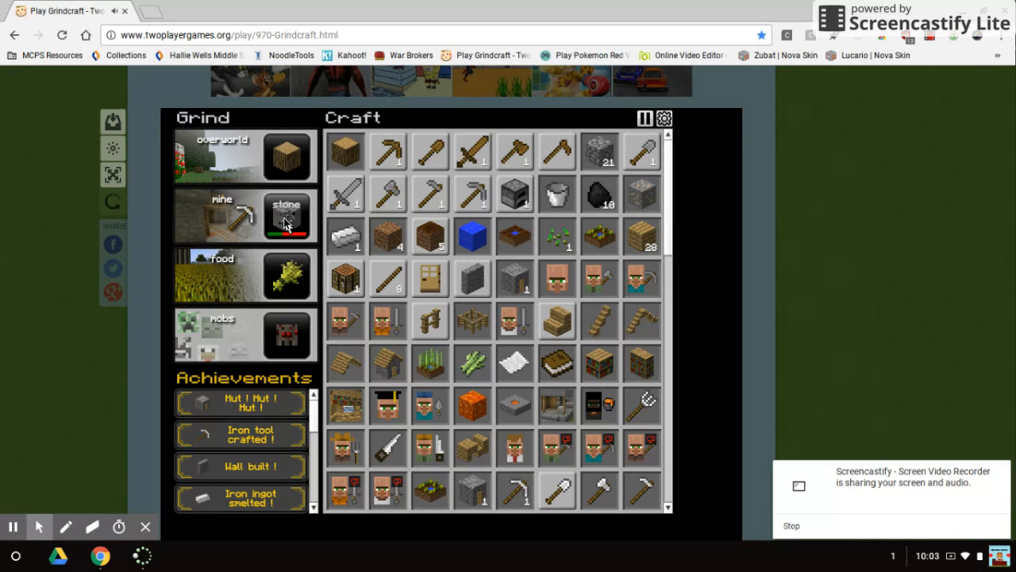
left_click(286, 215)
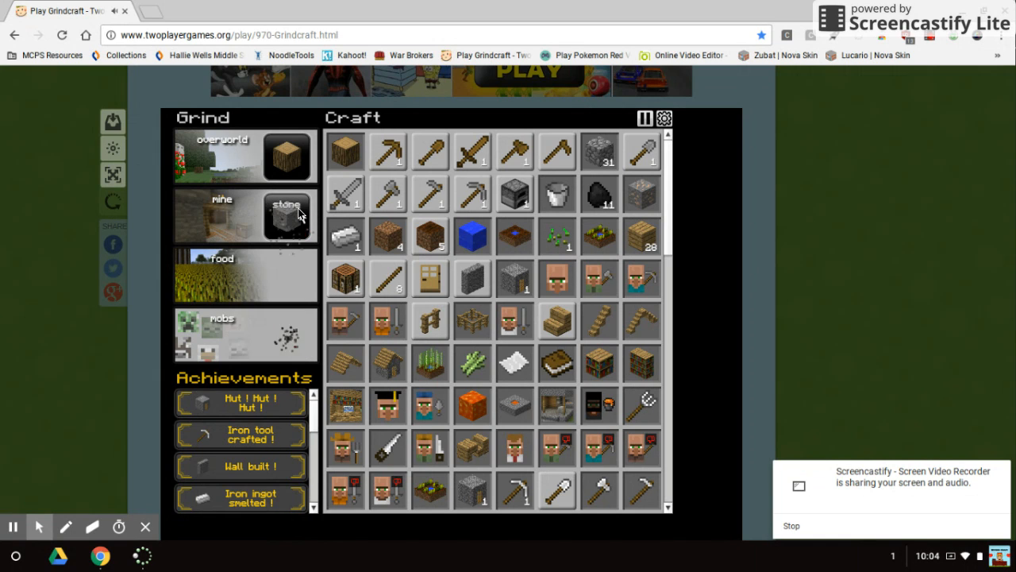
left_click(287, 215)
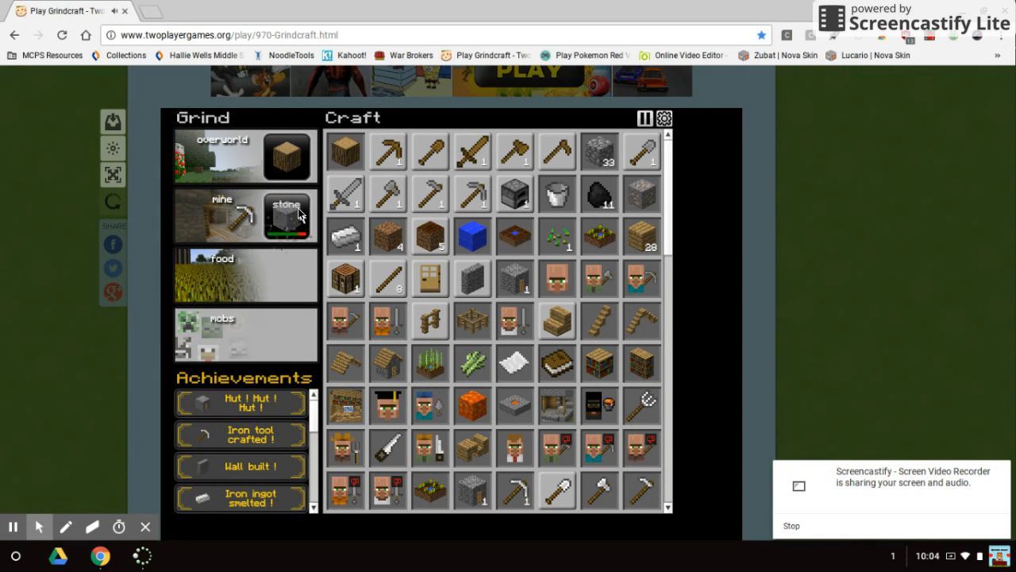
left_click(286, 214)
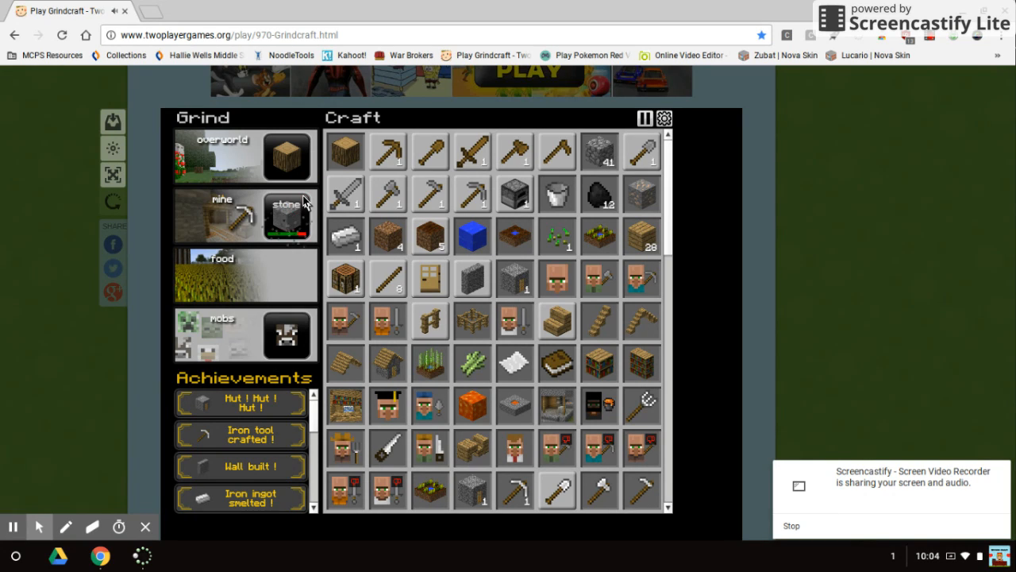
left_click(286, 214)
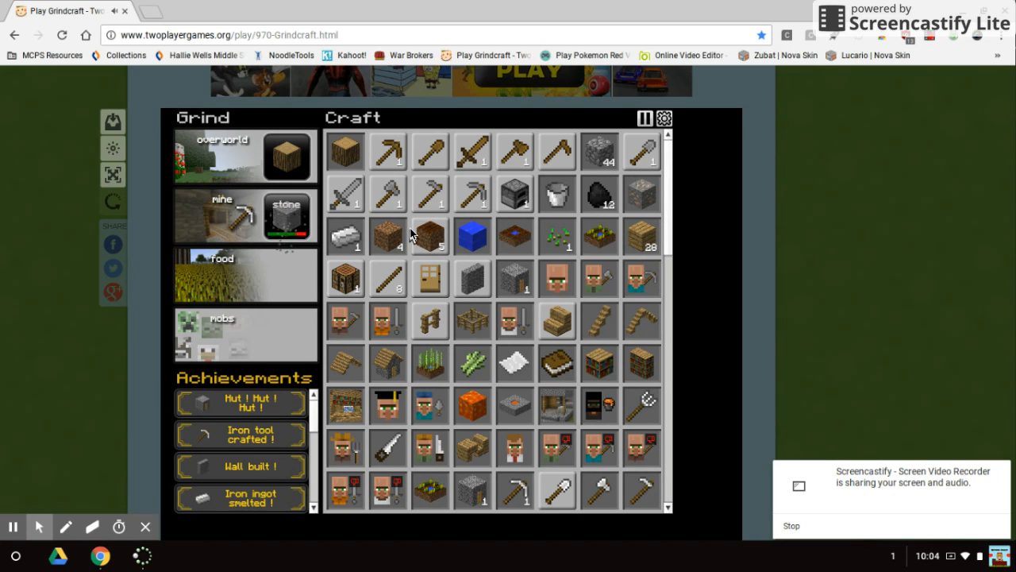
left_click(286, 210)
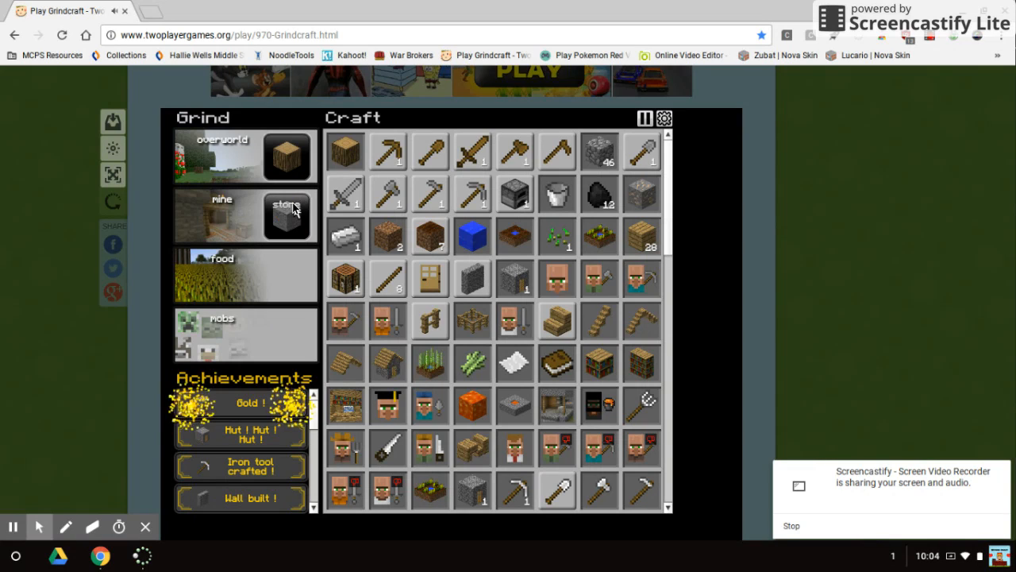
Step: Mine stone, coal ore, gravel and iron ore until reaching 88 stone and 20 coal
left_click(285, 215)
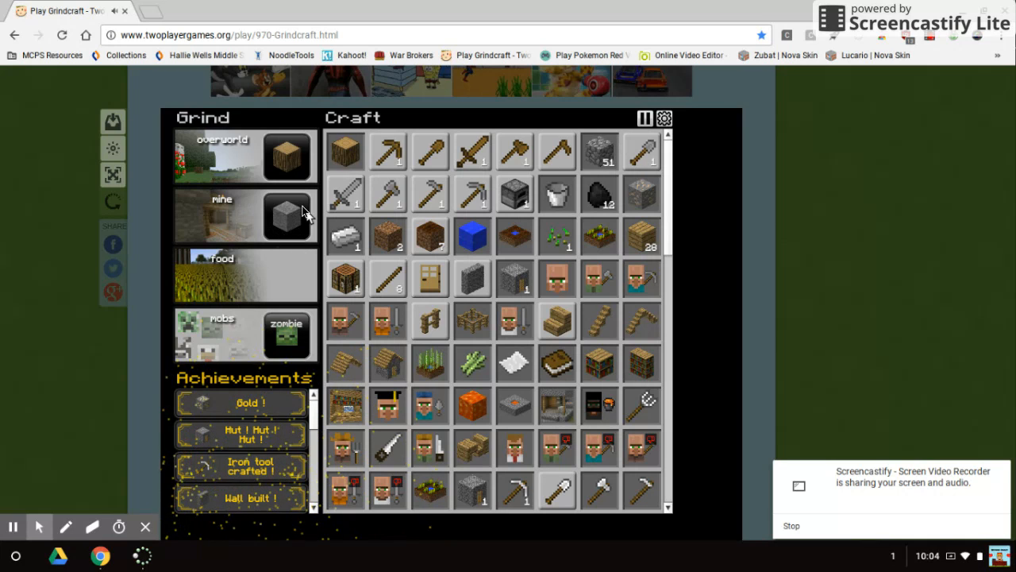
left_click(286, 214)
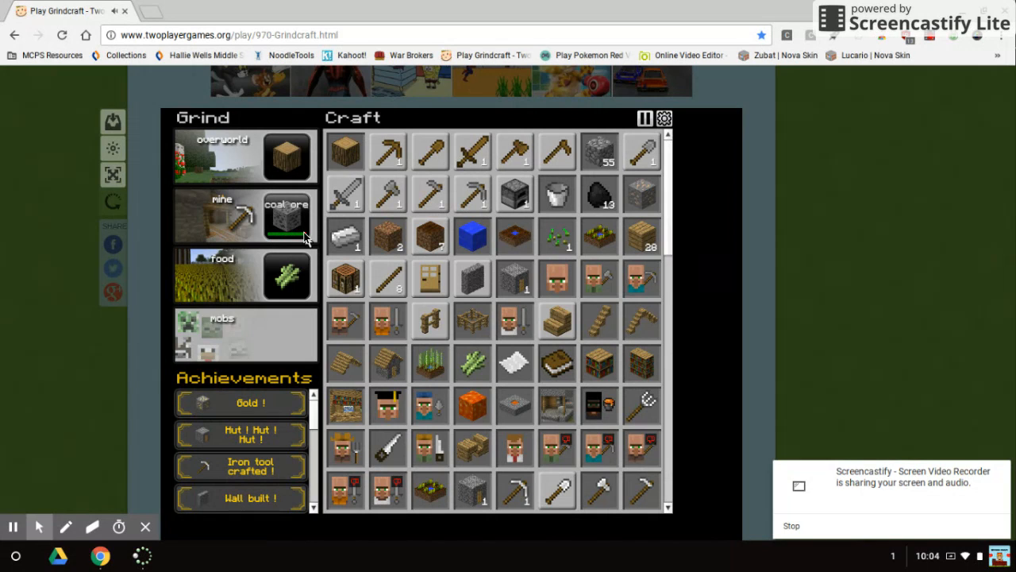
left_click(284, 214)
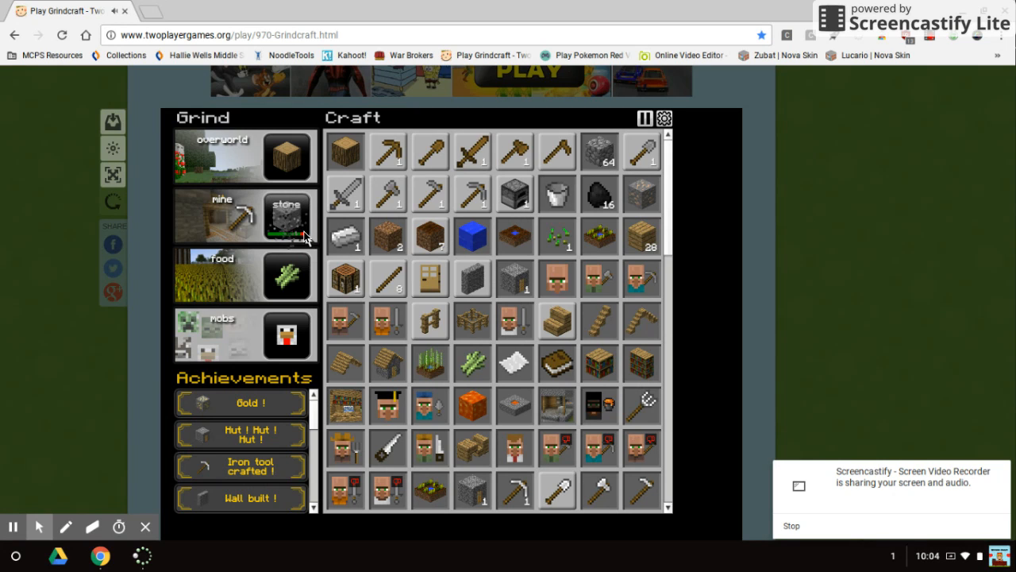
left_click(286, 219)
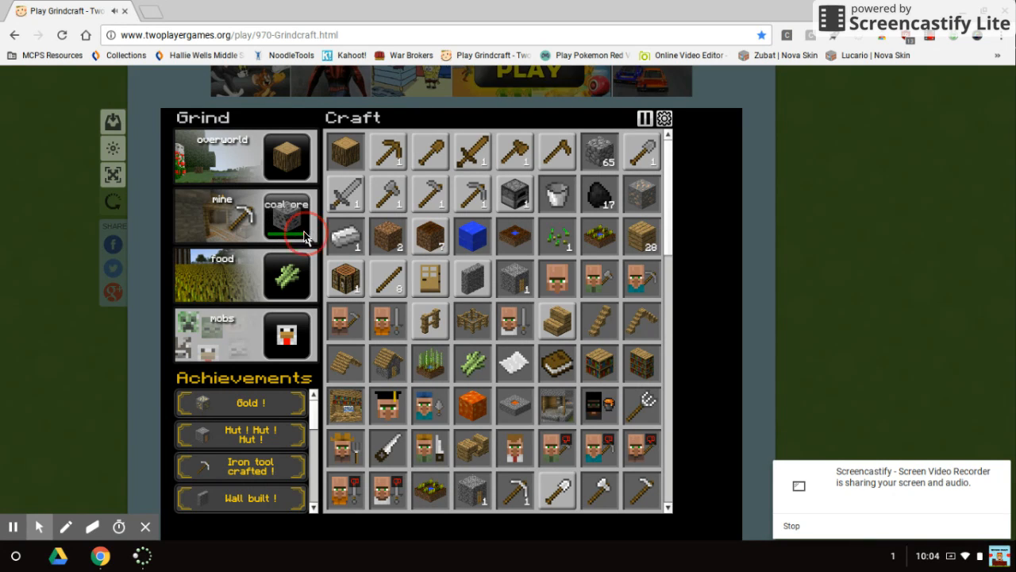
left_click(286, 230)
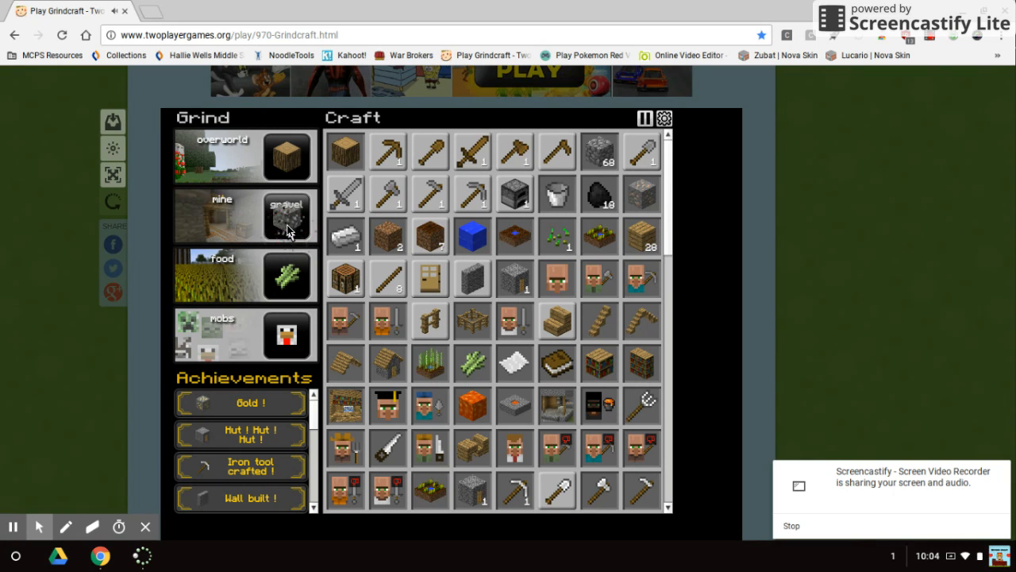
left_click(286, 215)
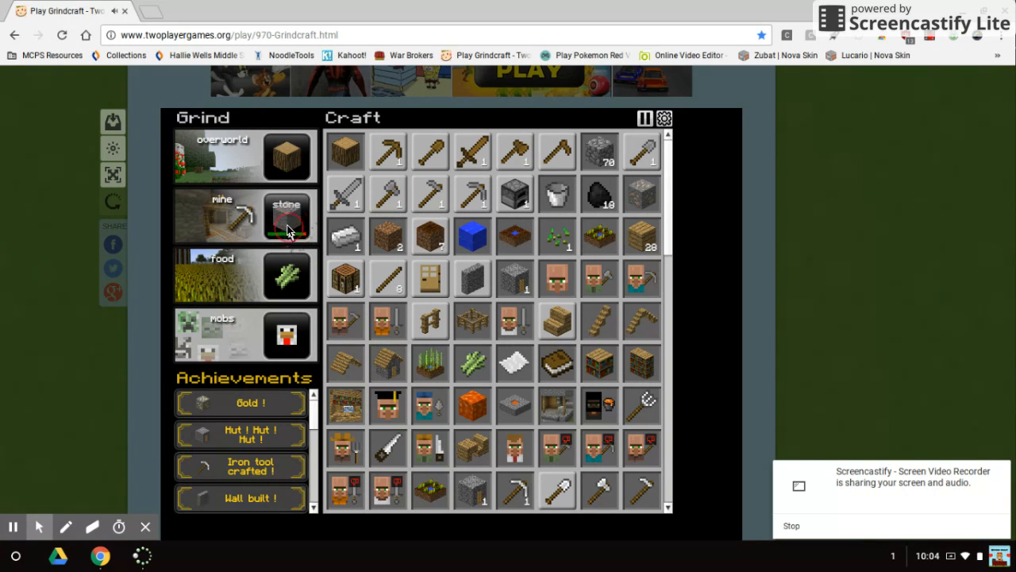
left_click(286, 215)
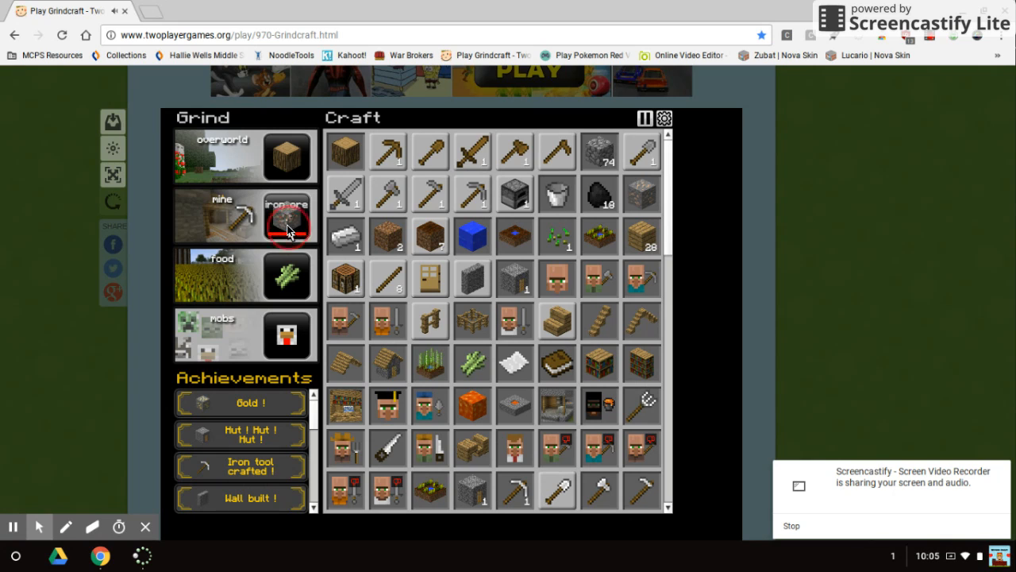
left_click(286, 214)
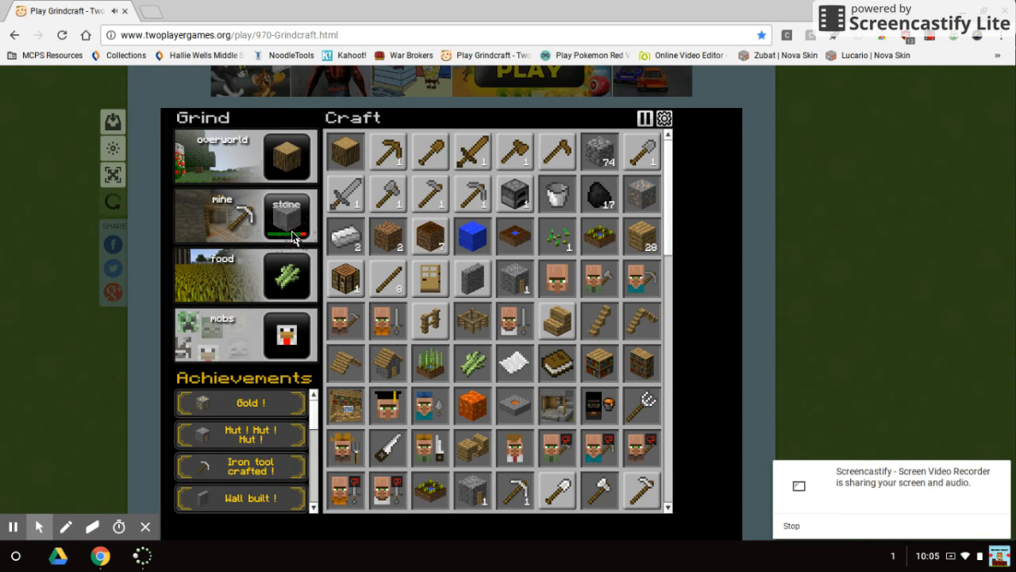
left_click(286, 215)
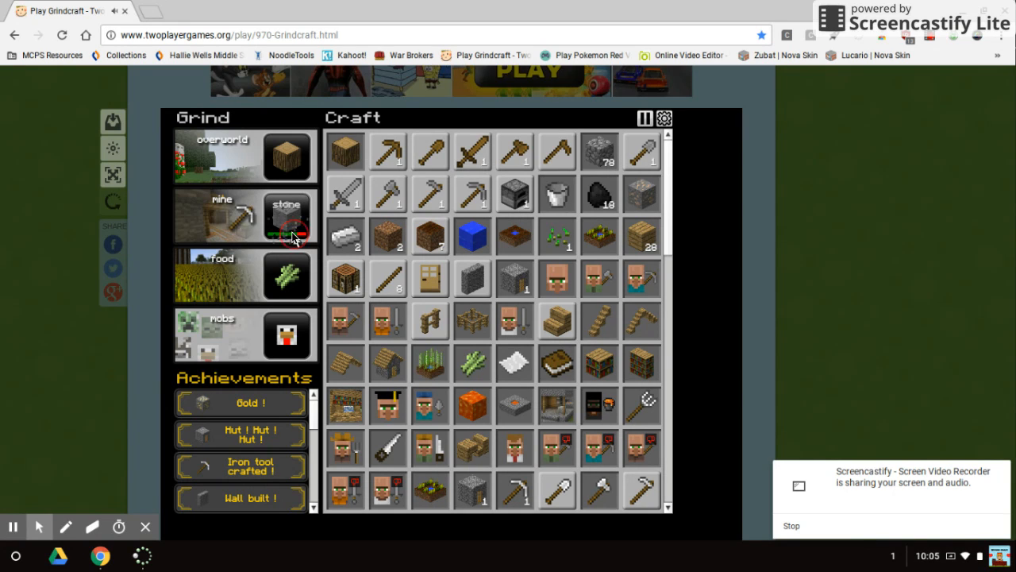
left_click(285, 230)
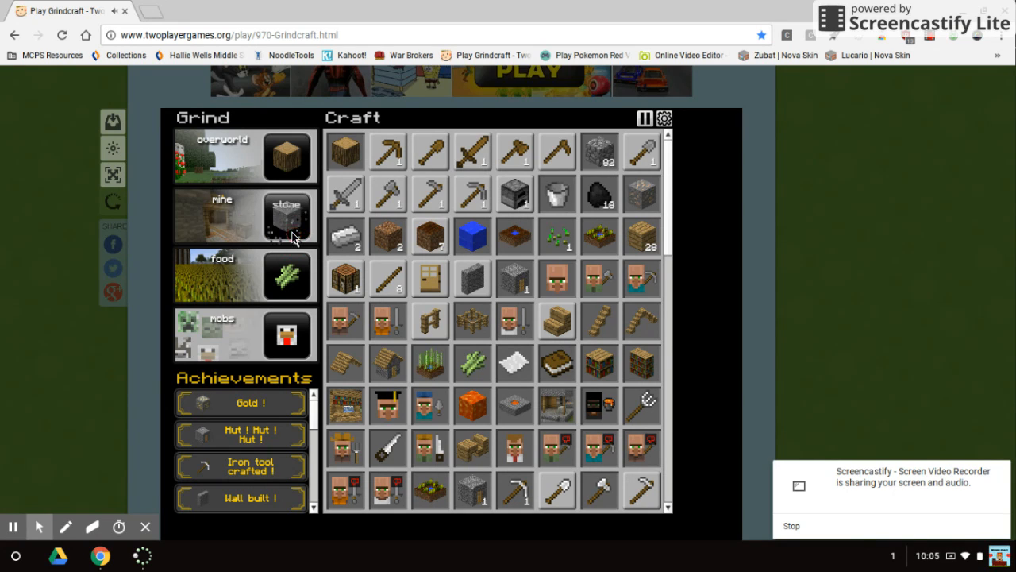
left_click(286, 218)
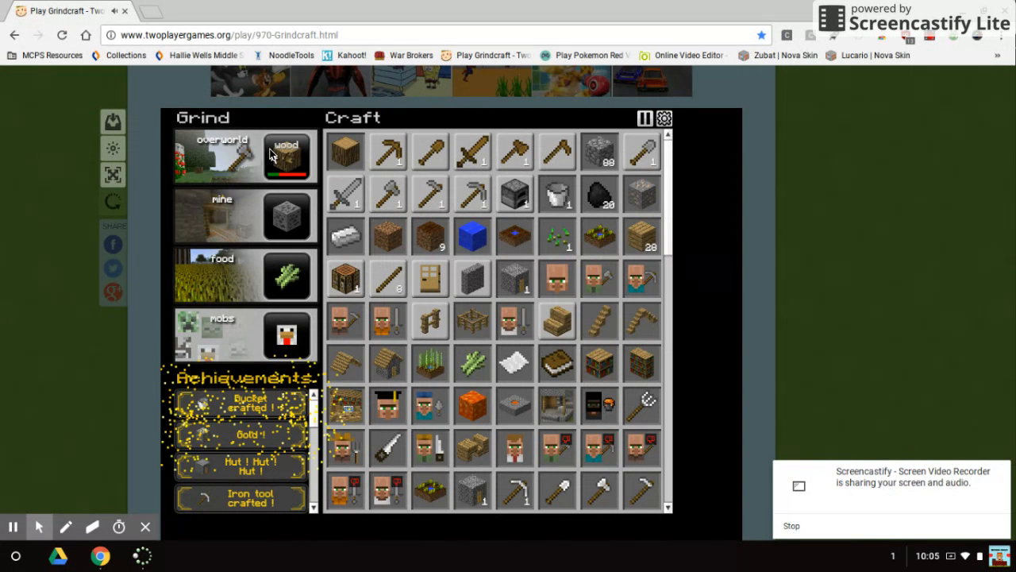
Step: Chop wood and dig dirt on the overworld tile
left_click(286, 155)
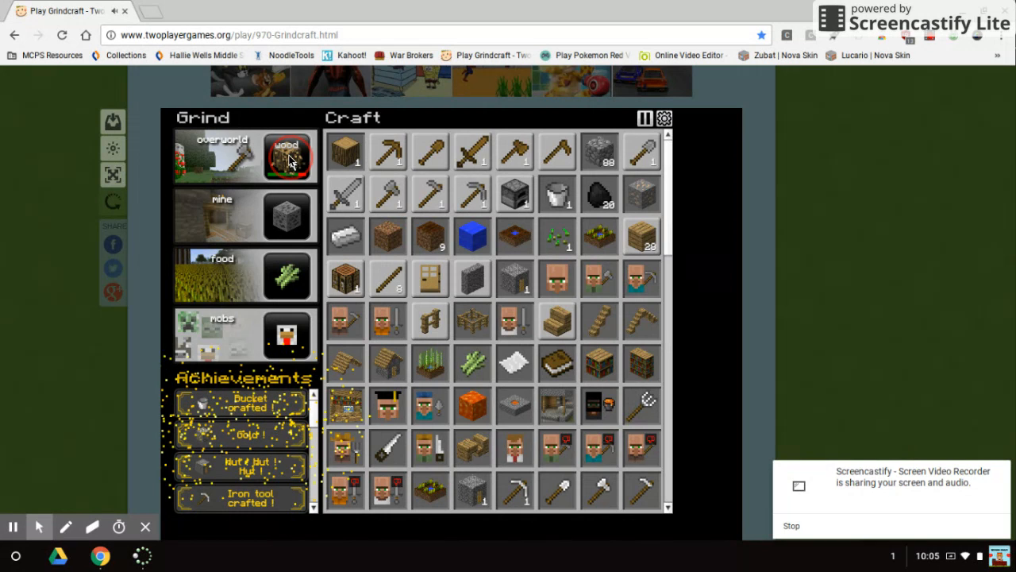
left_click(286, 155)
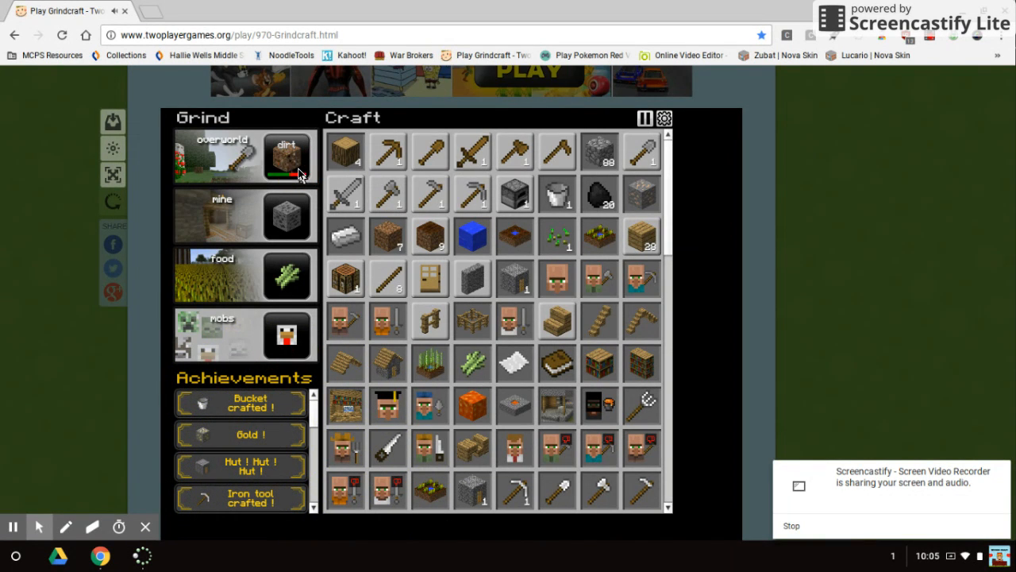
left_click(285, 157)
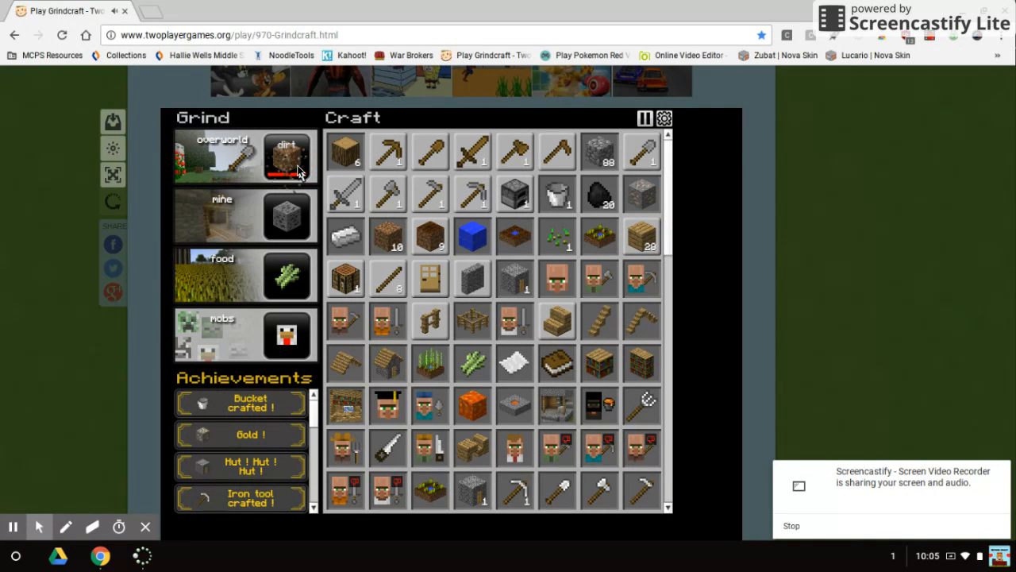
left_click(286, 157)
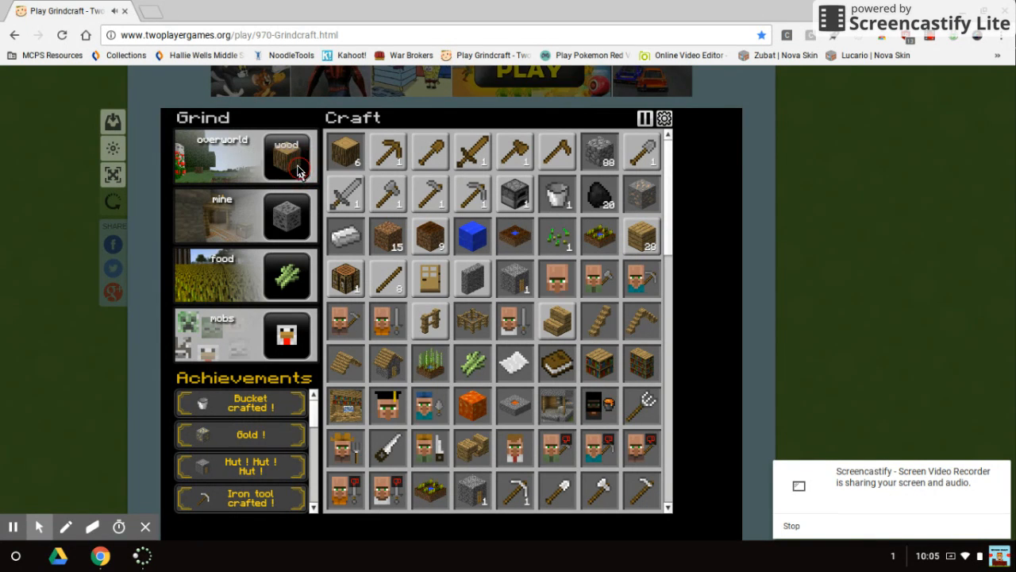
left_click(286, 156)
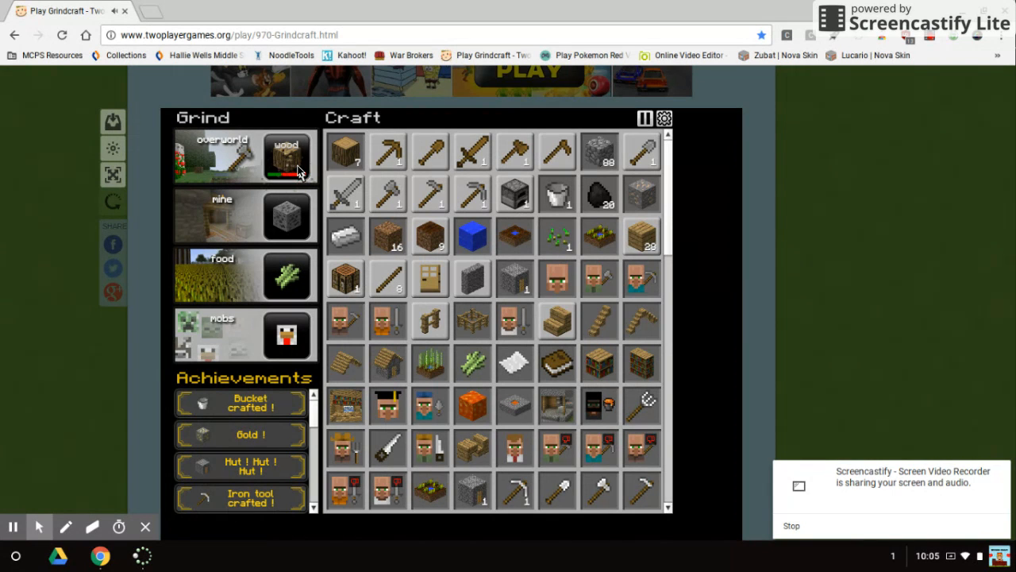
left_click(286, 155)
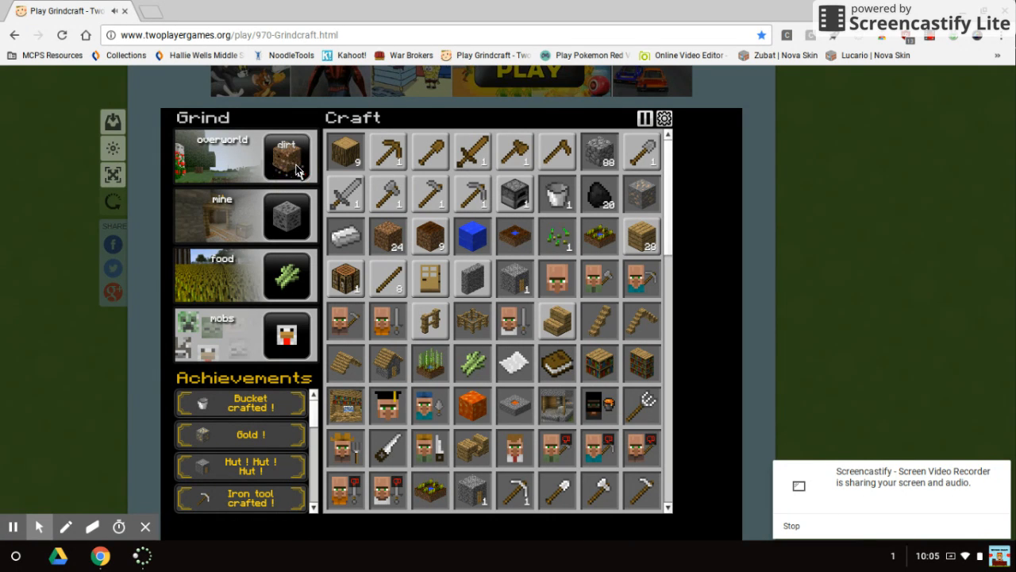
left_click(286, 155)
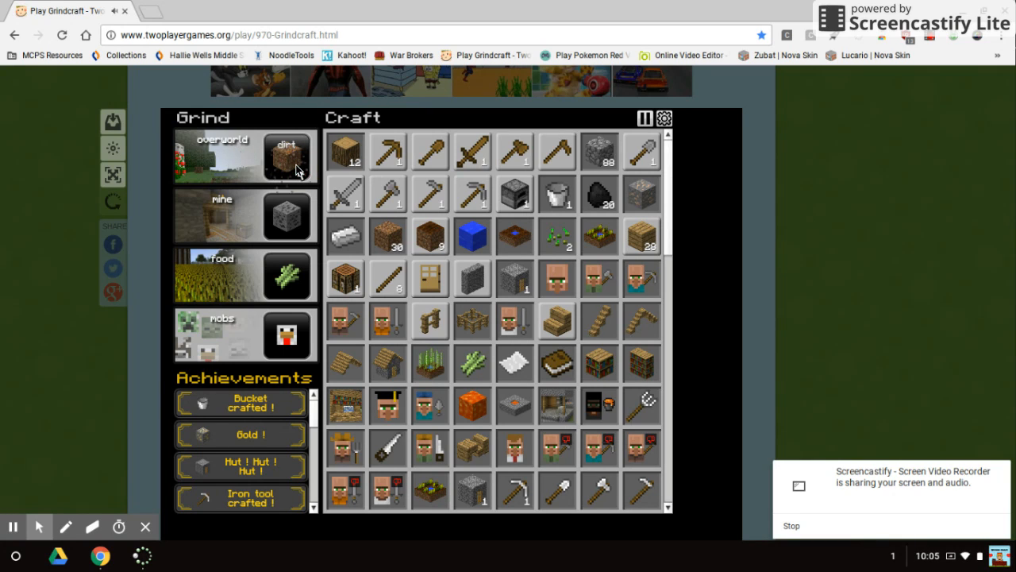
Step: Mine one more stone block, then dig dirt and chop more wood
left_click(286, 214)
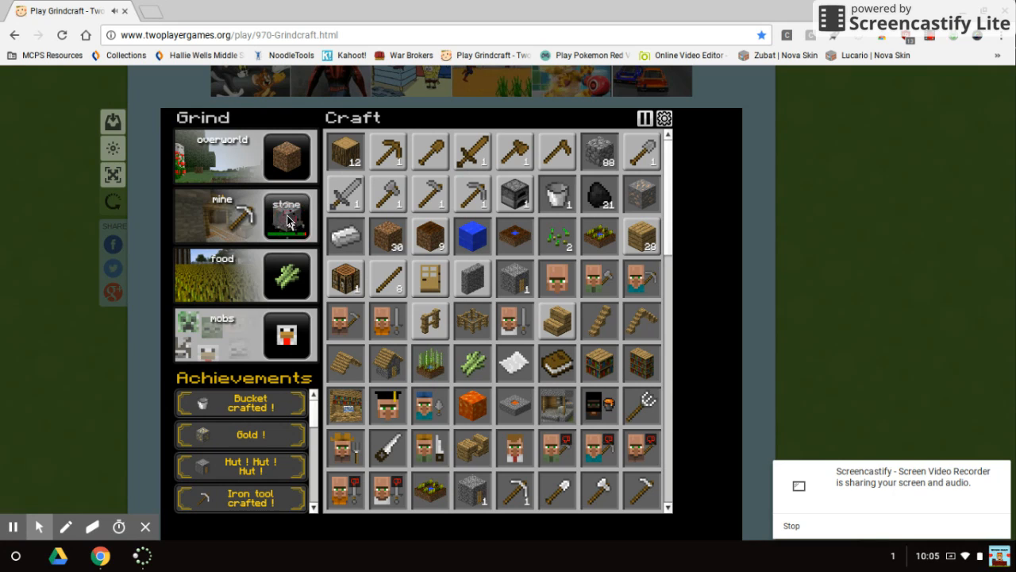
left_click(286, 157)
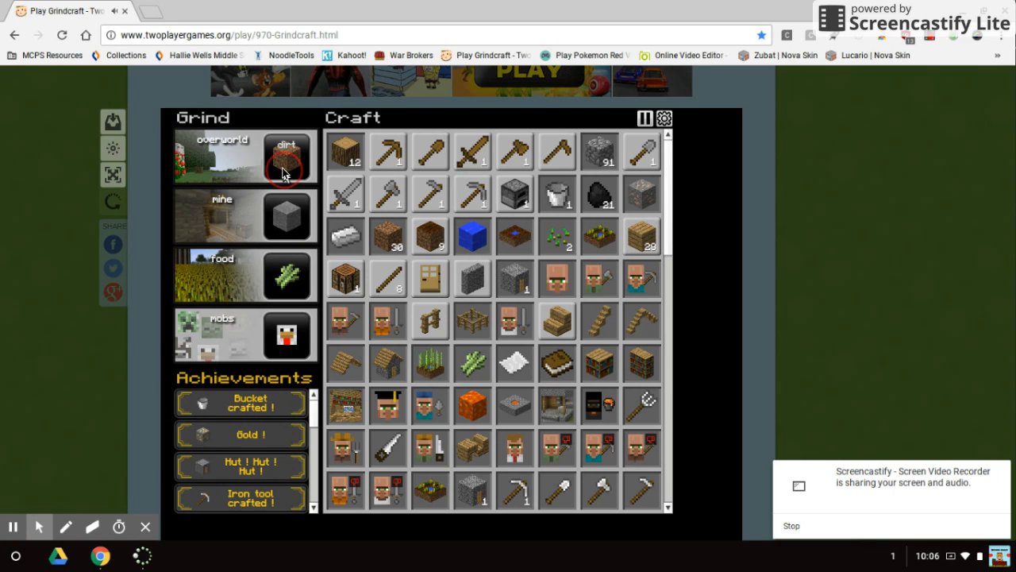
left_click(284, 172)
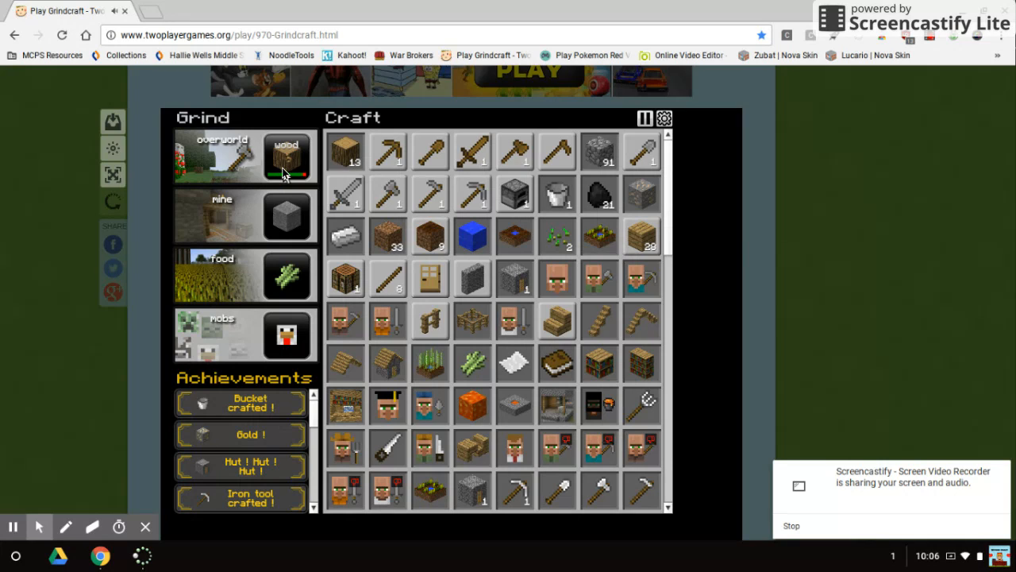
left_click(286, 155)
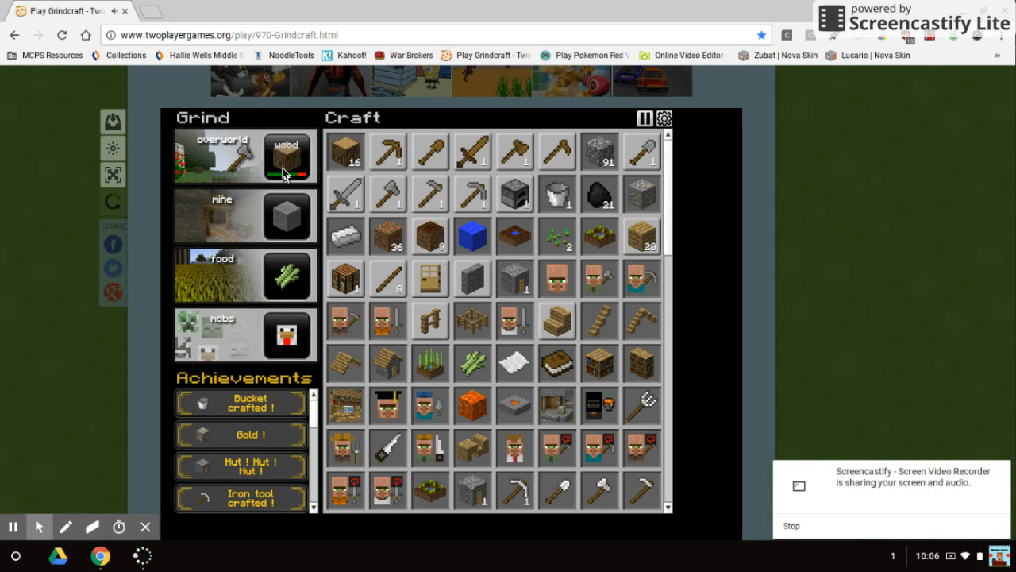
left_click(286, 157)
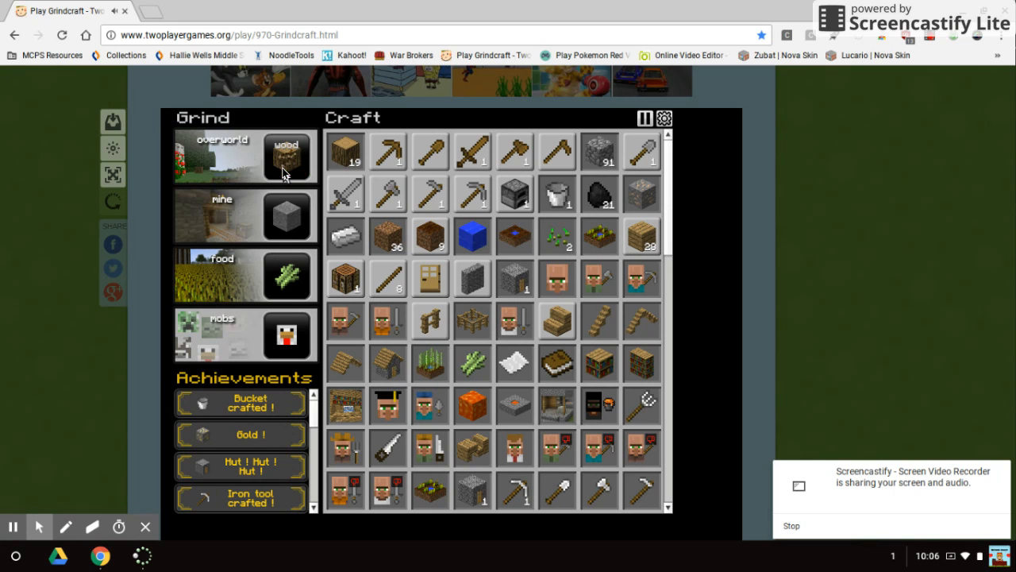
left_click(284, 171)
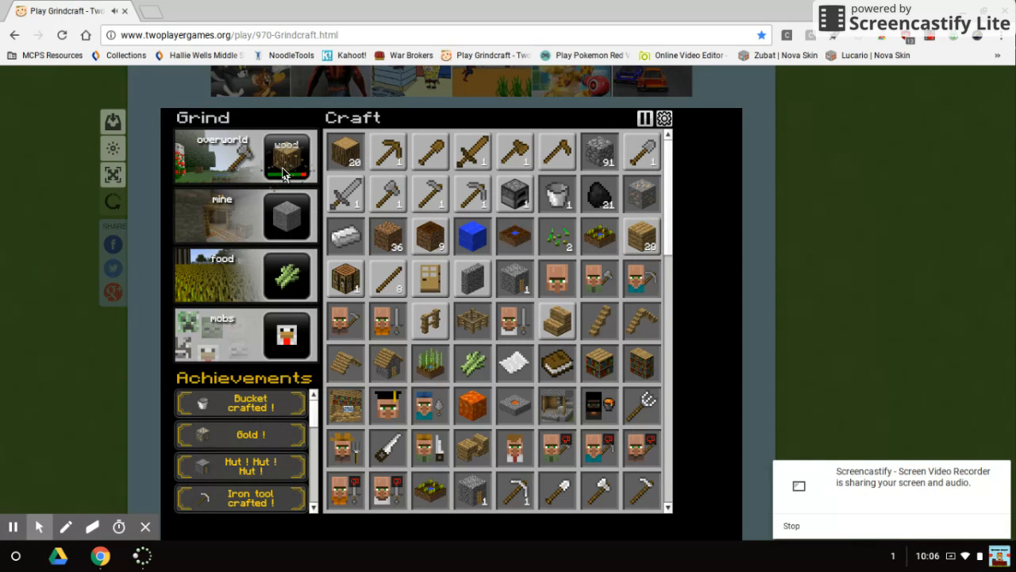
left_click(286, 158)
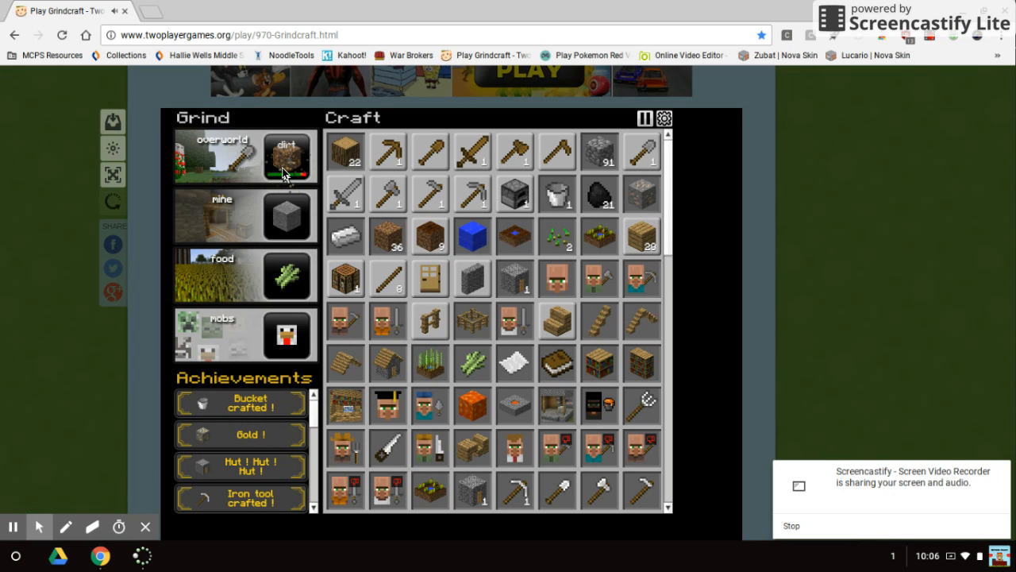
Step: Gather a final round of dirt and wood from the overworld
left_click(286, 156)
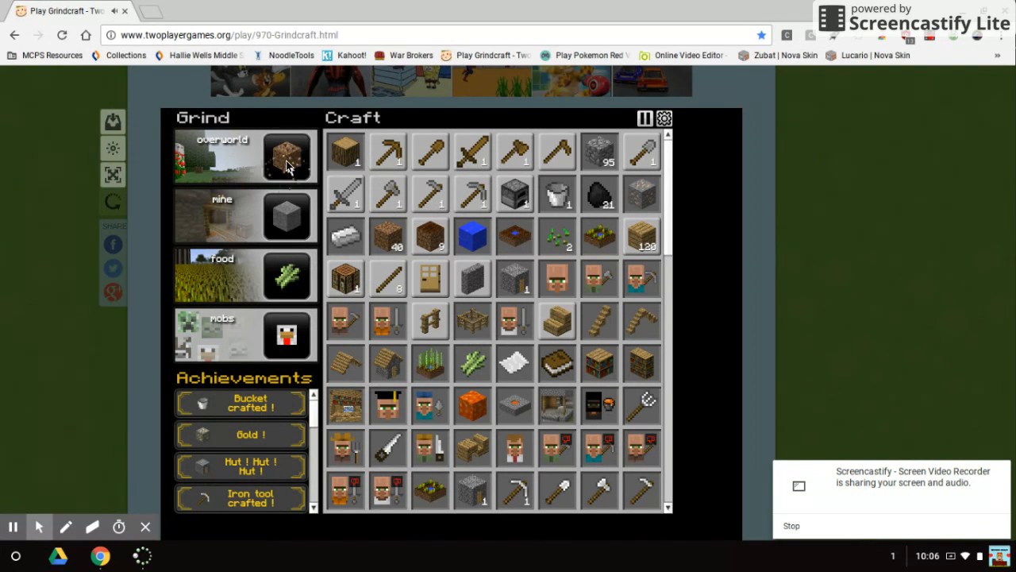
left_click(286, 156)
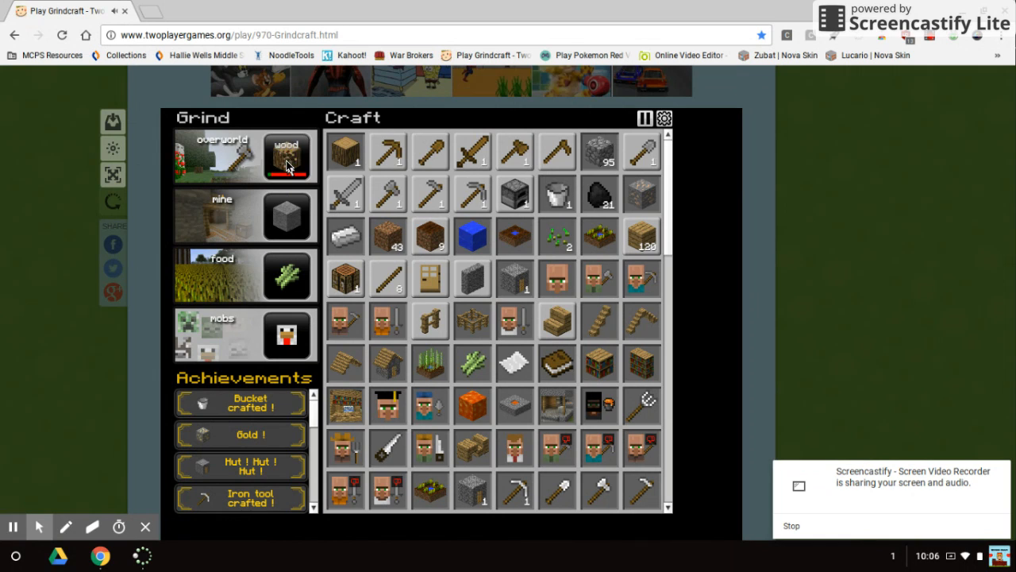
left_click(287, 156)
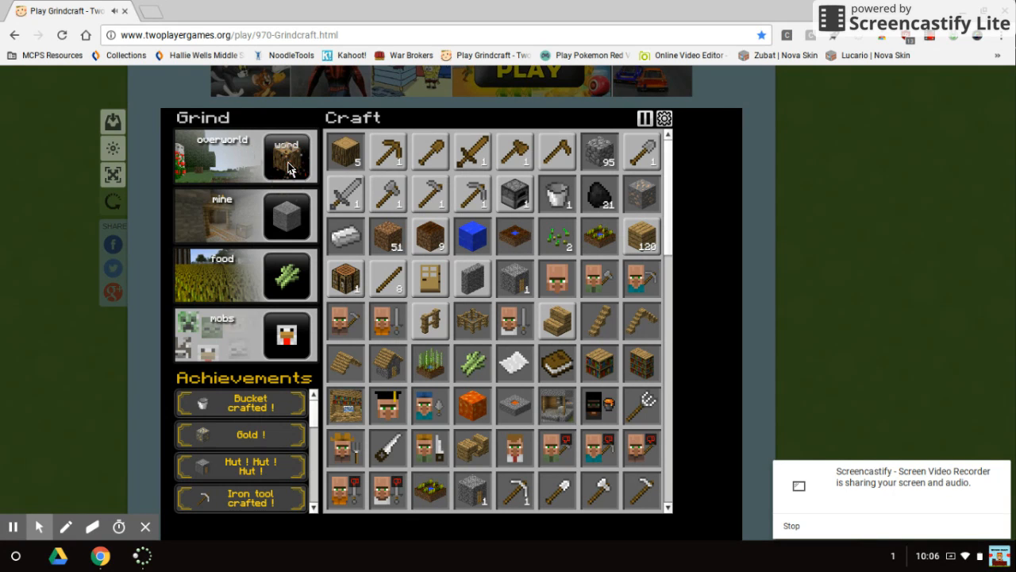
left_click(286, 156)
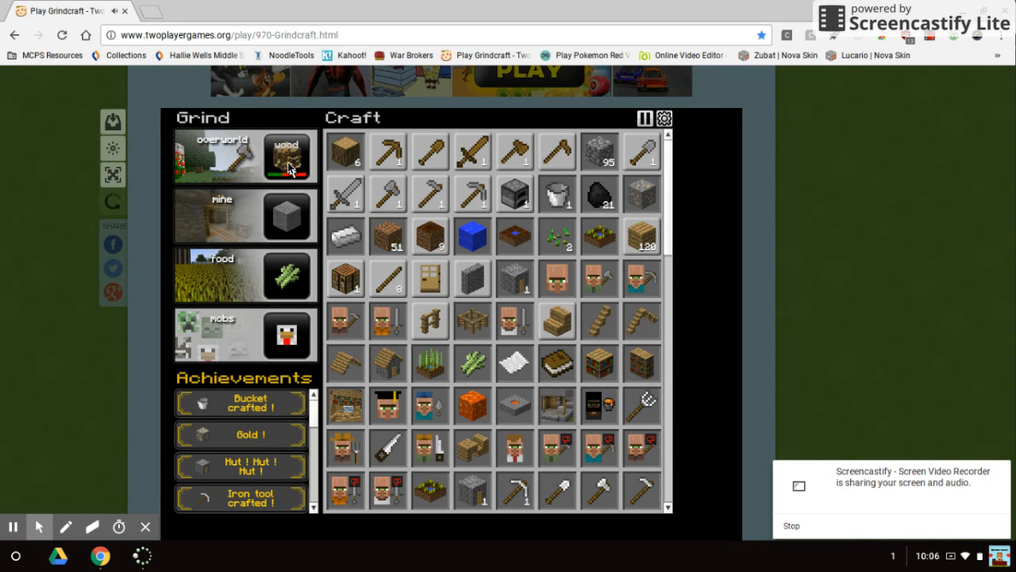
left_click(286, 155)
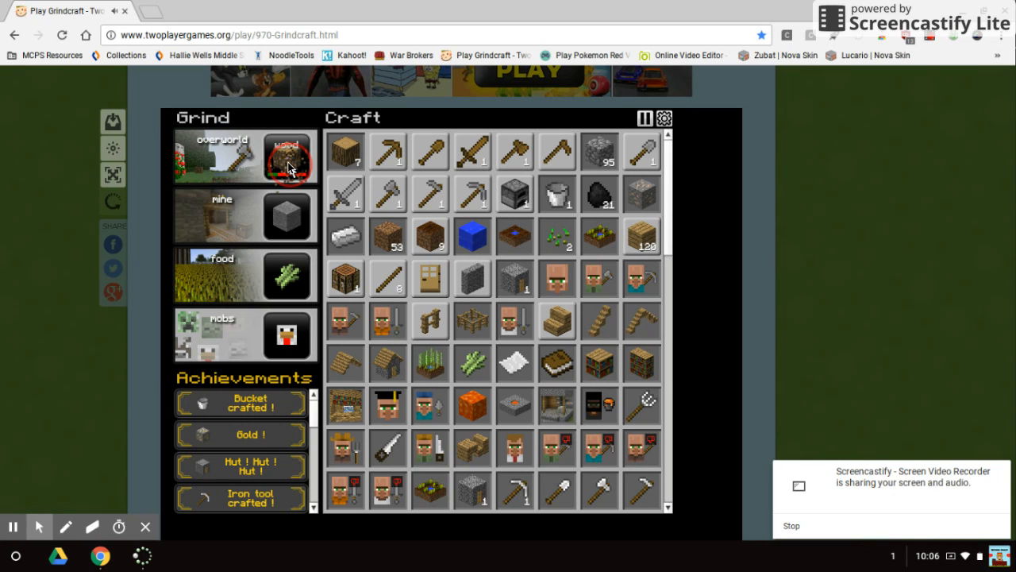
left_click(287, 156)
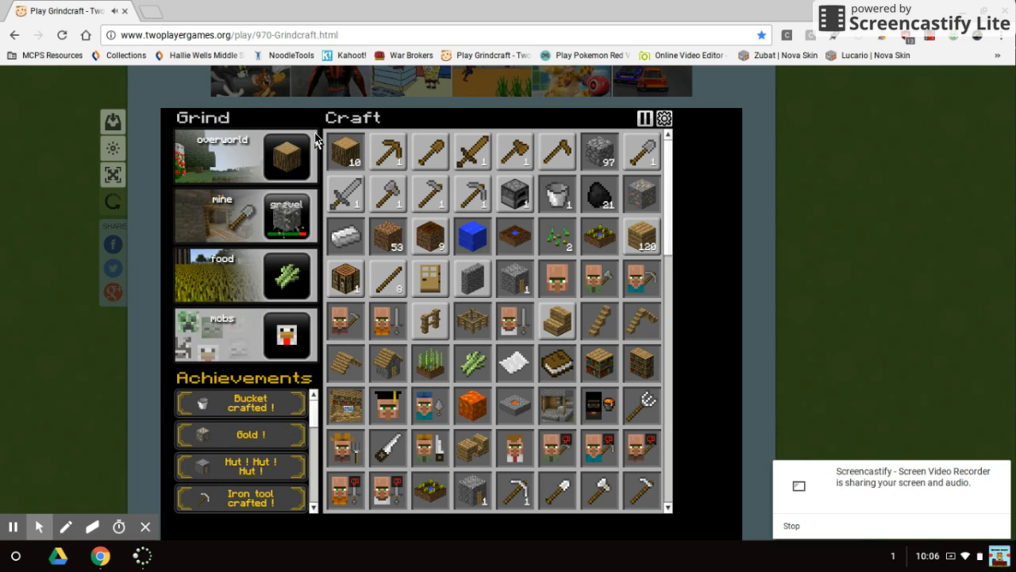
left_click(287, 157)
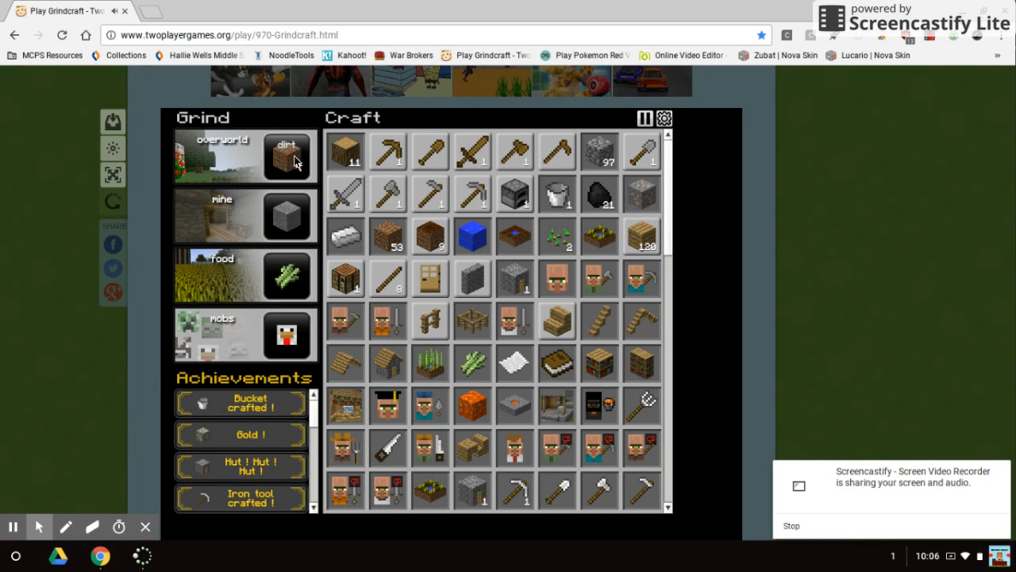
left_click(286, 157)
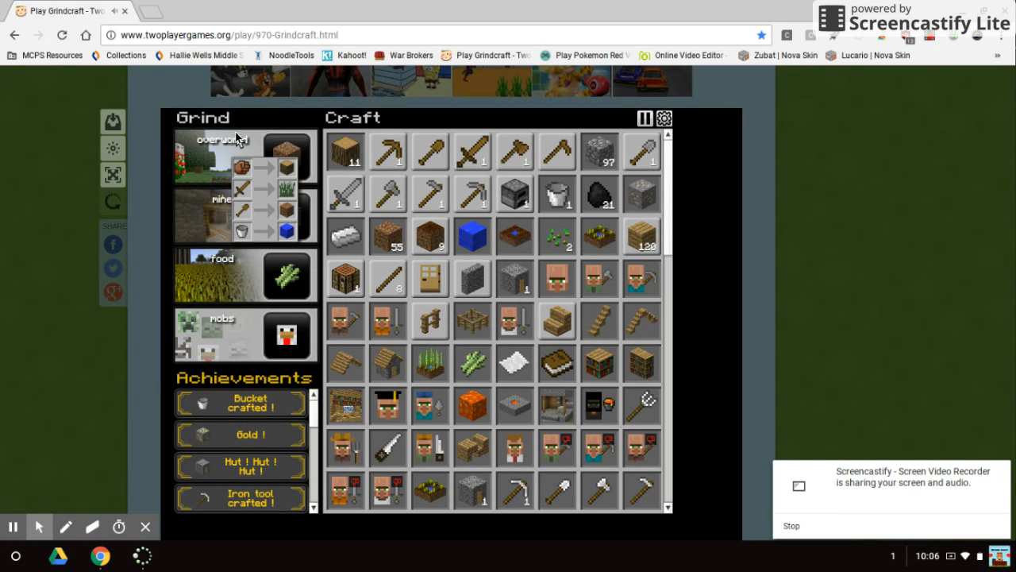
Step: Gather another resource from the overworld grind tile
left_click(286, 167)
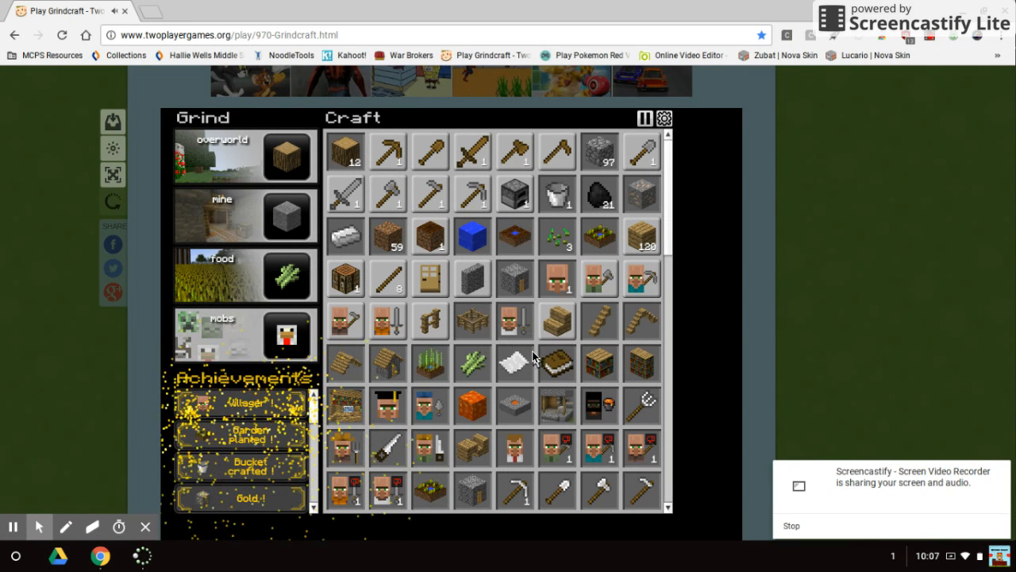
mouse_move(642, 290)
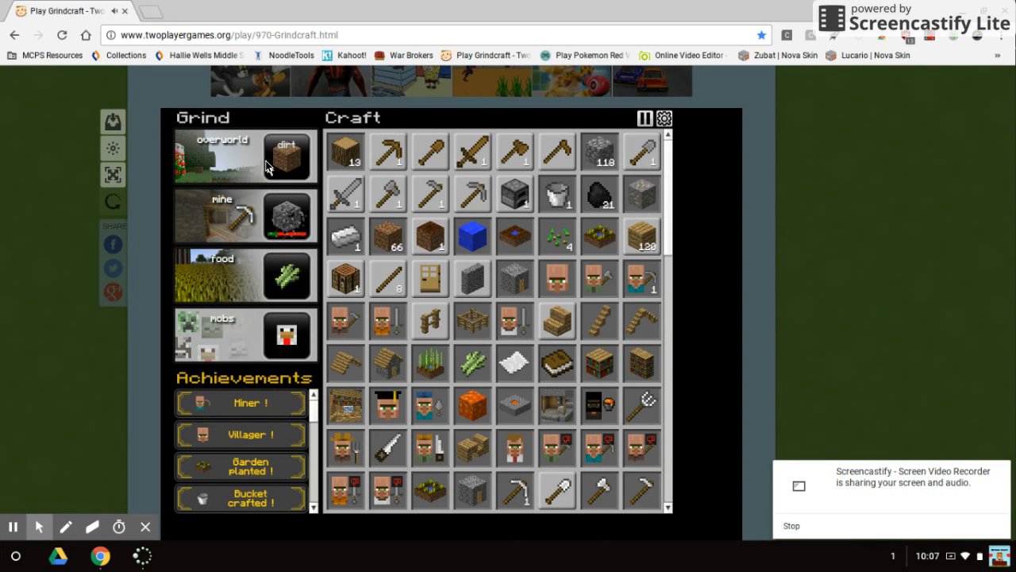
Step: Gather dirt, wood and grass from the overworld tile while the mine auto-grinds
left_click(284, 156)
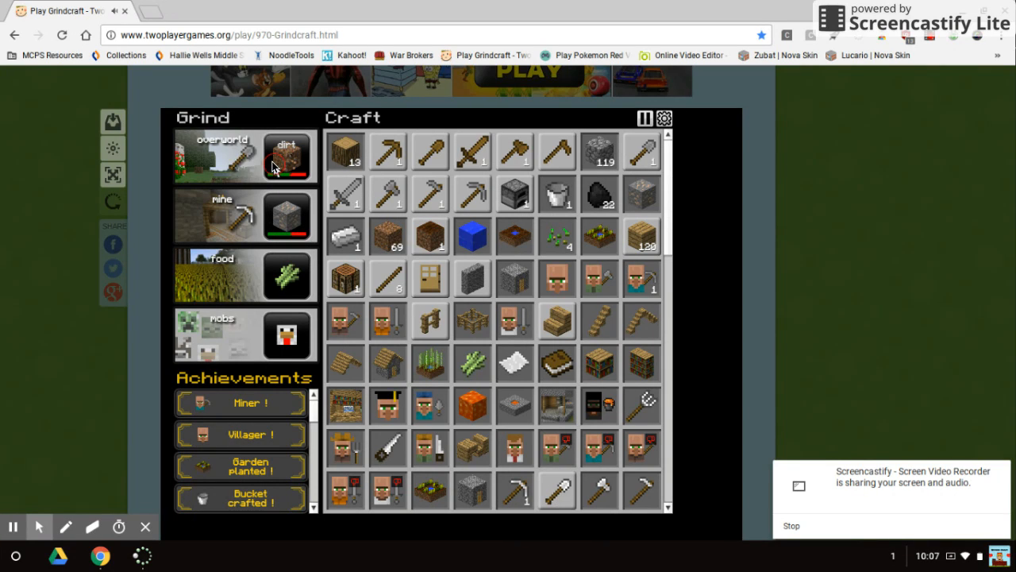
left_click(345, 237)
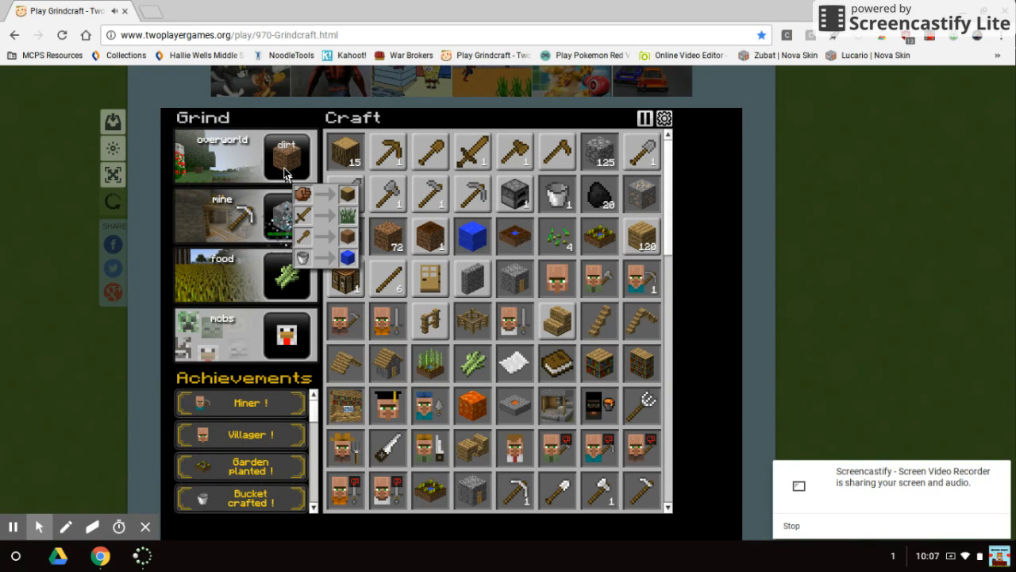
left_click(285, 155)
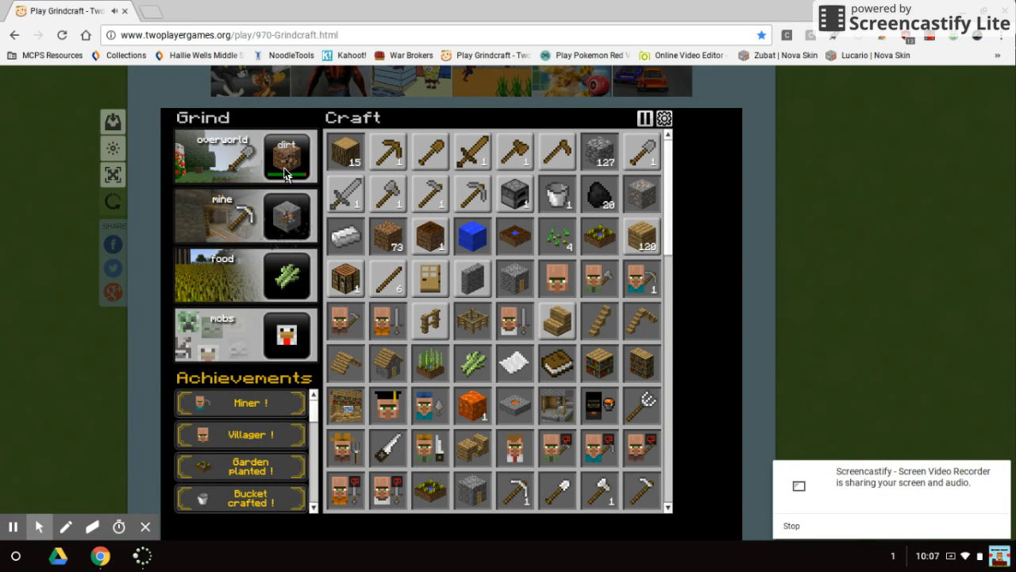
left_click(286, 173)
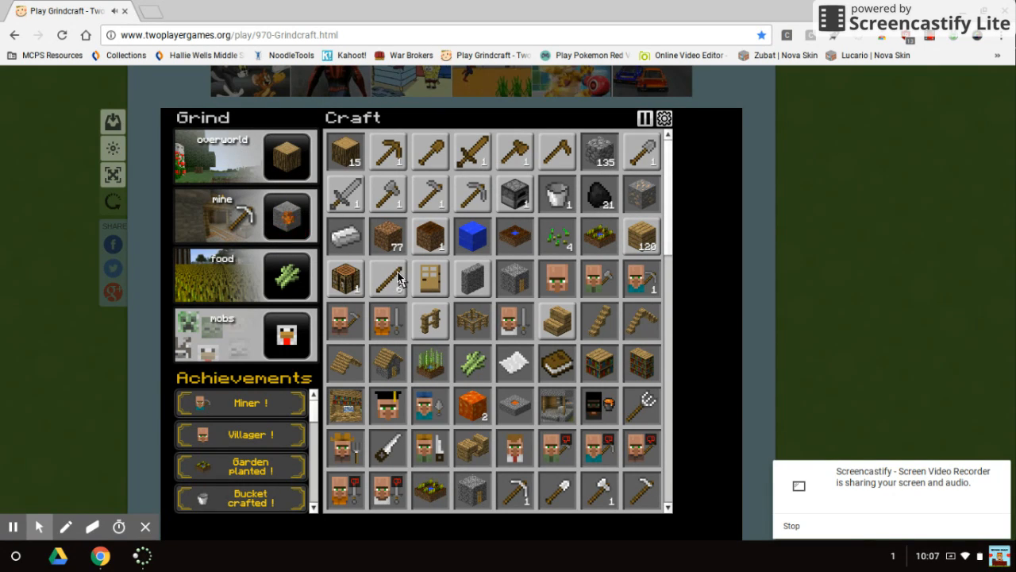
left_click(287, 156)
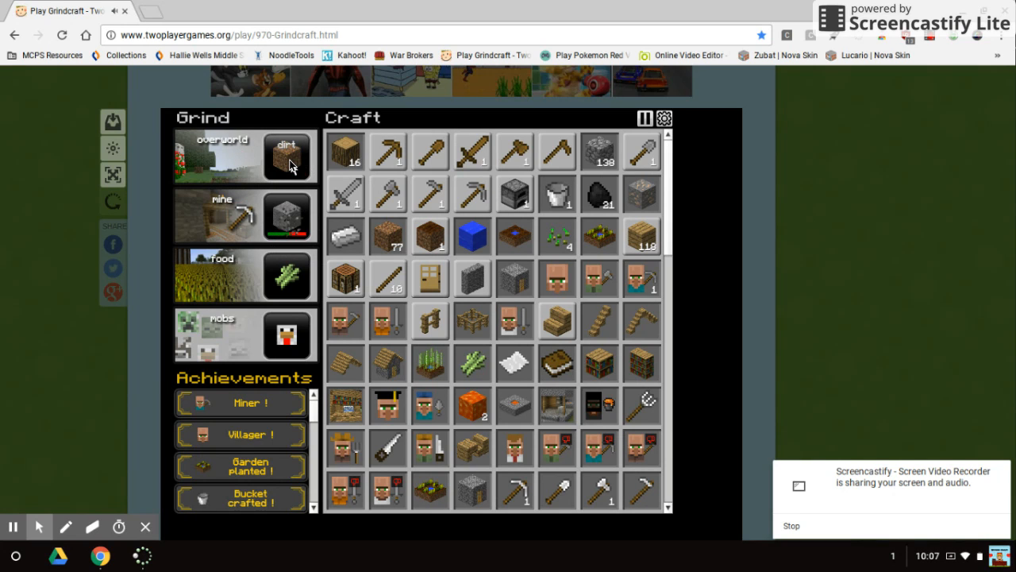
left_click(287, 156)
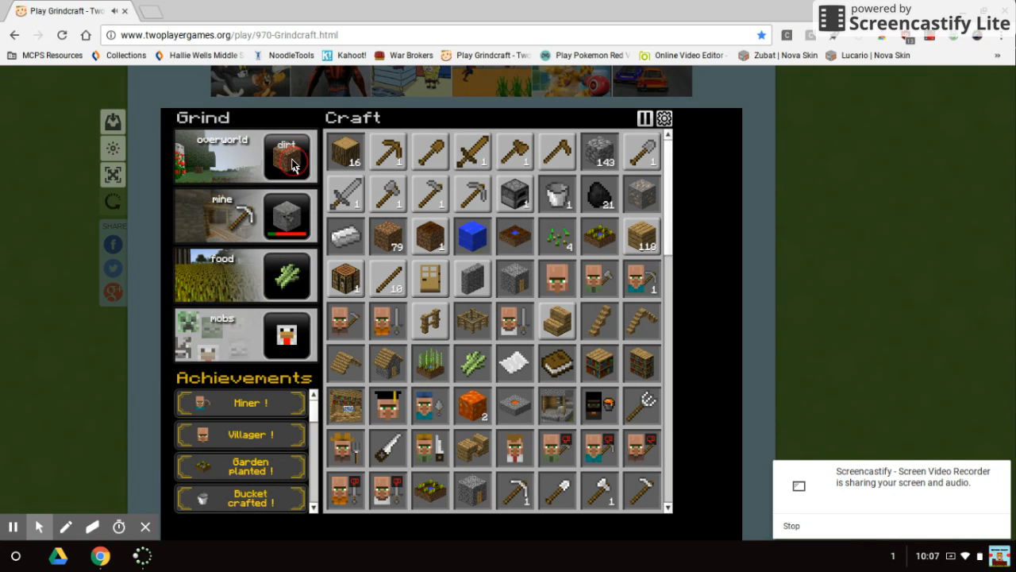
left_click(287, 157)
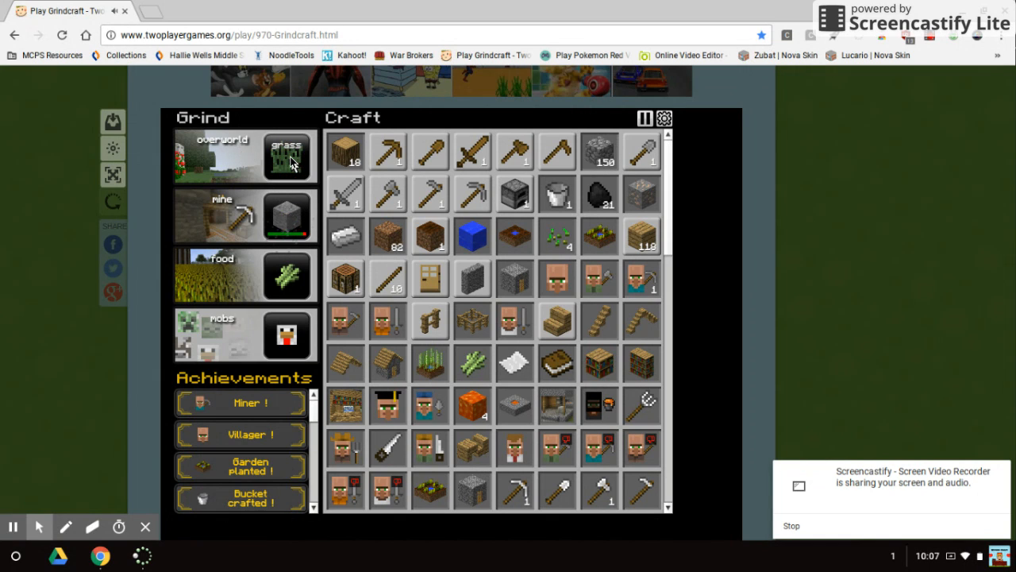
left_click(285, 157)
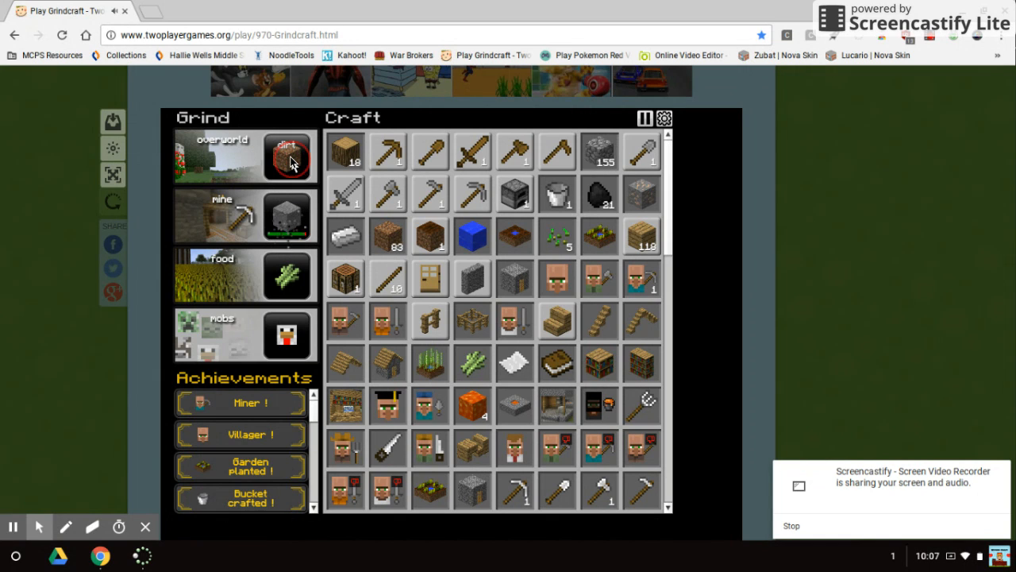
left_click(285, 158)
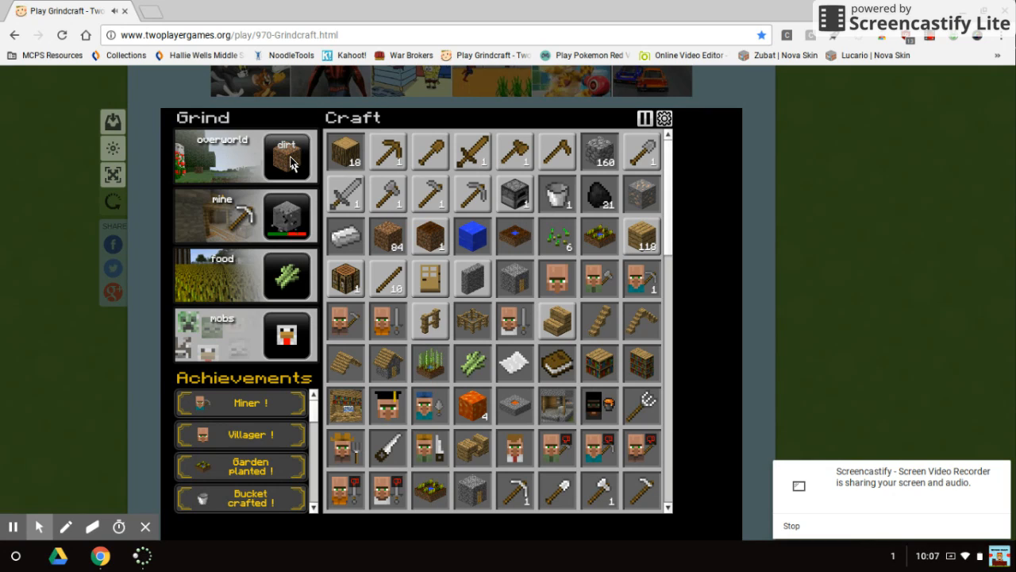
left_click(286, 156)
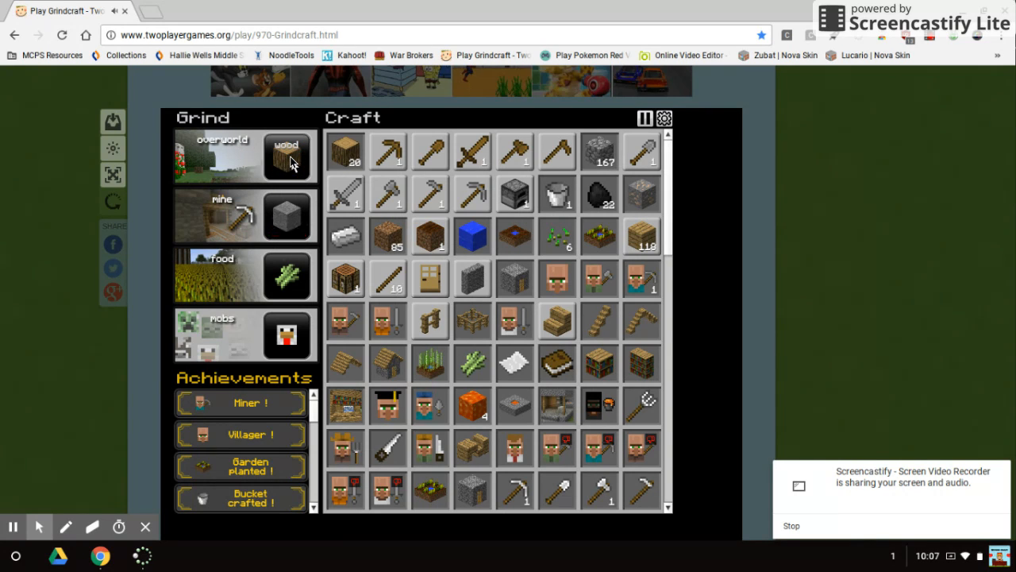
left_click(286, 156)
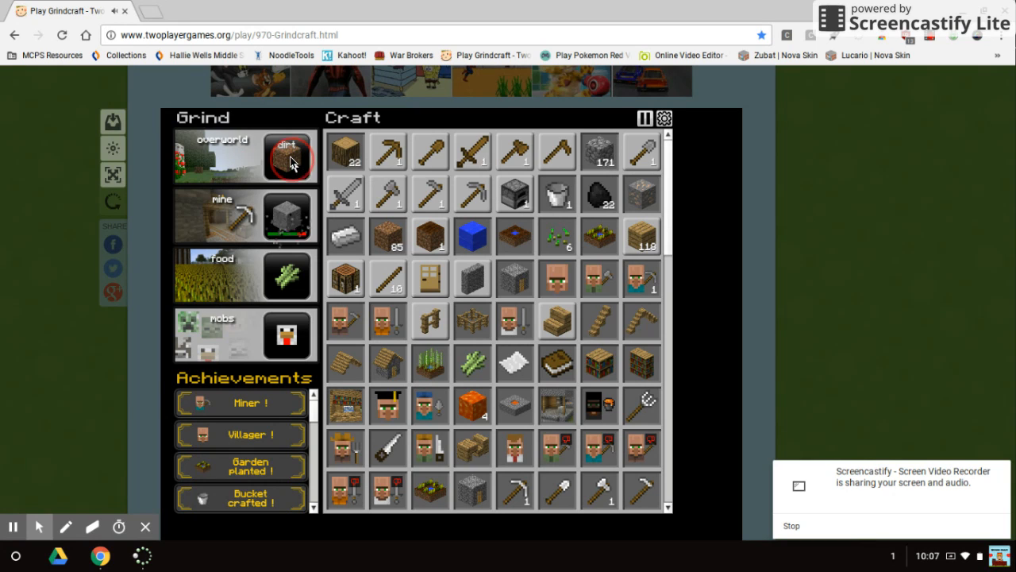
left_click(286, 156)
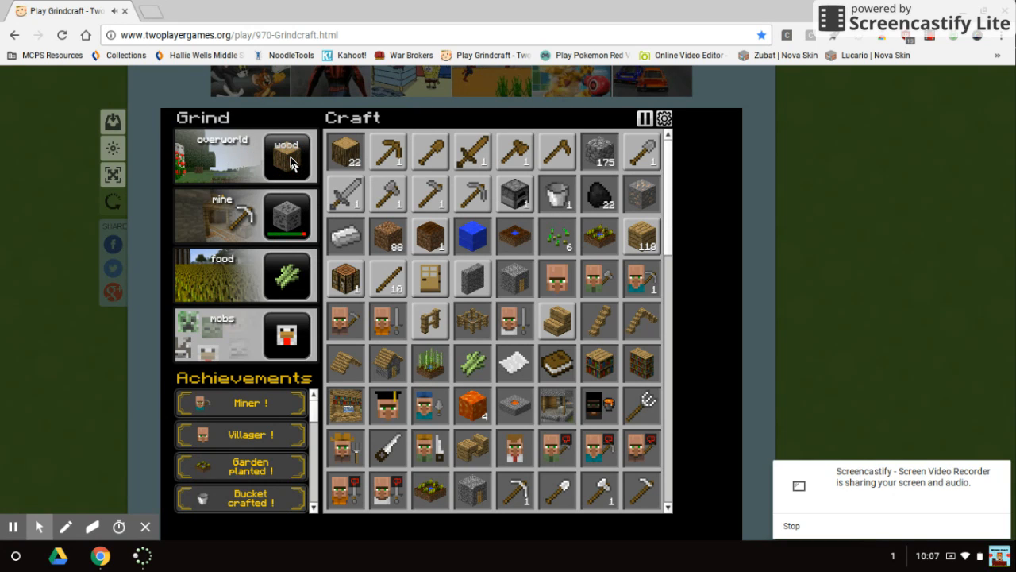
Step: Stockpile more wood, dirt and grass, then craft a stone item
left_click(286, 157)
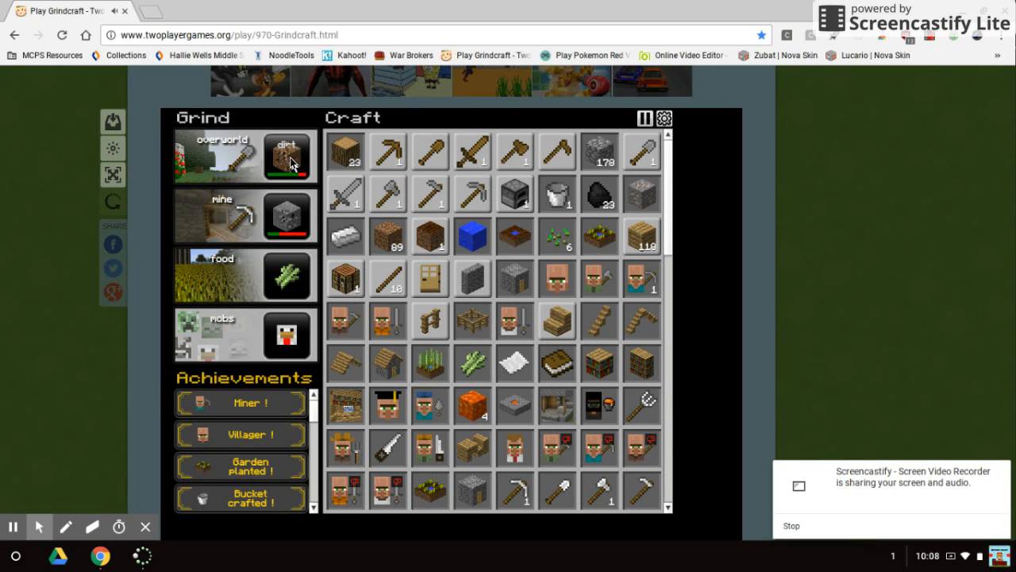
left_click(286, 156)
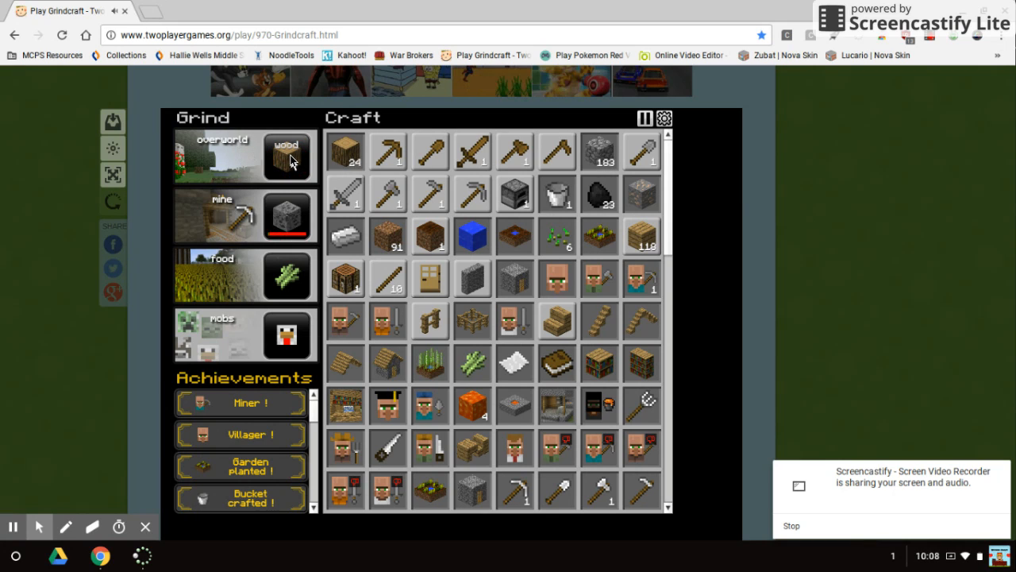
left_click(286, 157)
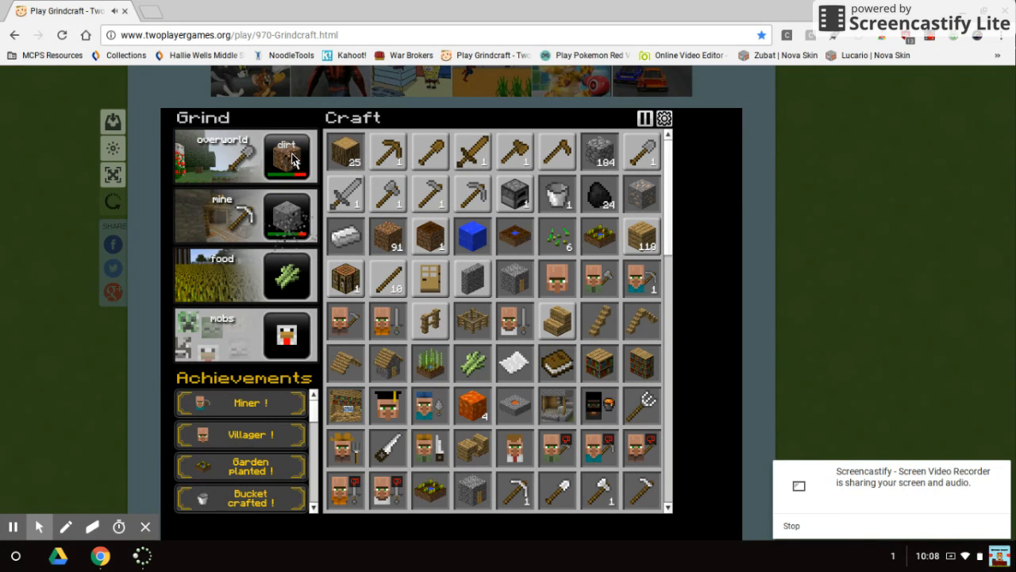
left_click(287, 154)
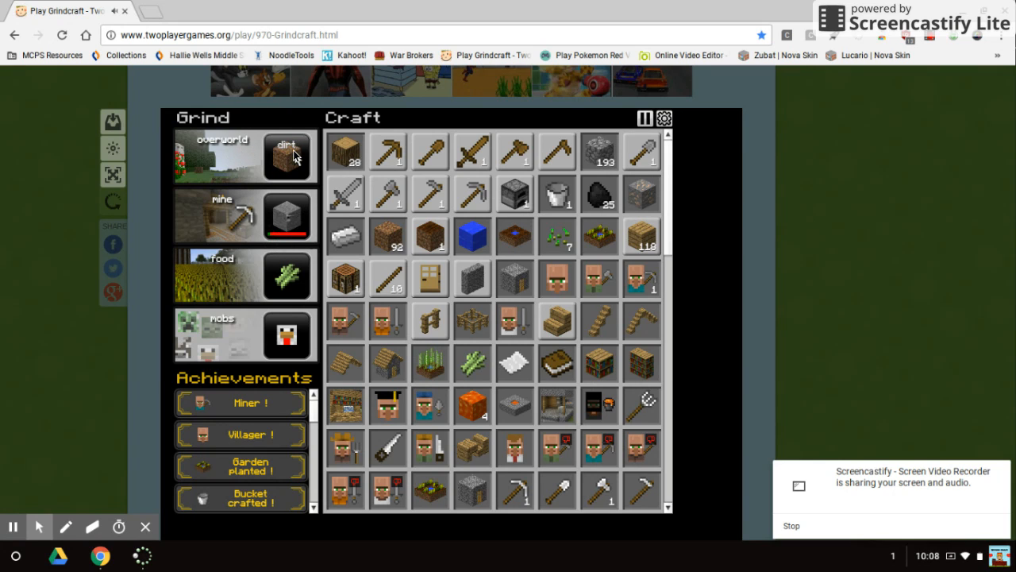
left_click(285, 156)
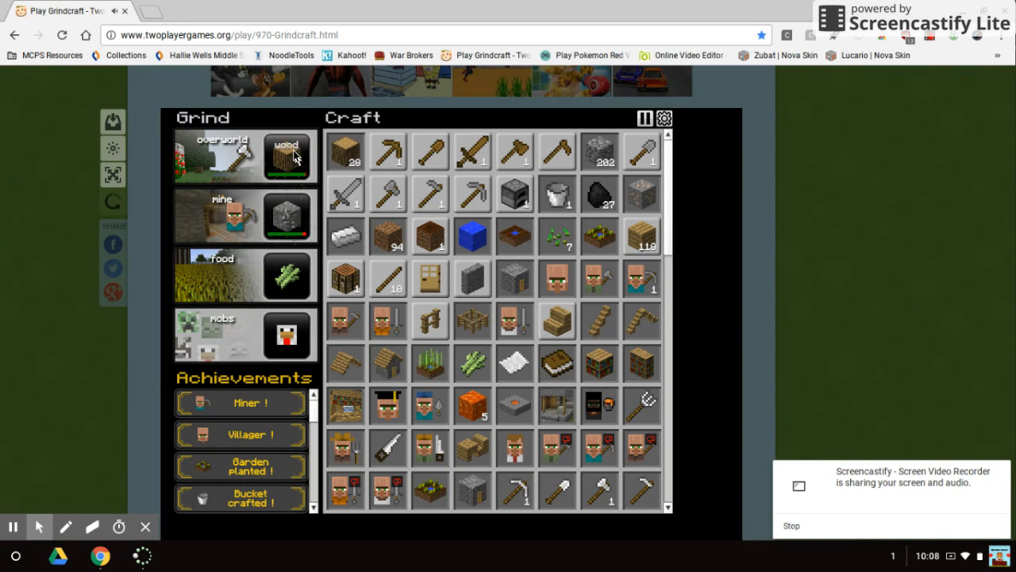
left_click(286, 155)
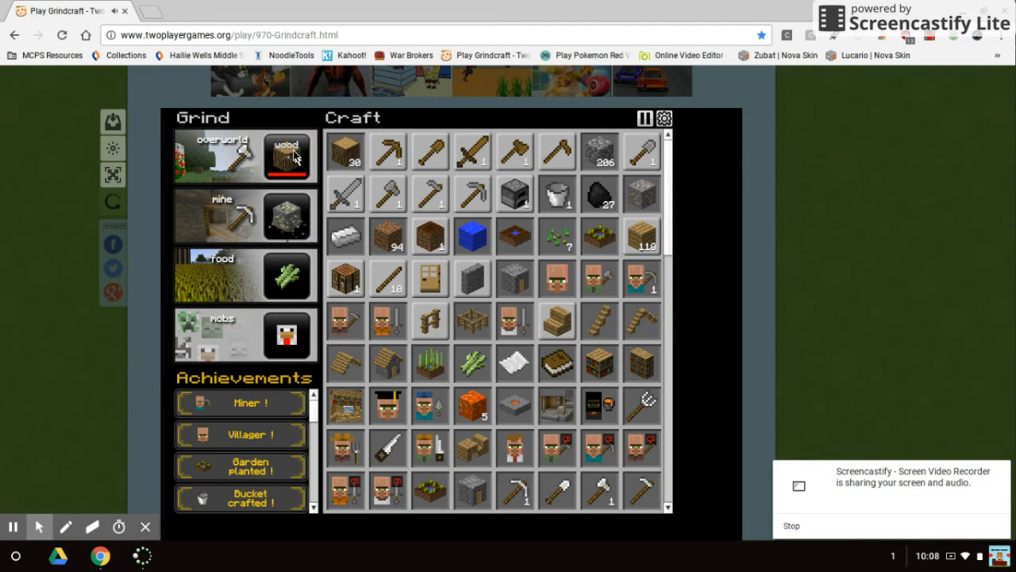
left_click(286, 155)
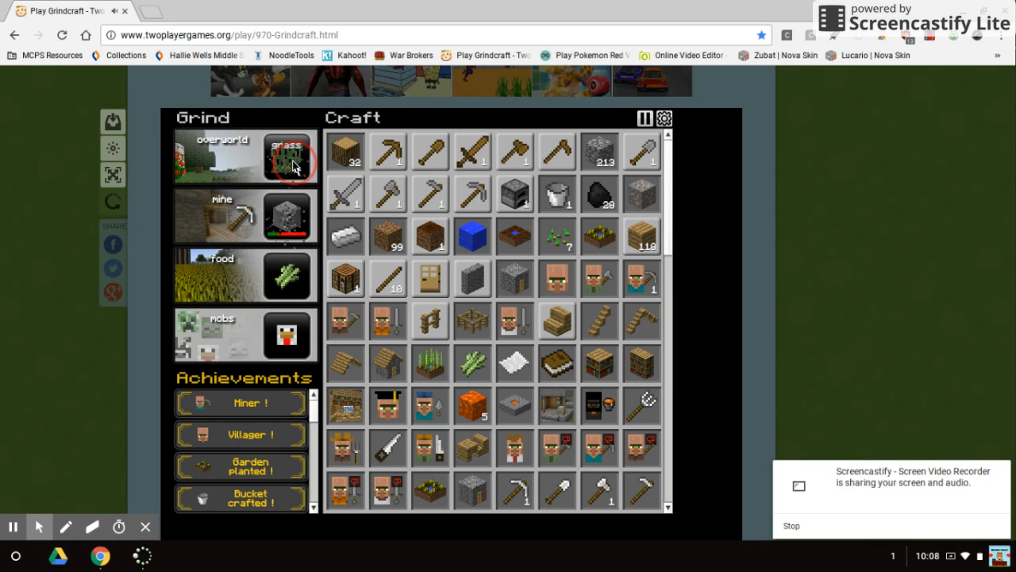
left_click(286, 156)
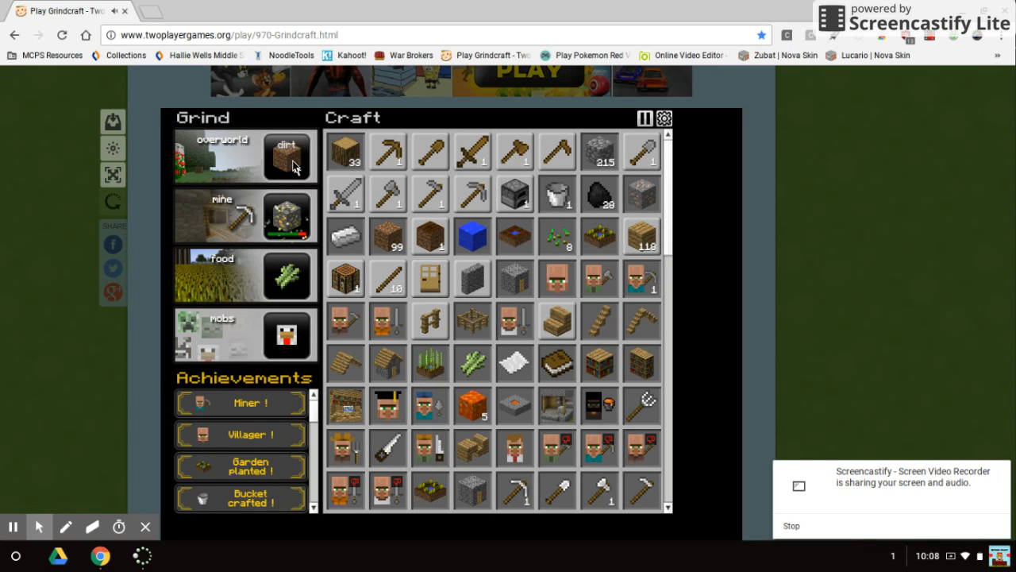
left_click(287, 156)
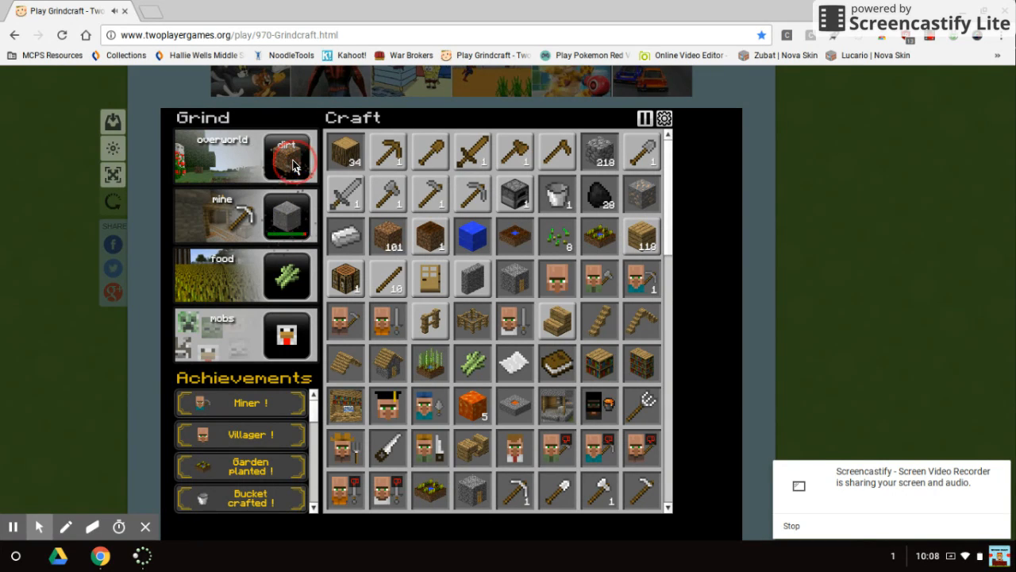
left_click(286, 156)
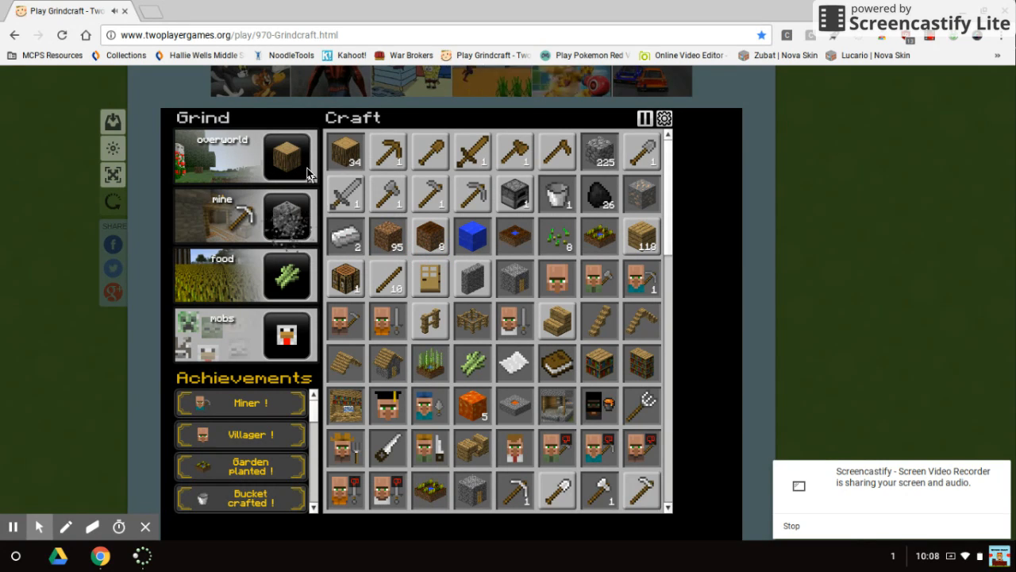
left_click(287, 155)
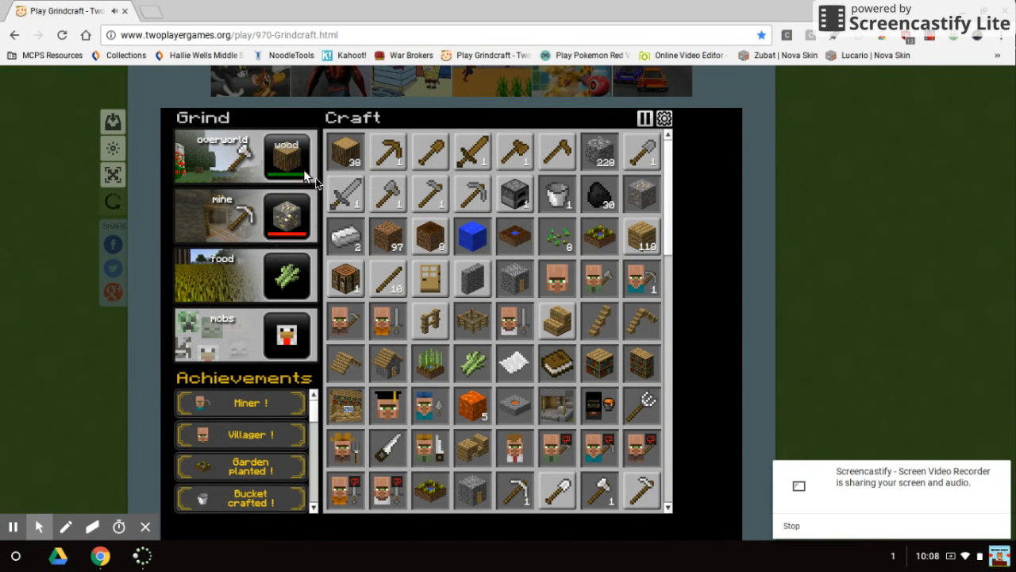
left_click(466, 290)
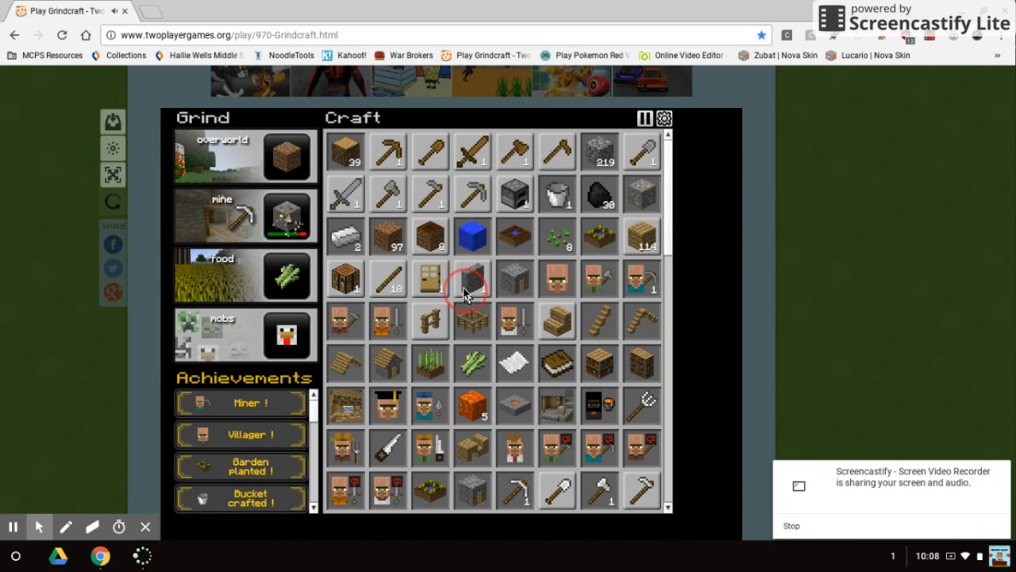